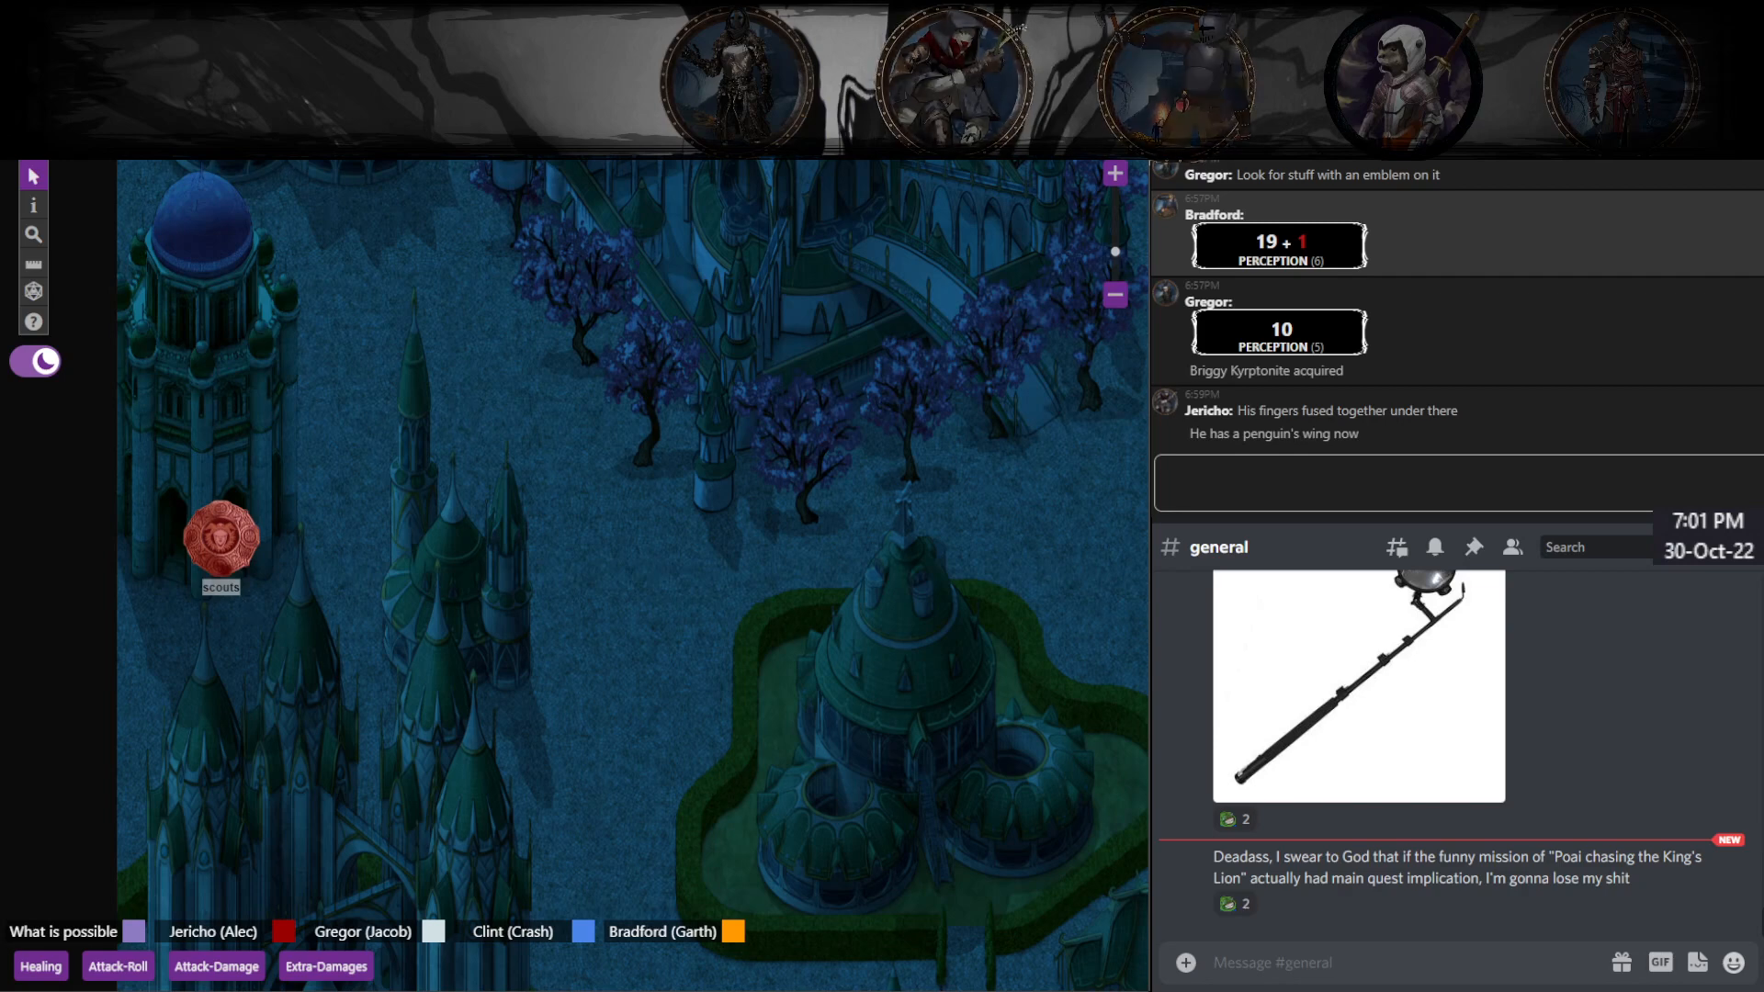
Step: Scroll the Roll20 chat to follow the perception roll, 1d4 roll of 4, and loot question
click(954, 81)
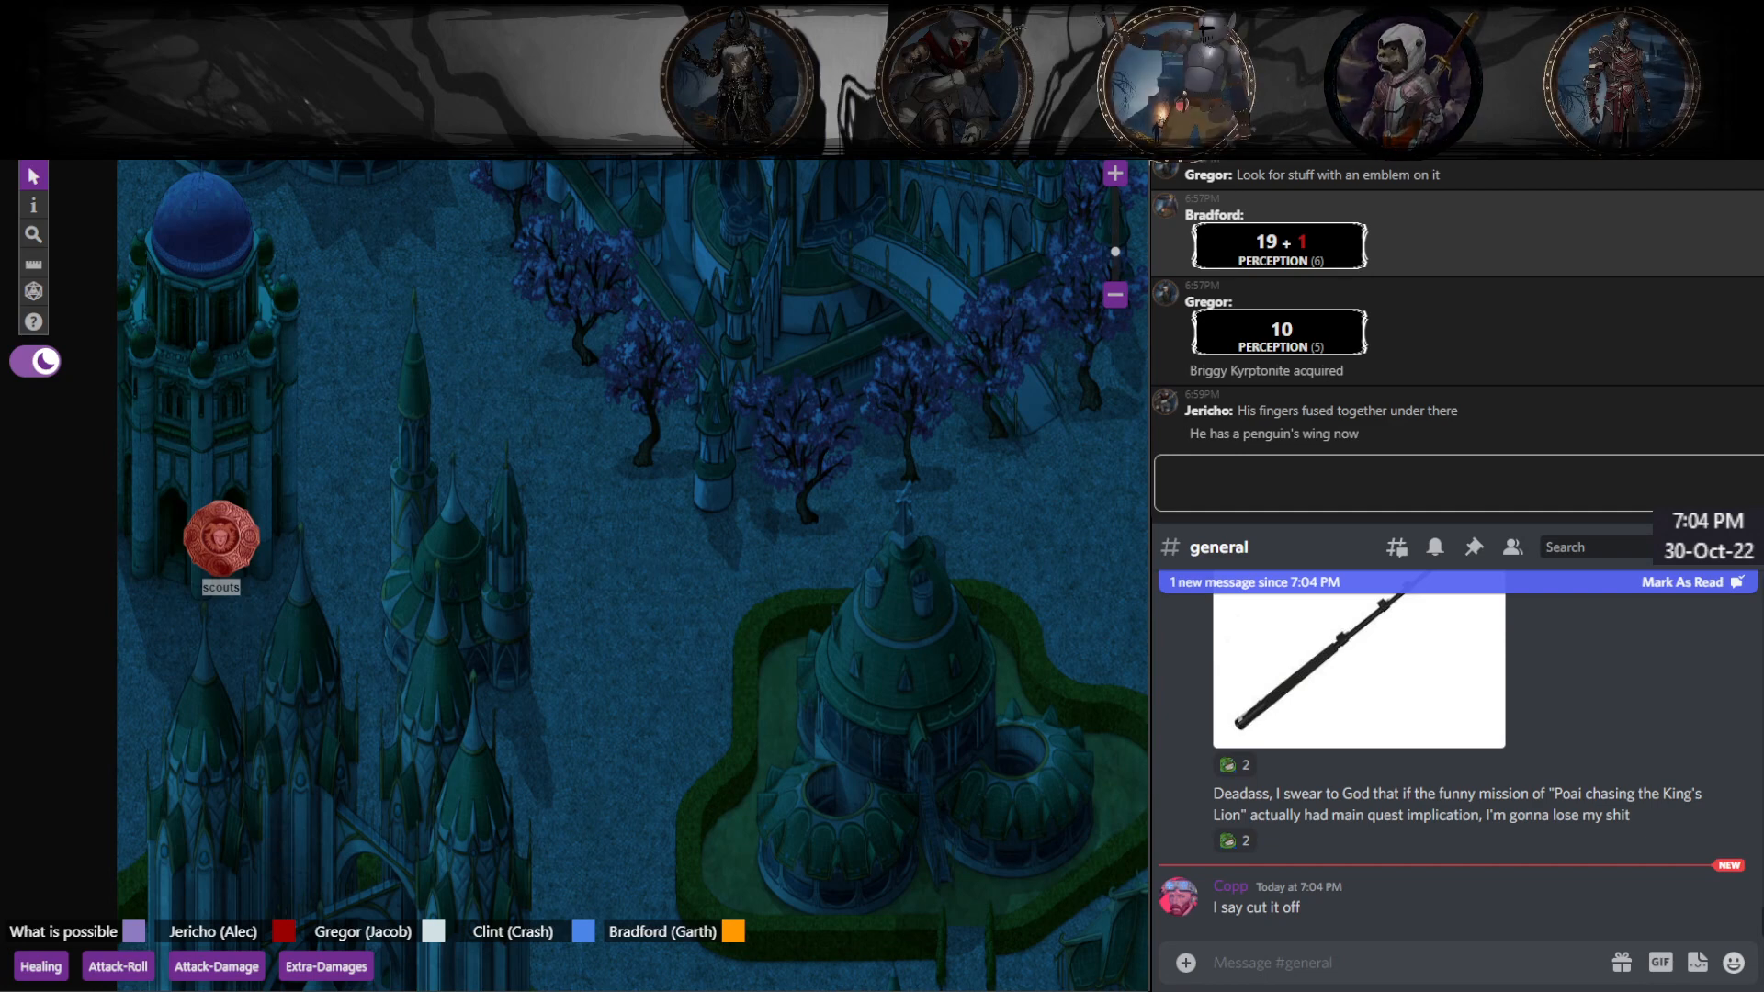
mouse_move(1424, 933)
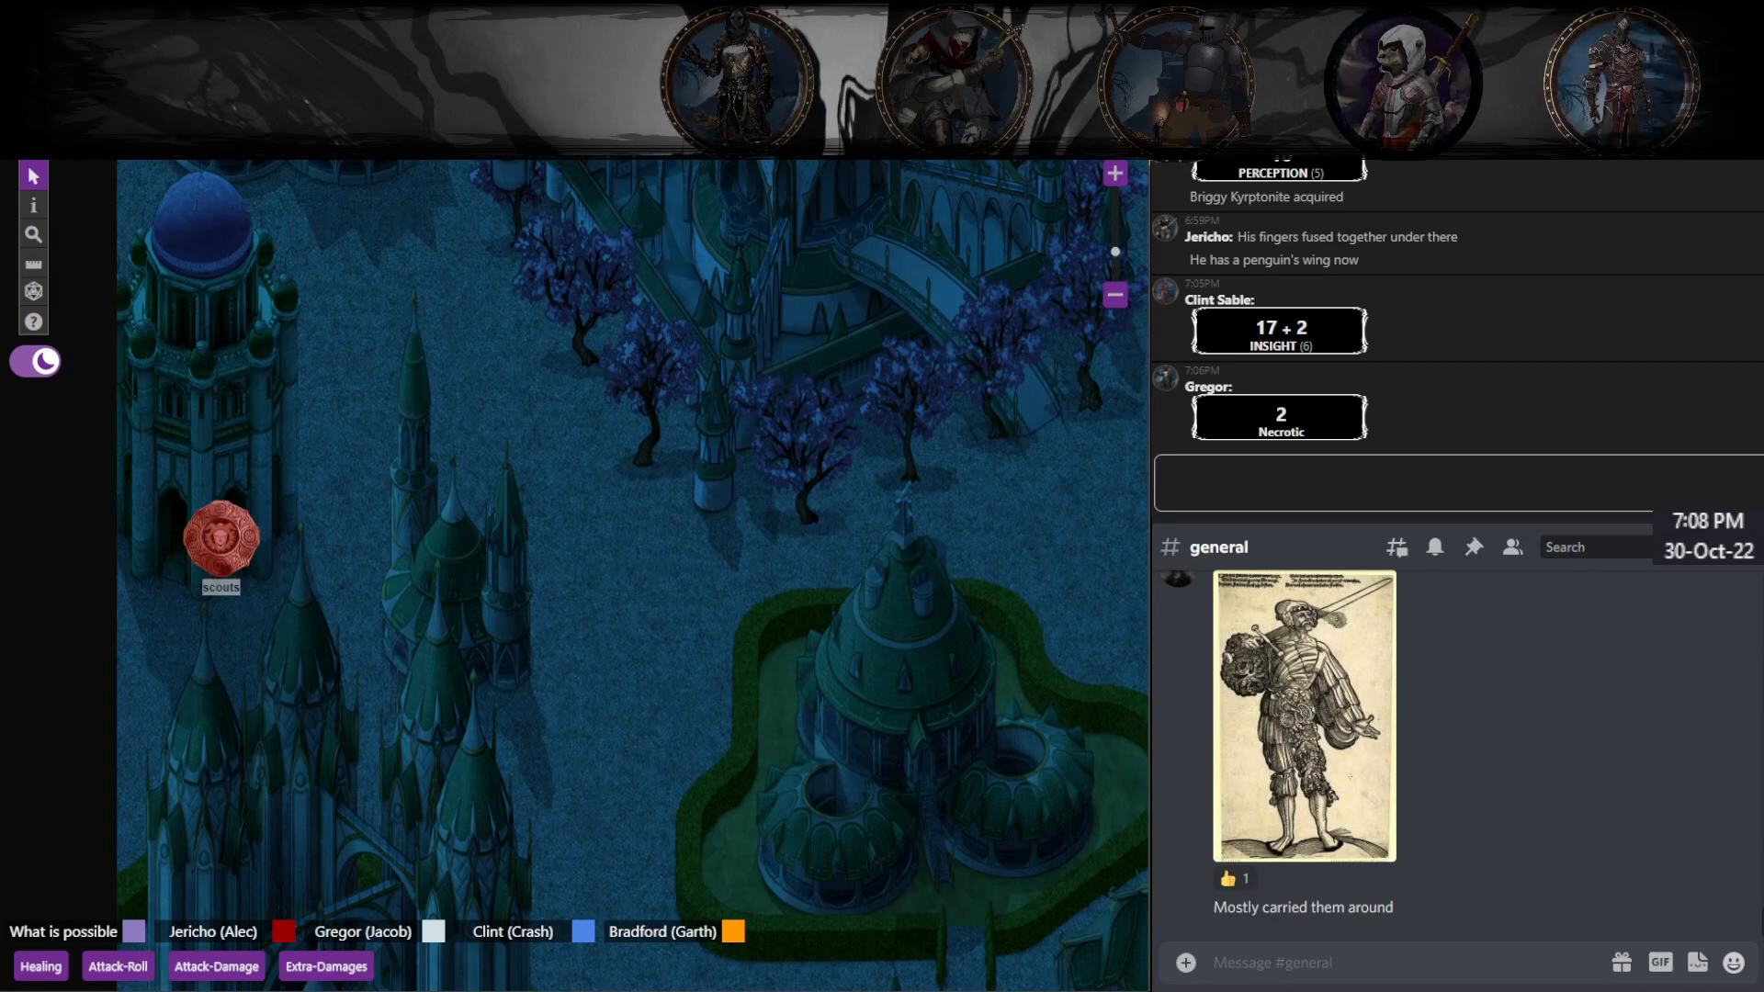
scroll(down, 3)
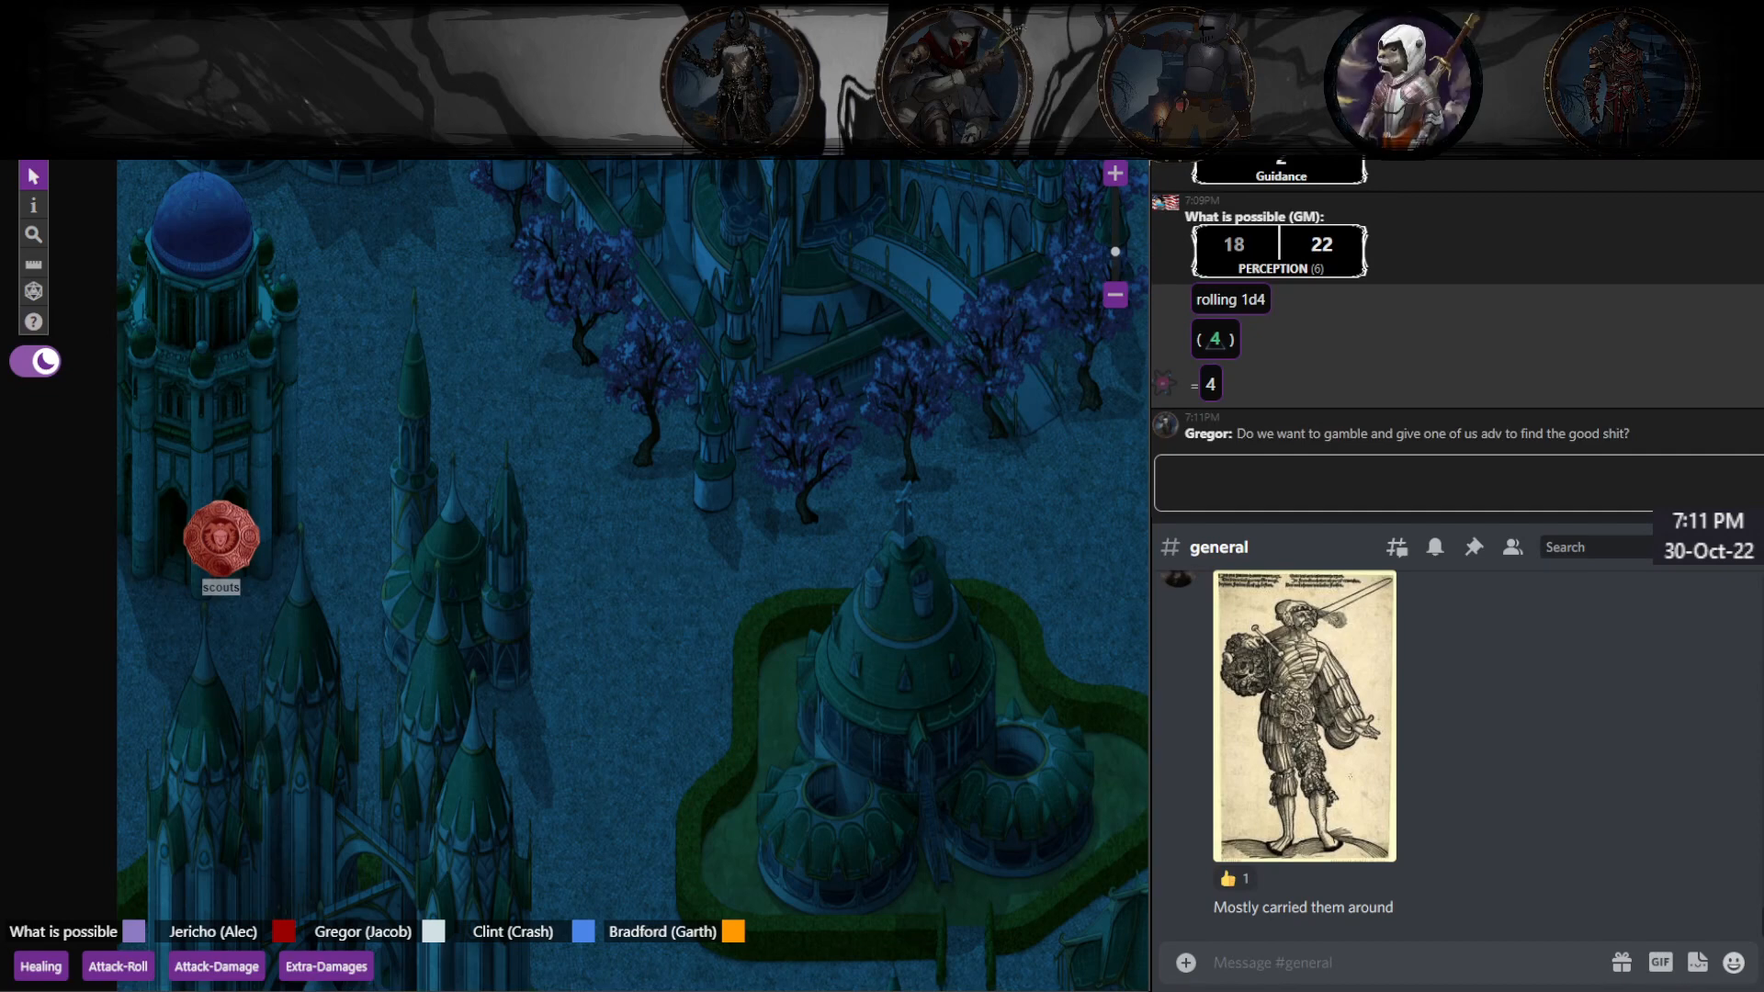
Step: Post the joking "better call" chat reply and submit the check as a Normal Roll
click(1407, 484)
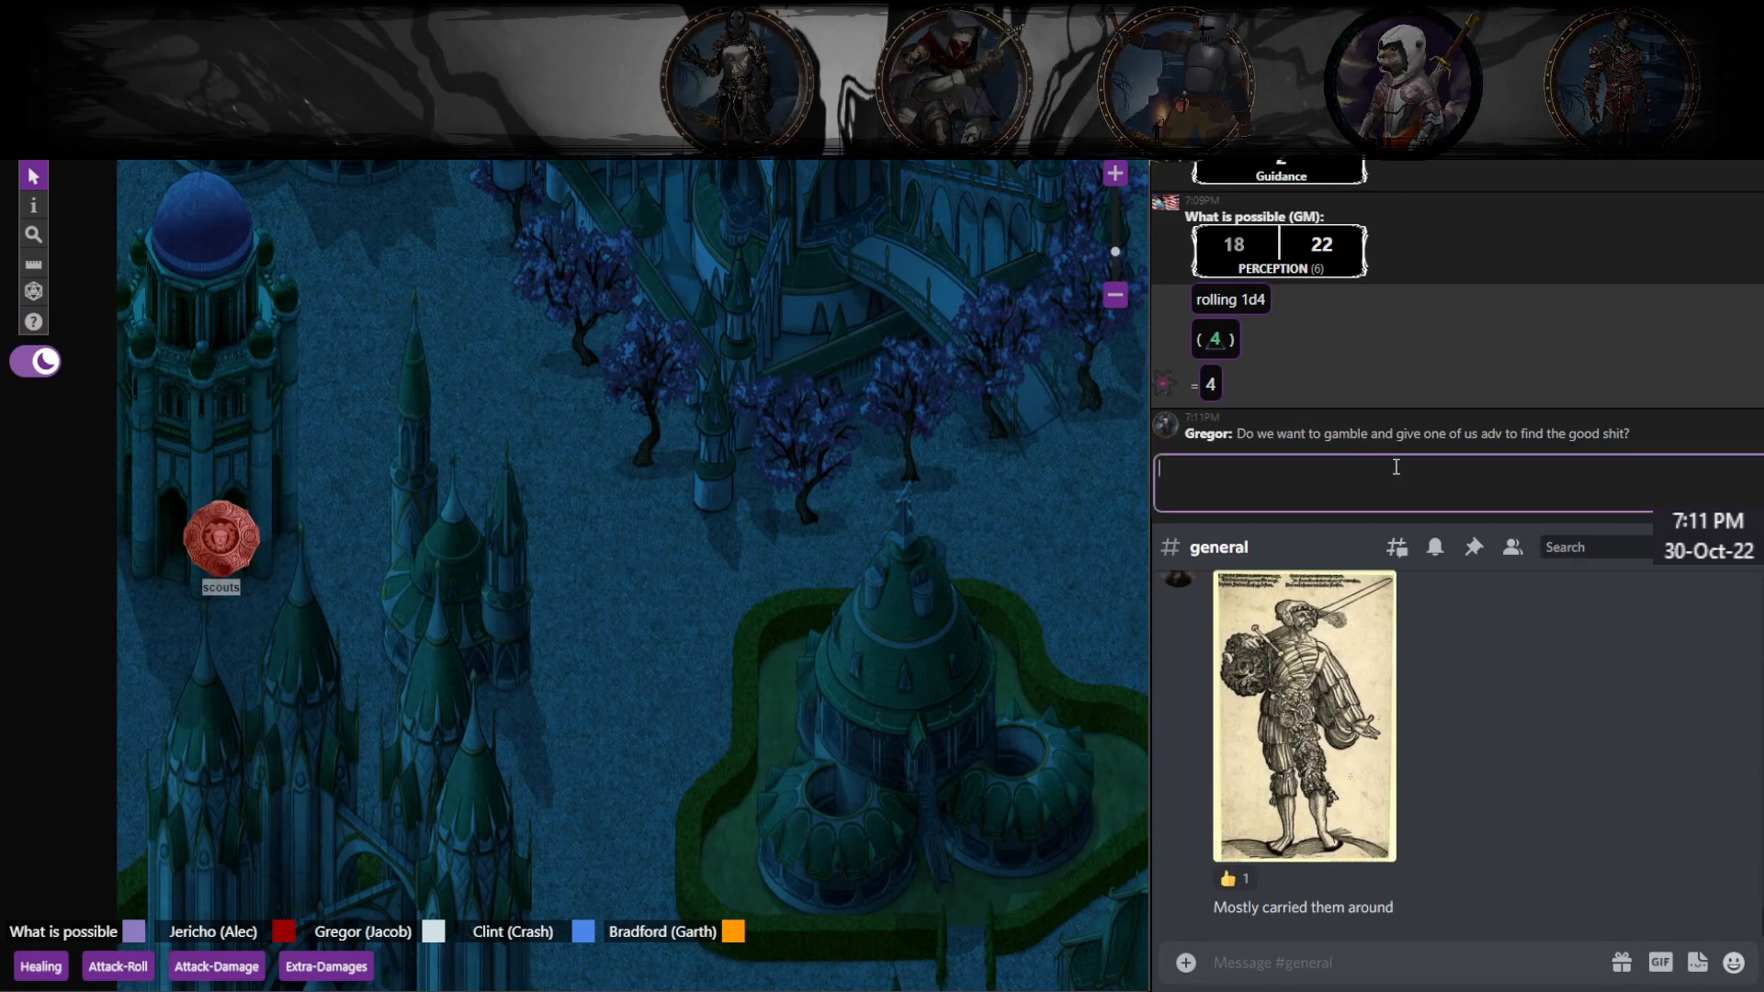
text(better ca)
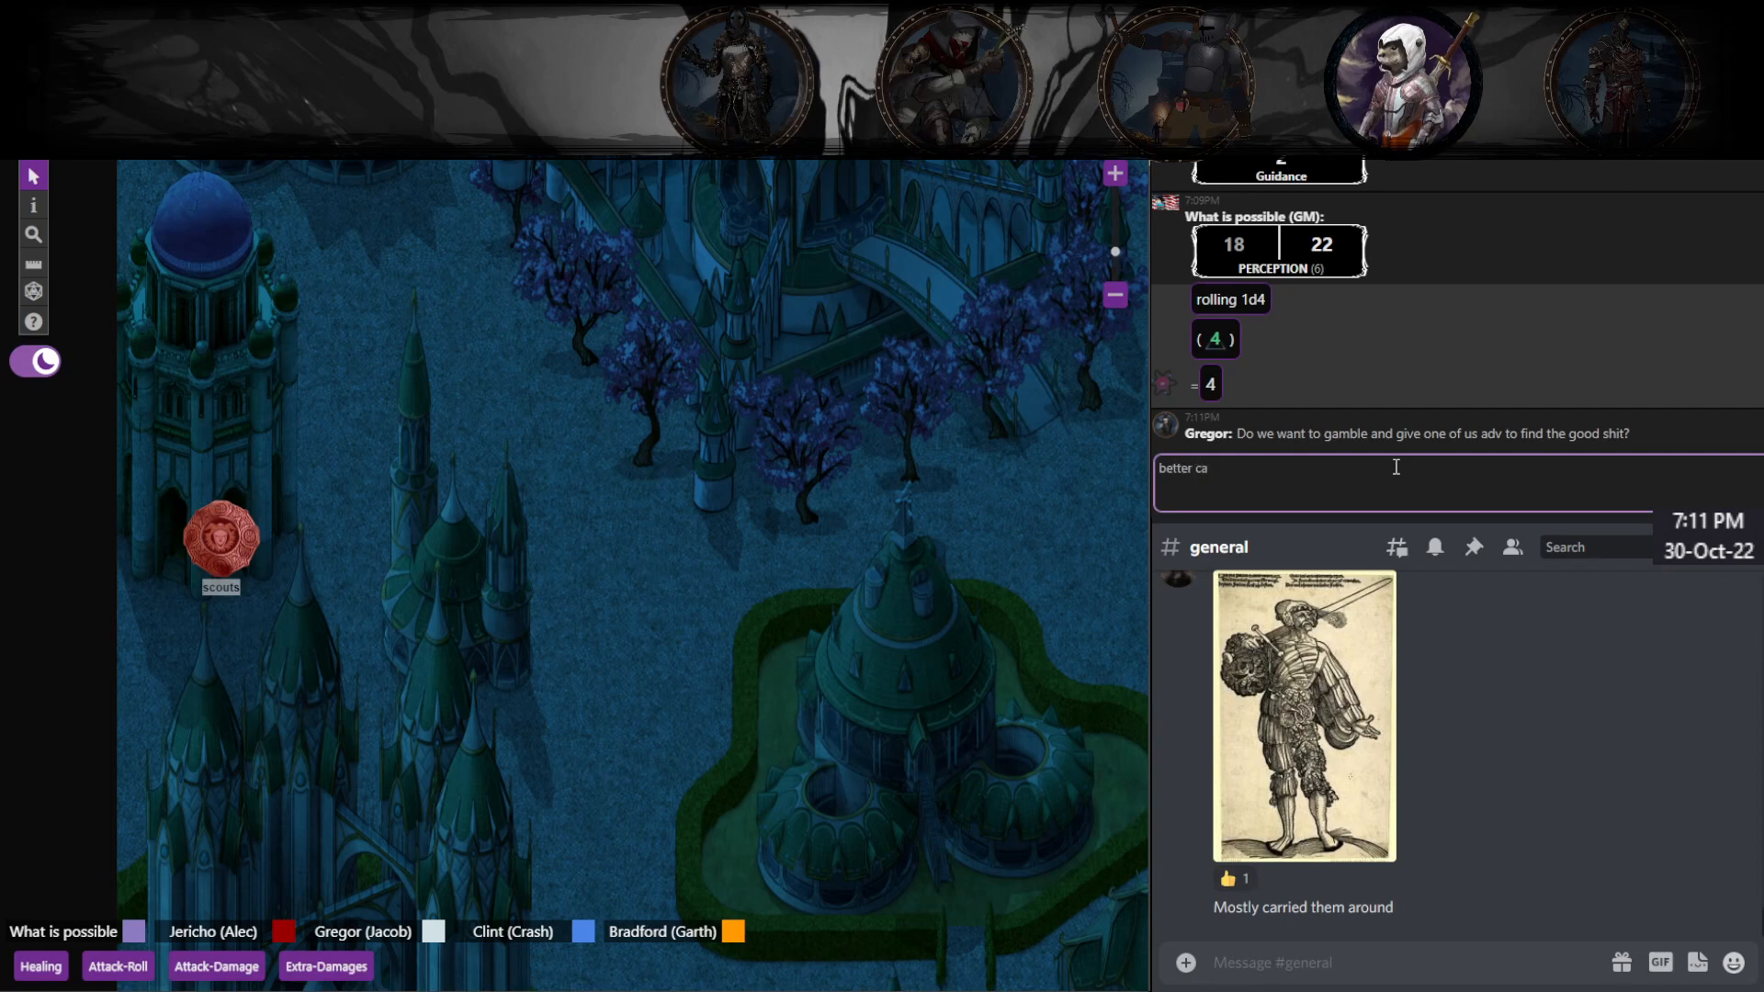
key(Return)
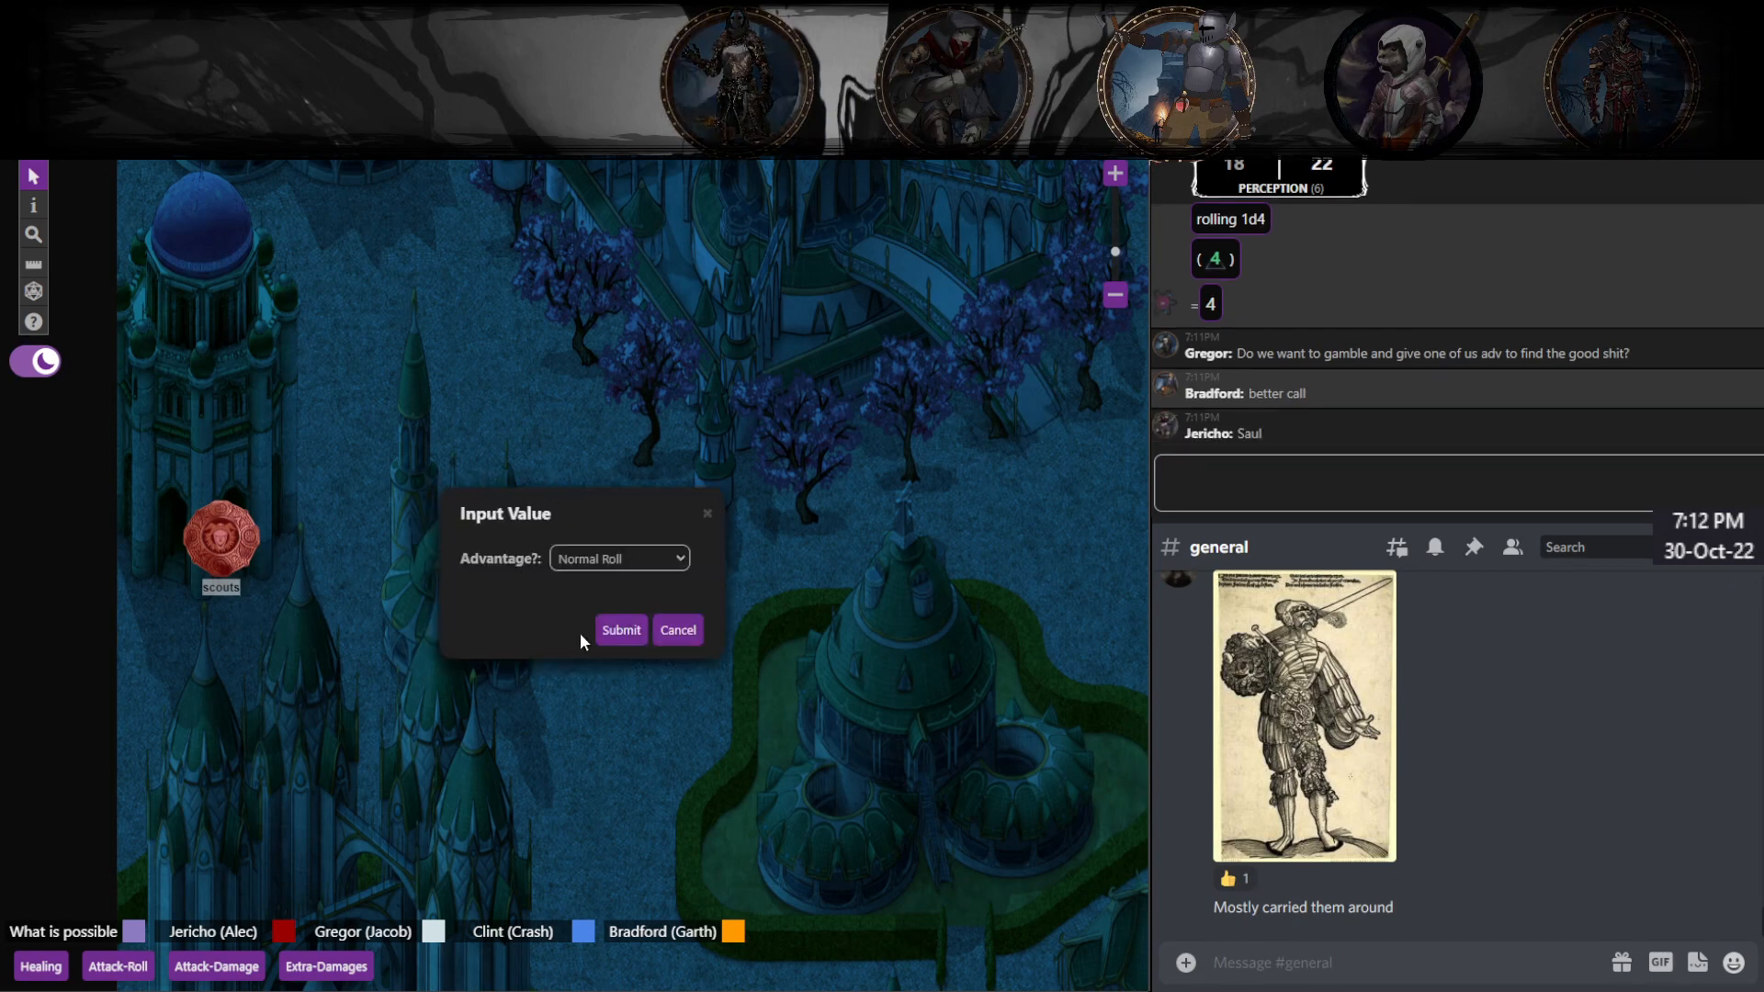
click(620, 628)
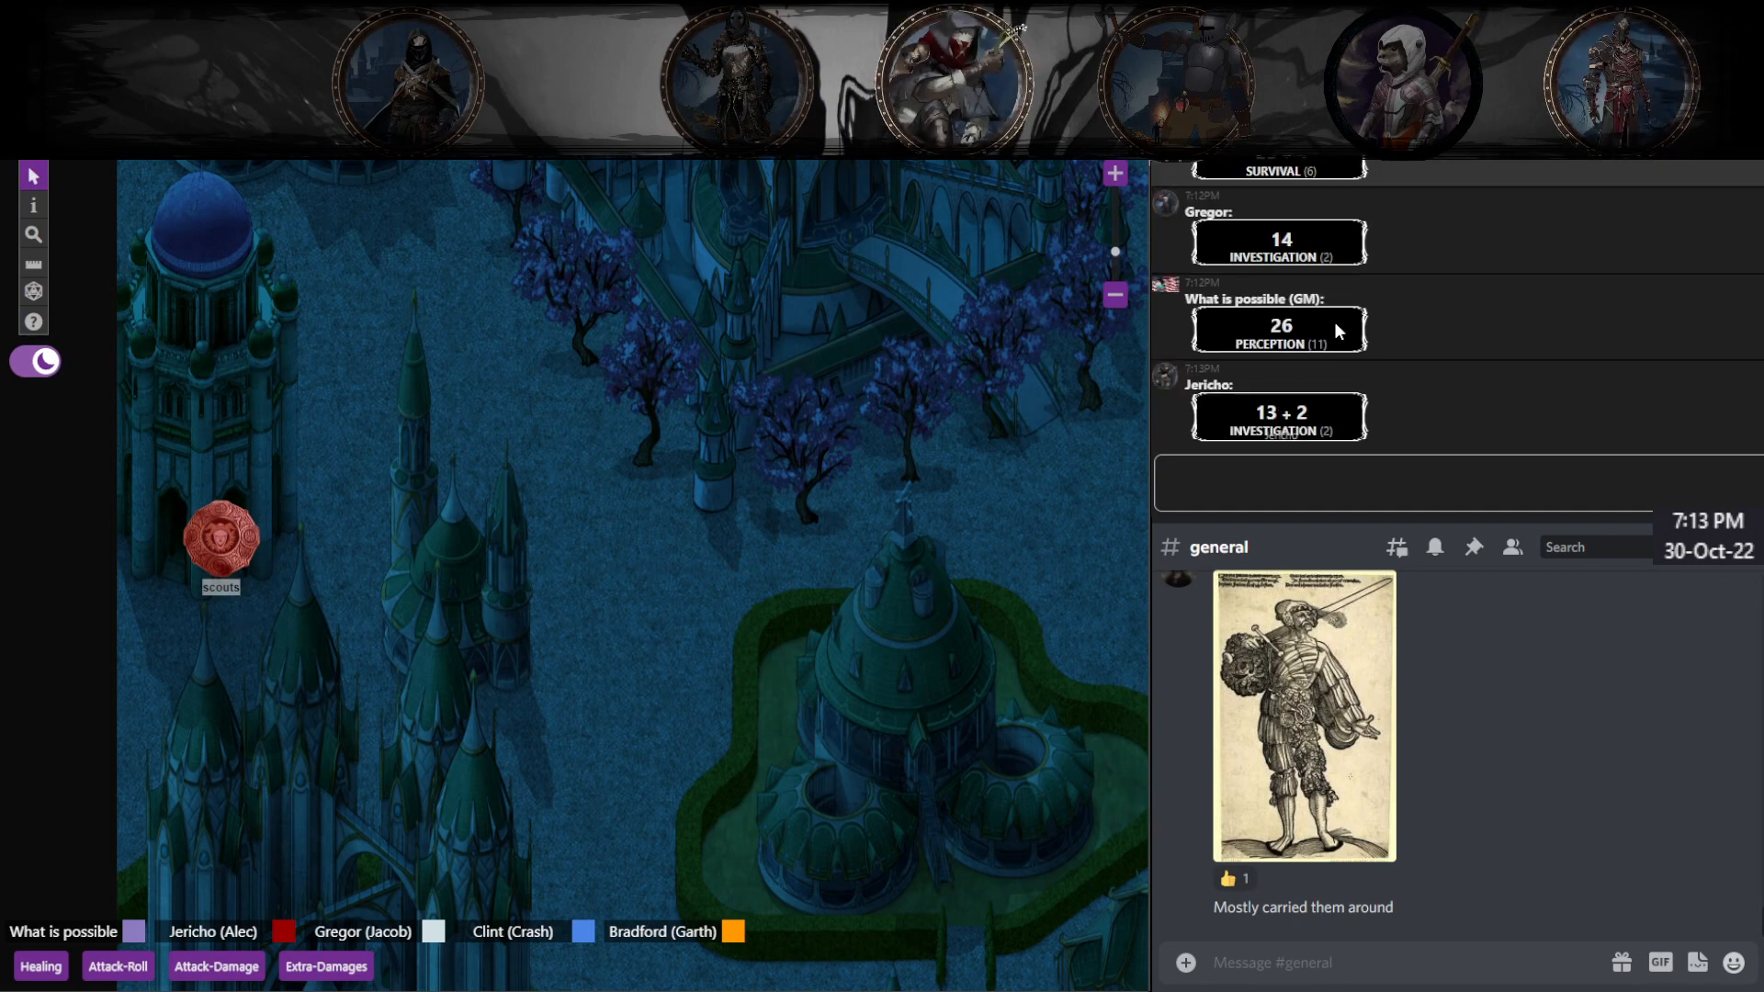
Step: Type "god the good loot tho" into the Roll20 chat box
click(1350, 481)
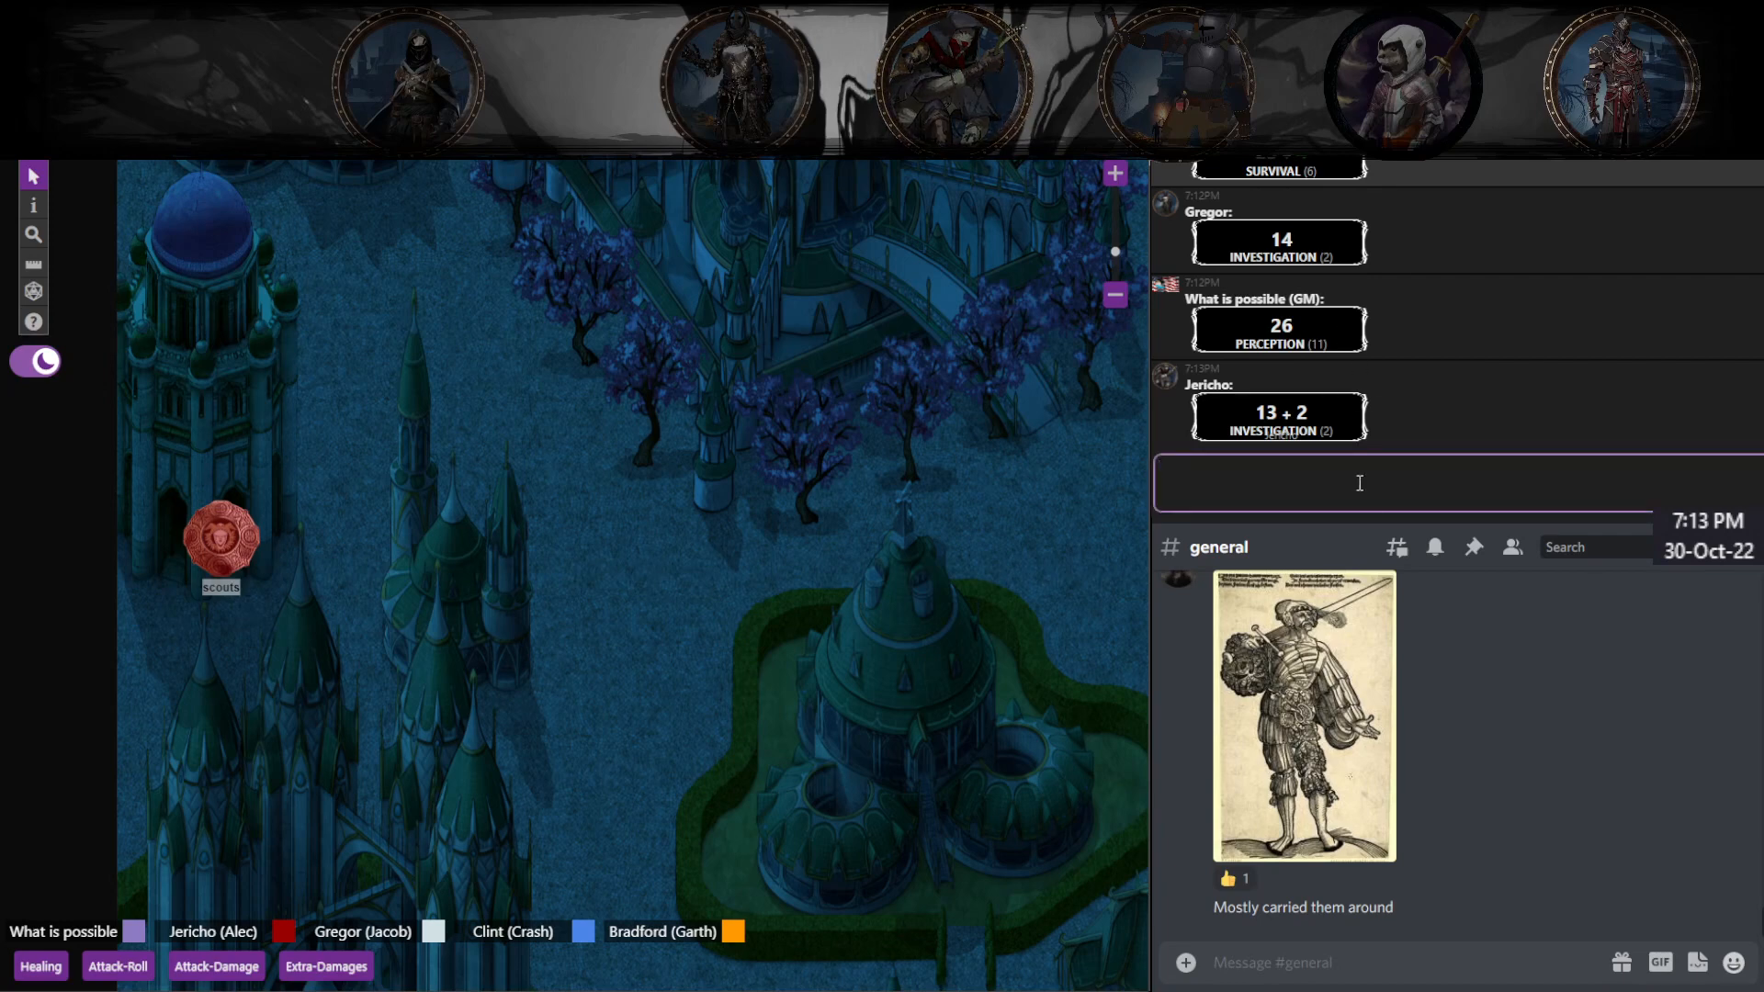
text(god the good)
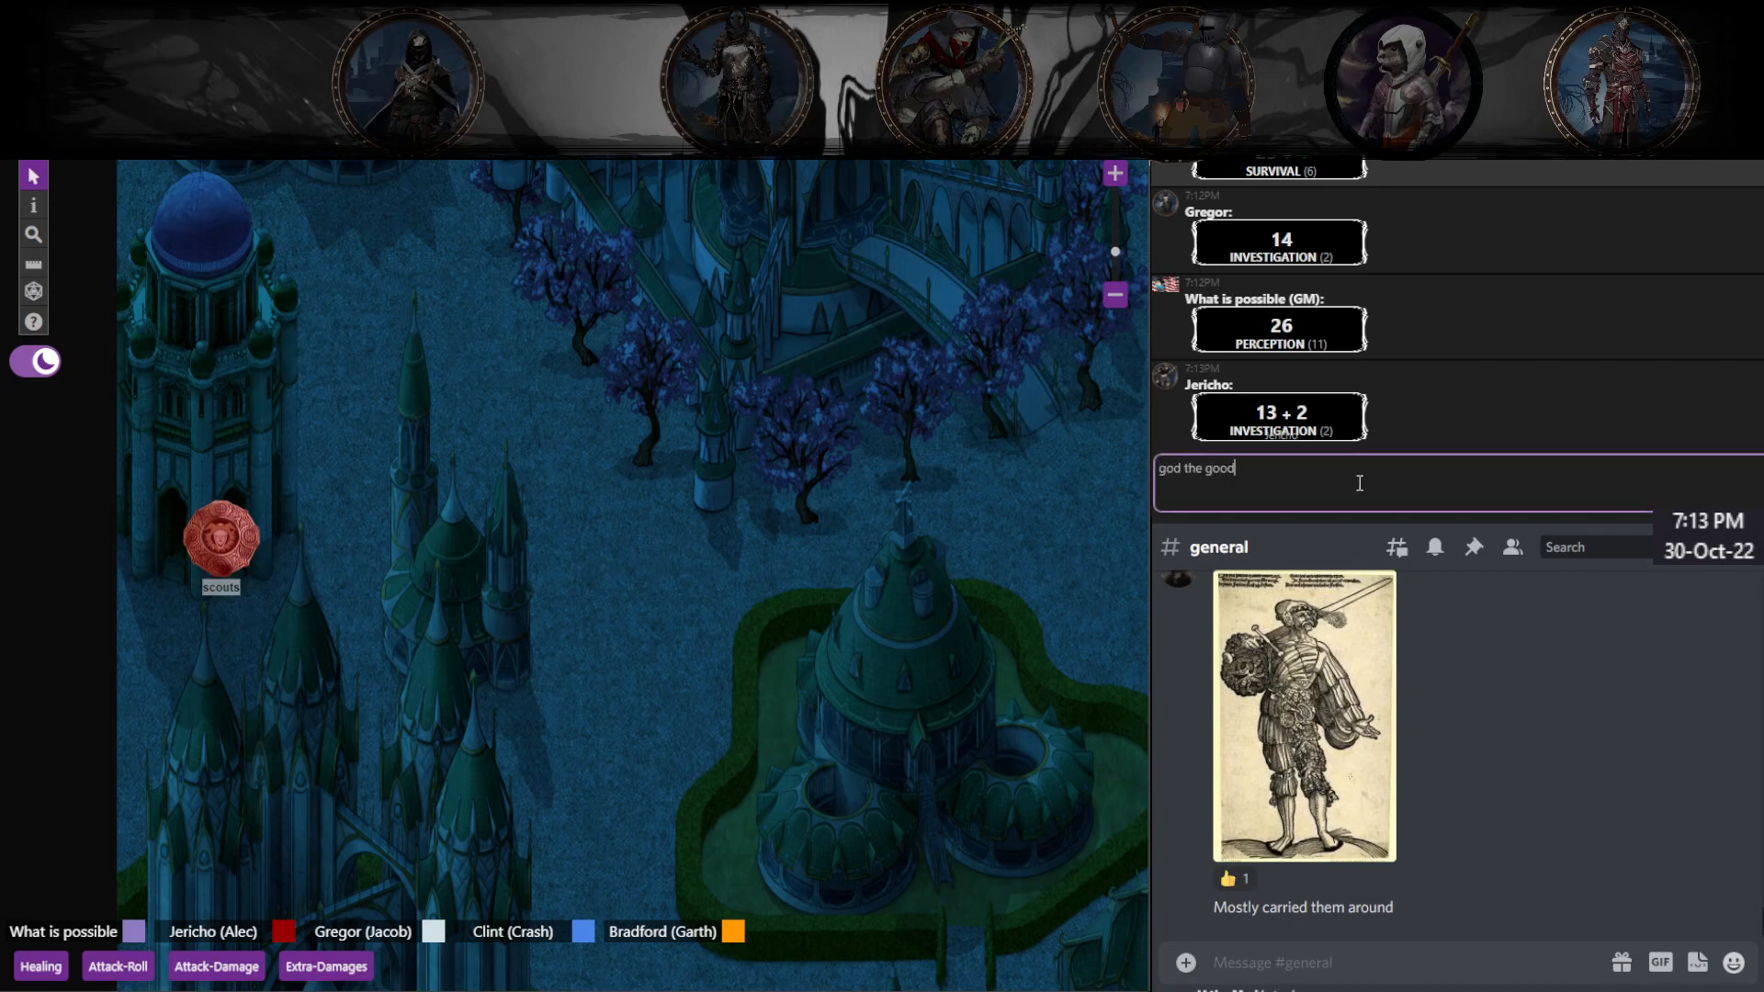
text(loot tho)
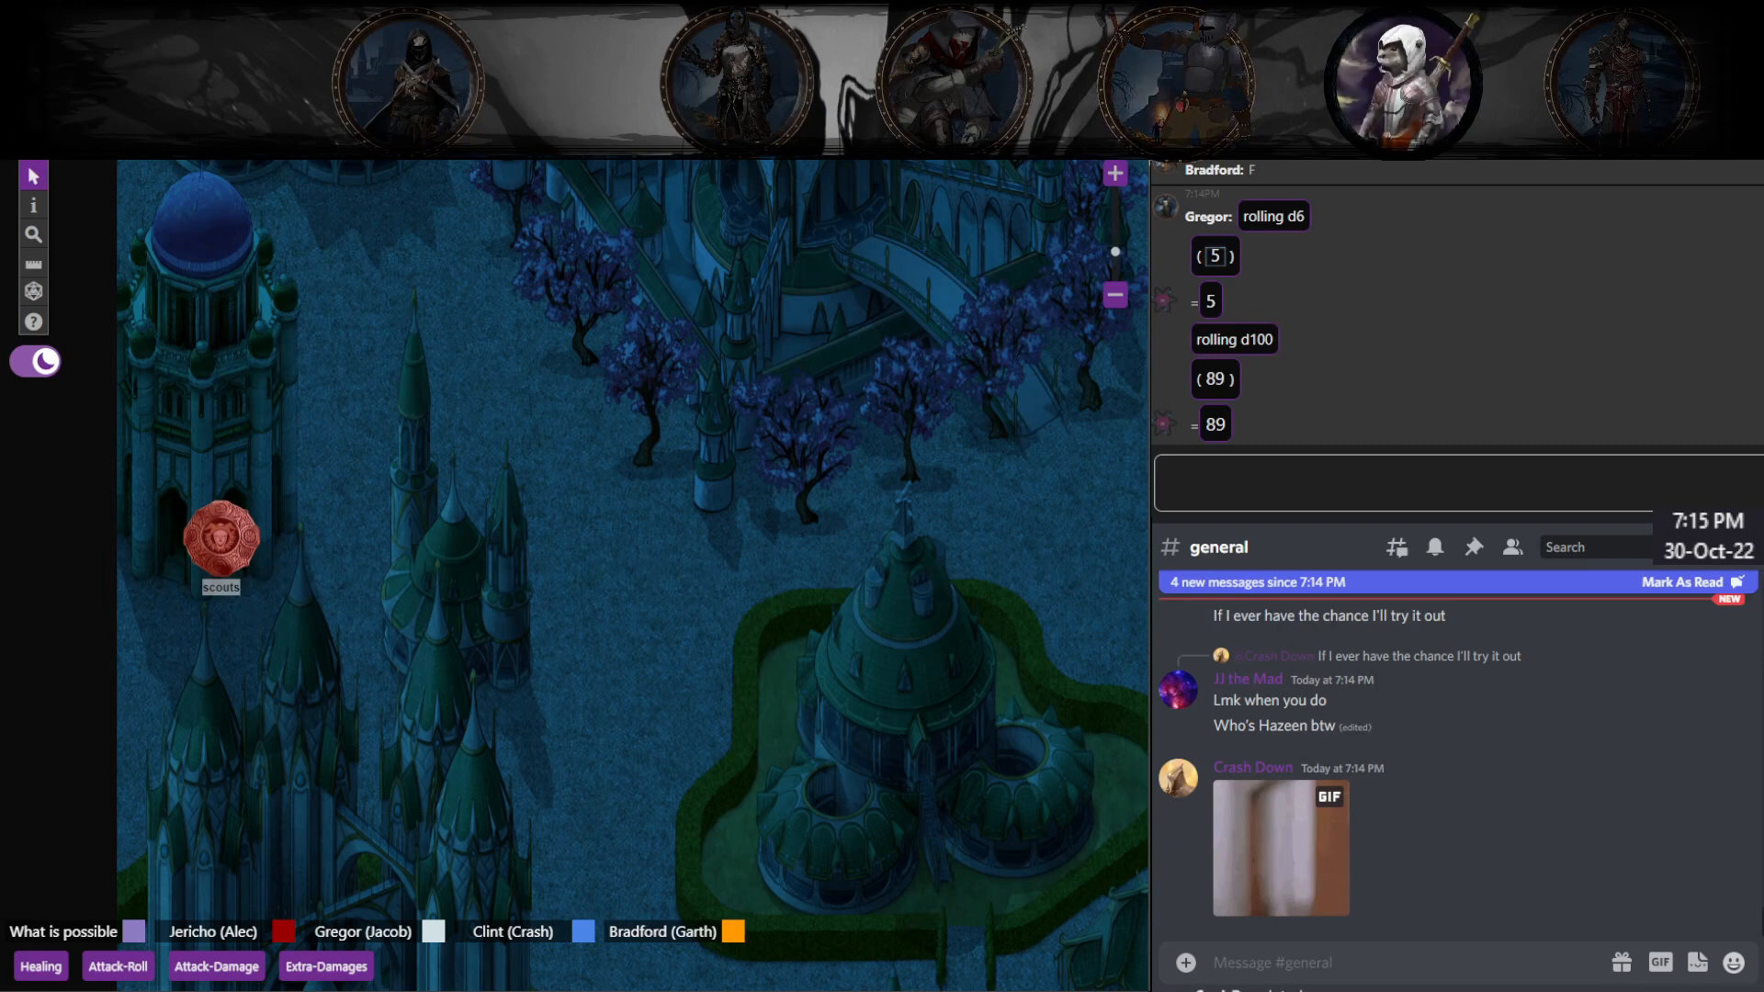
scroll(down, 3)
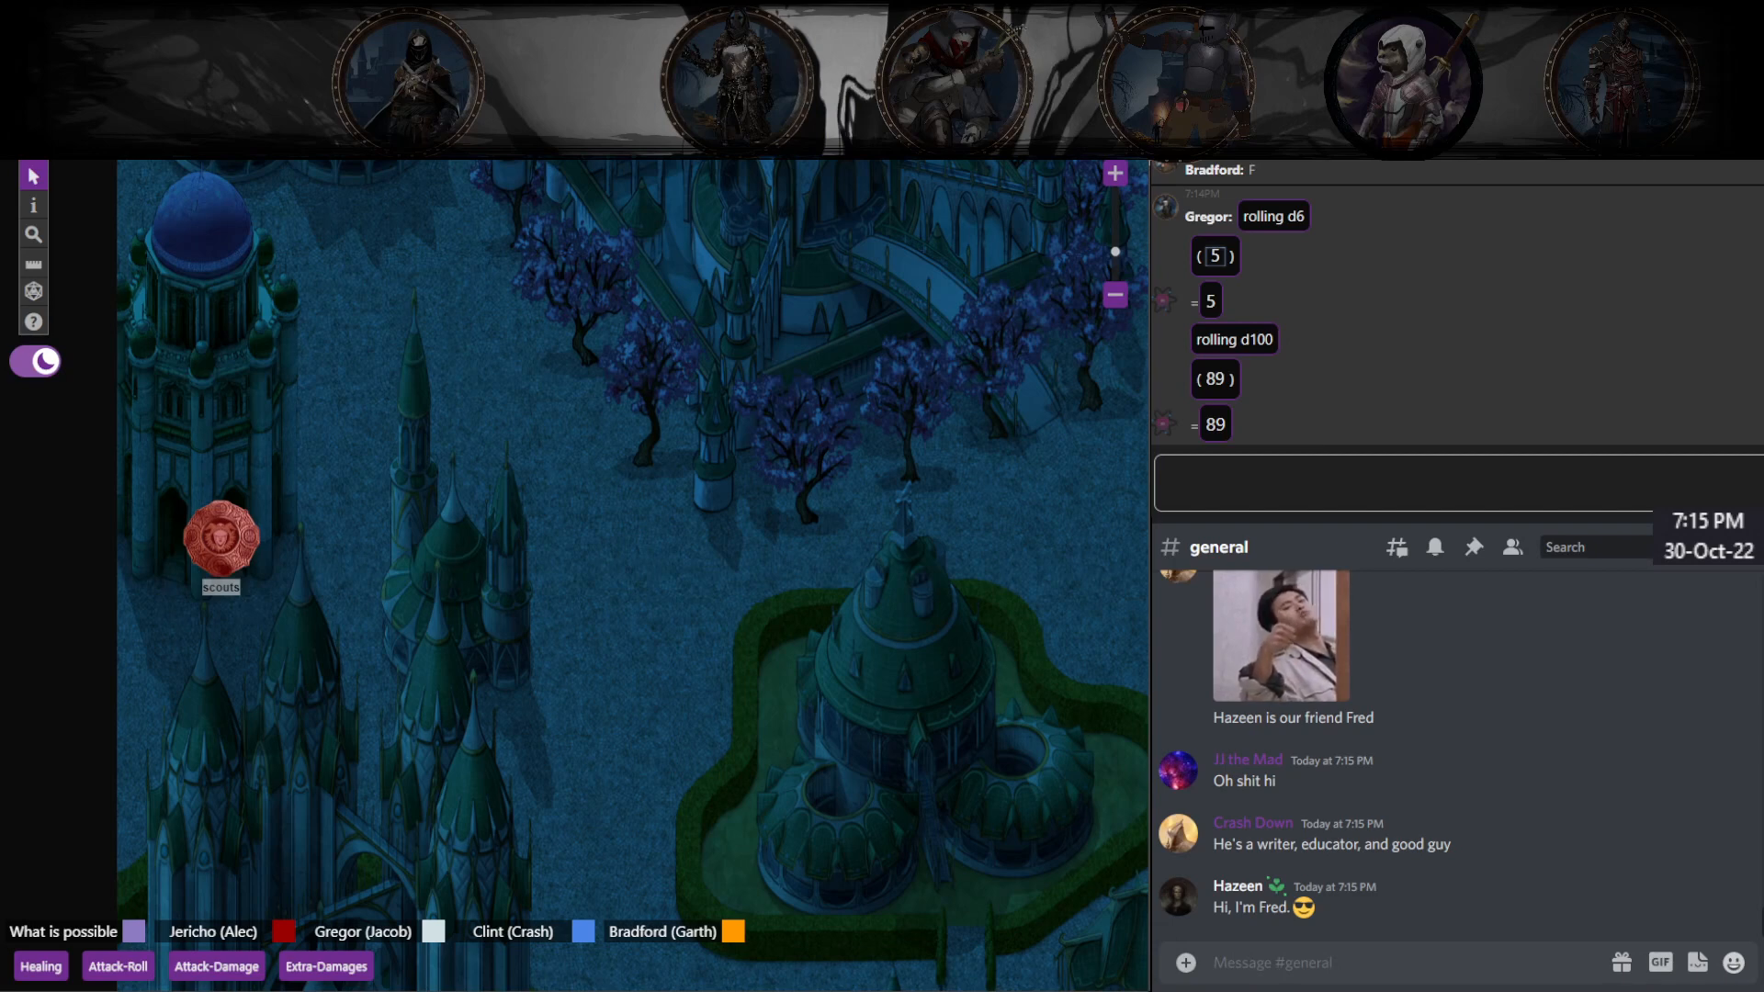
mouse_move(1277, 901)
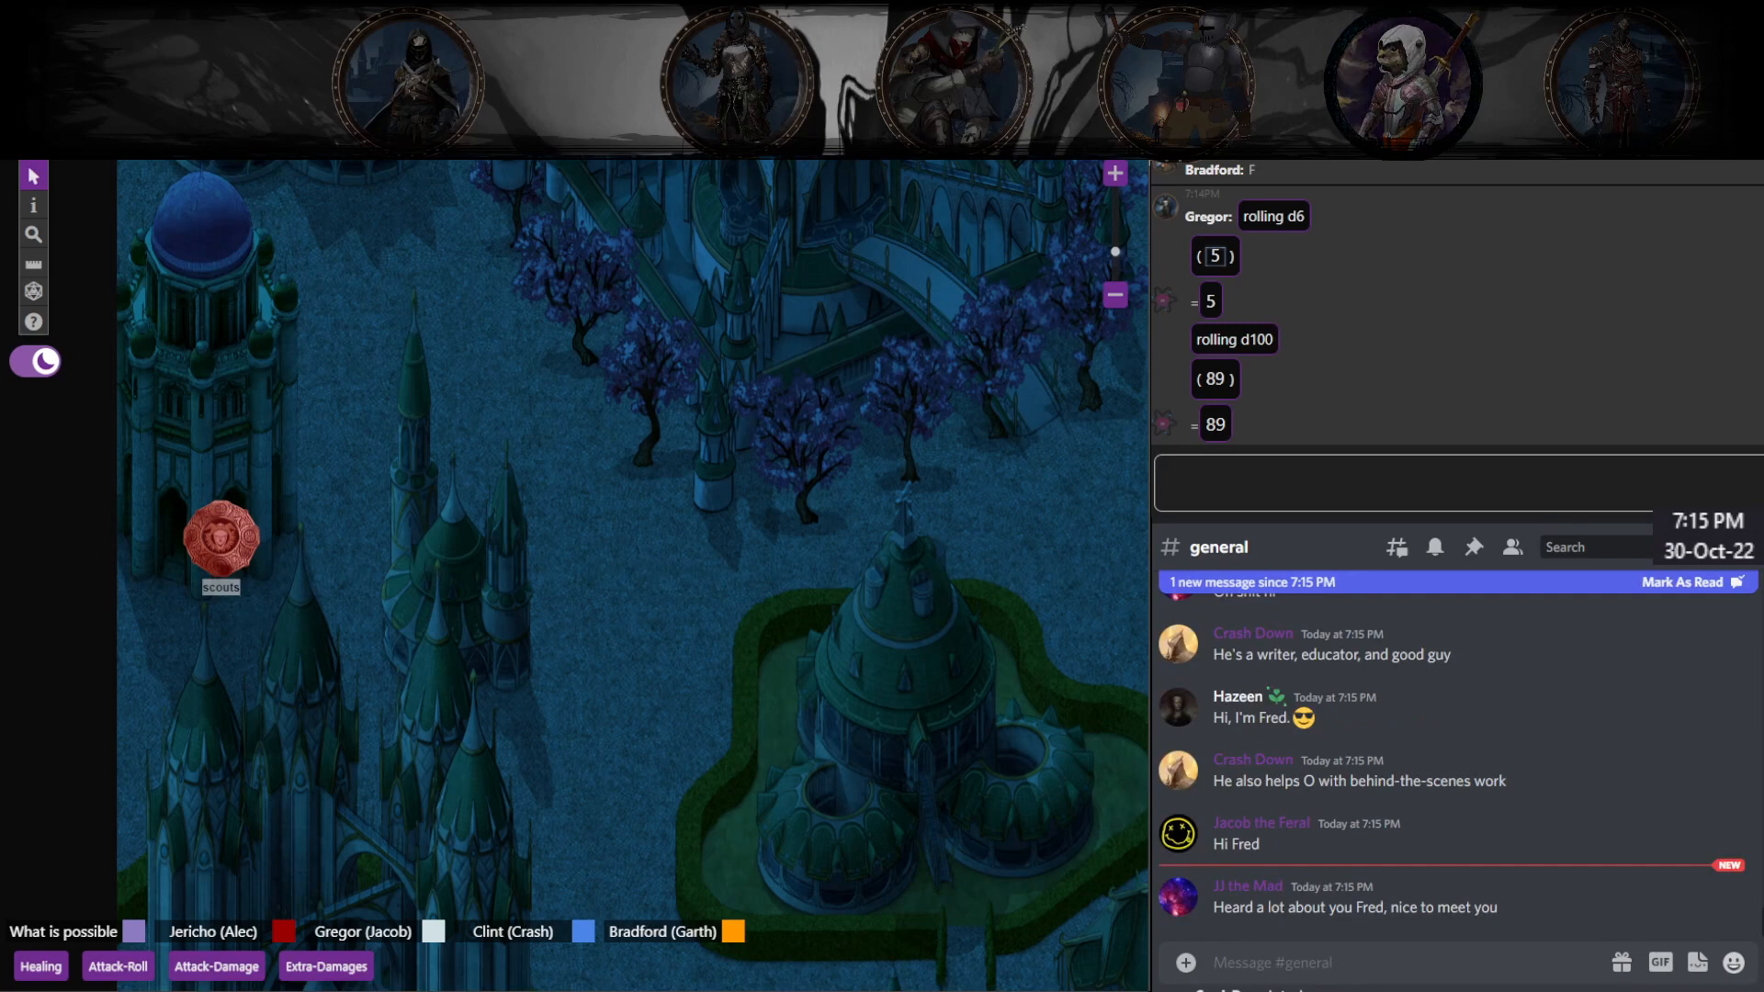
Step: Send "whatcha up too anyways" to the Discord #general channel
text(whatcha)
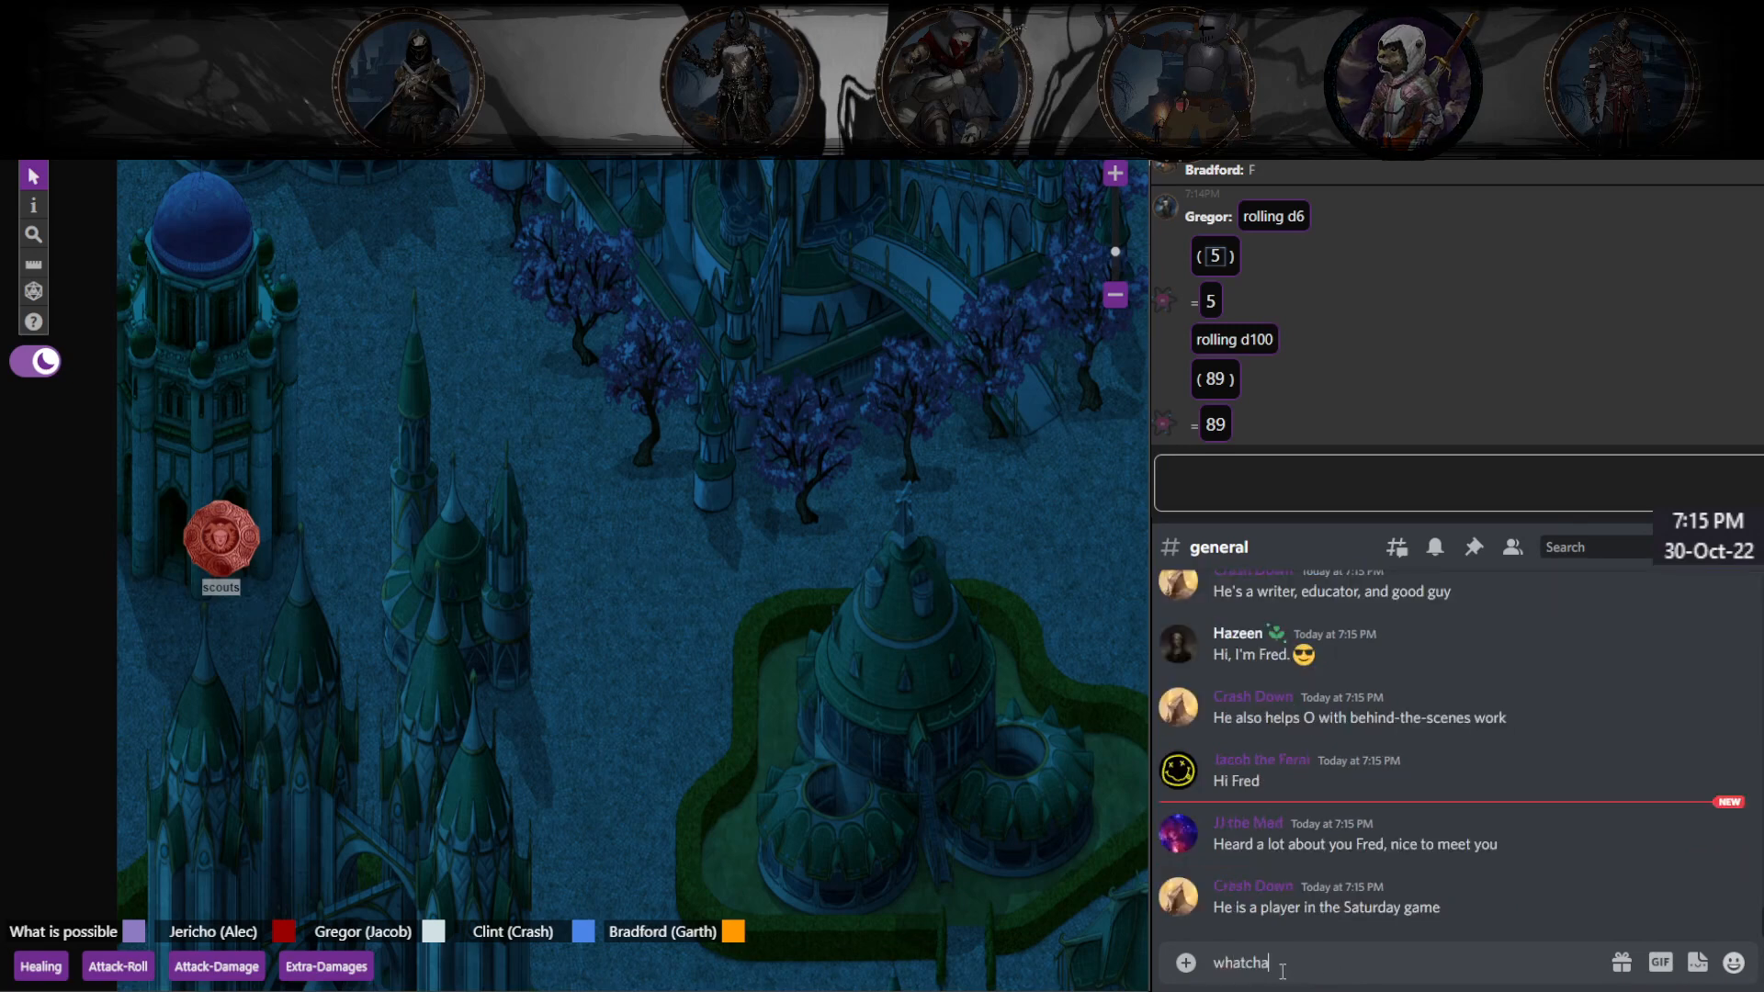
text(up too any)
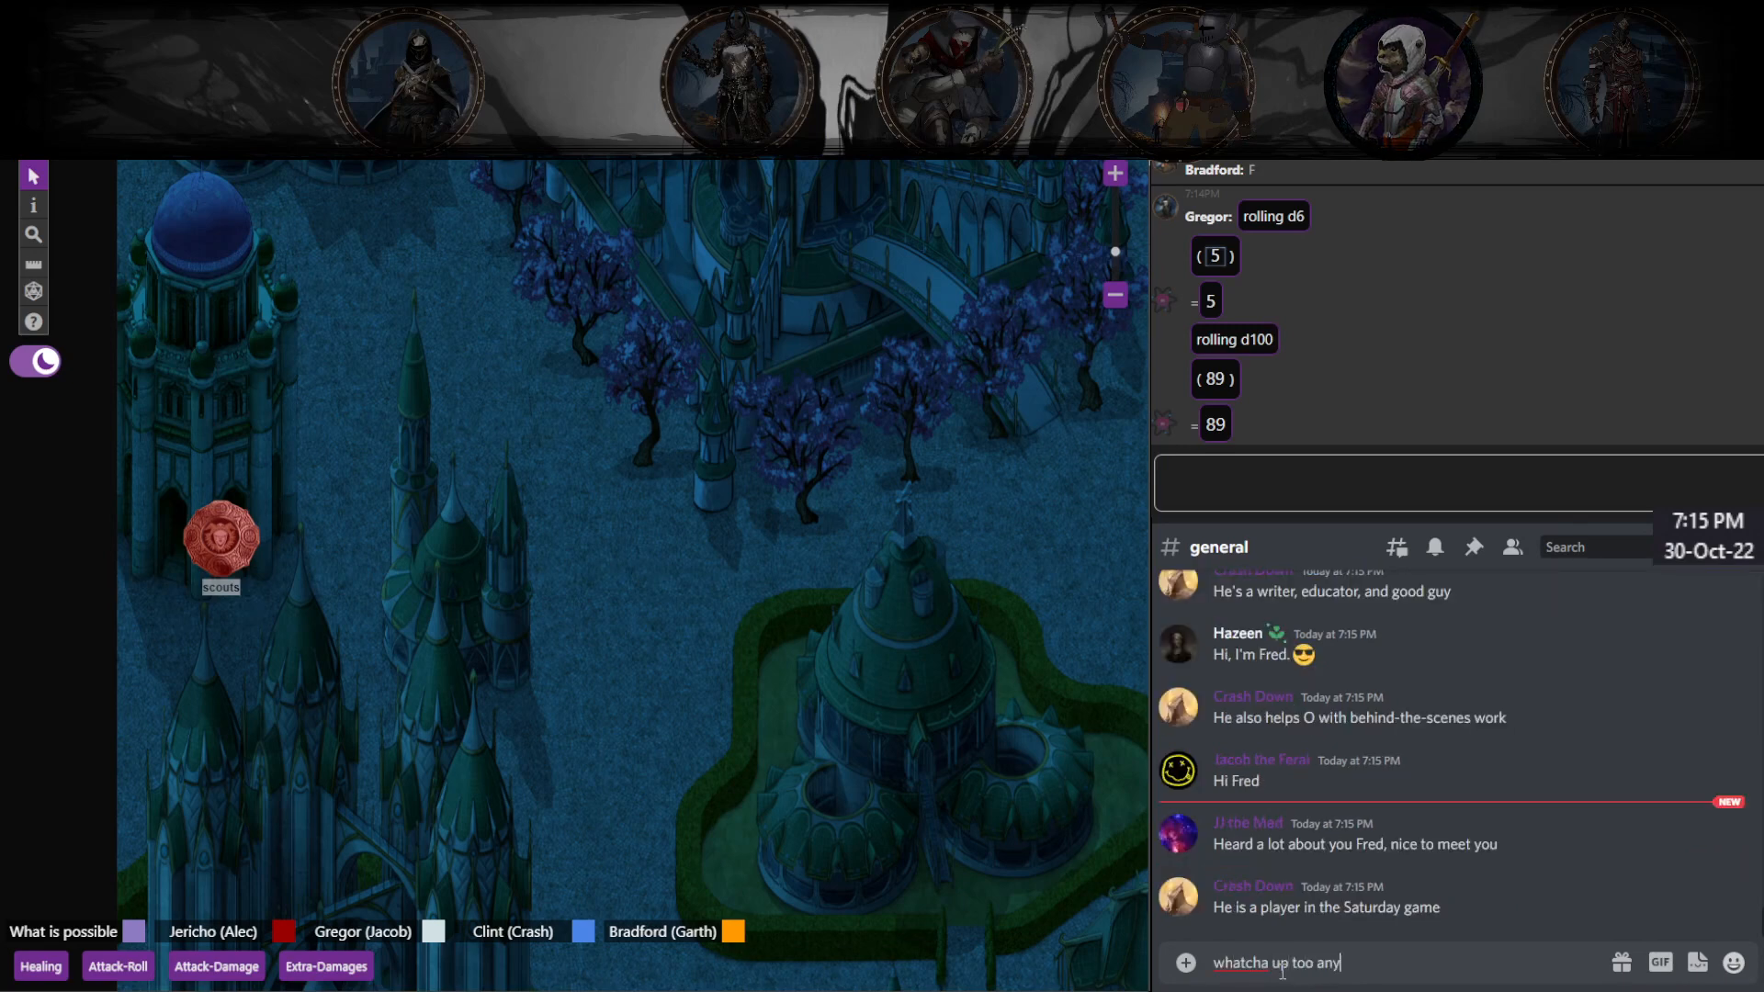
text(ways)
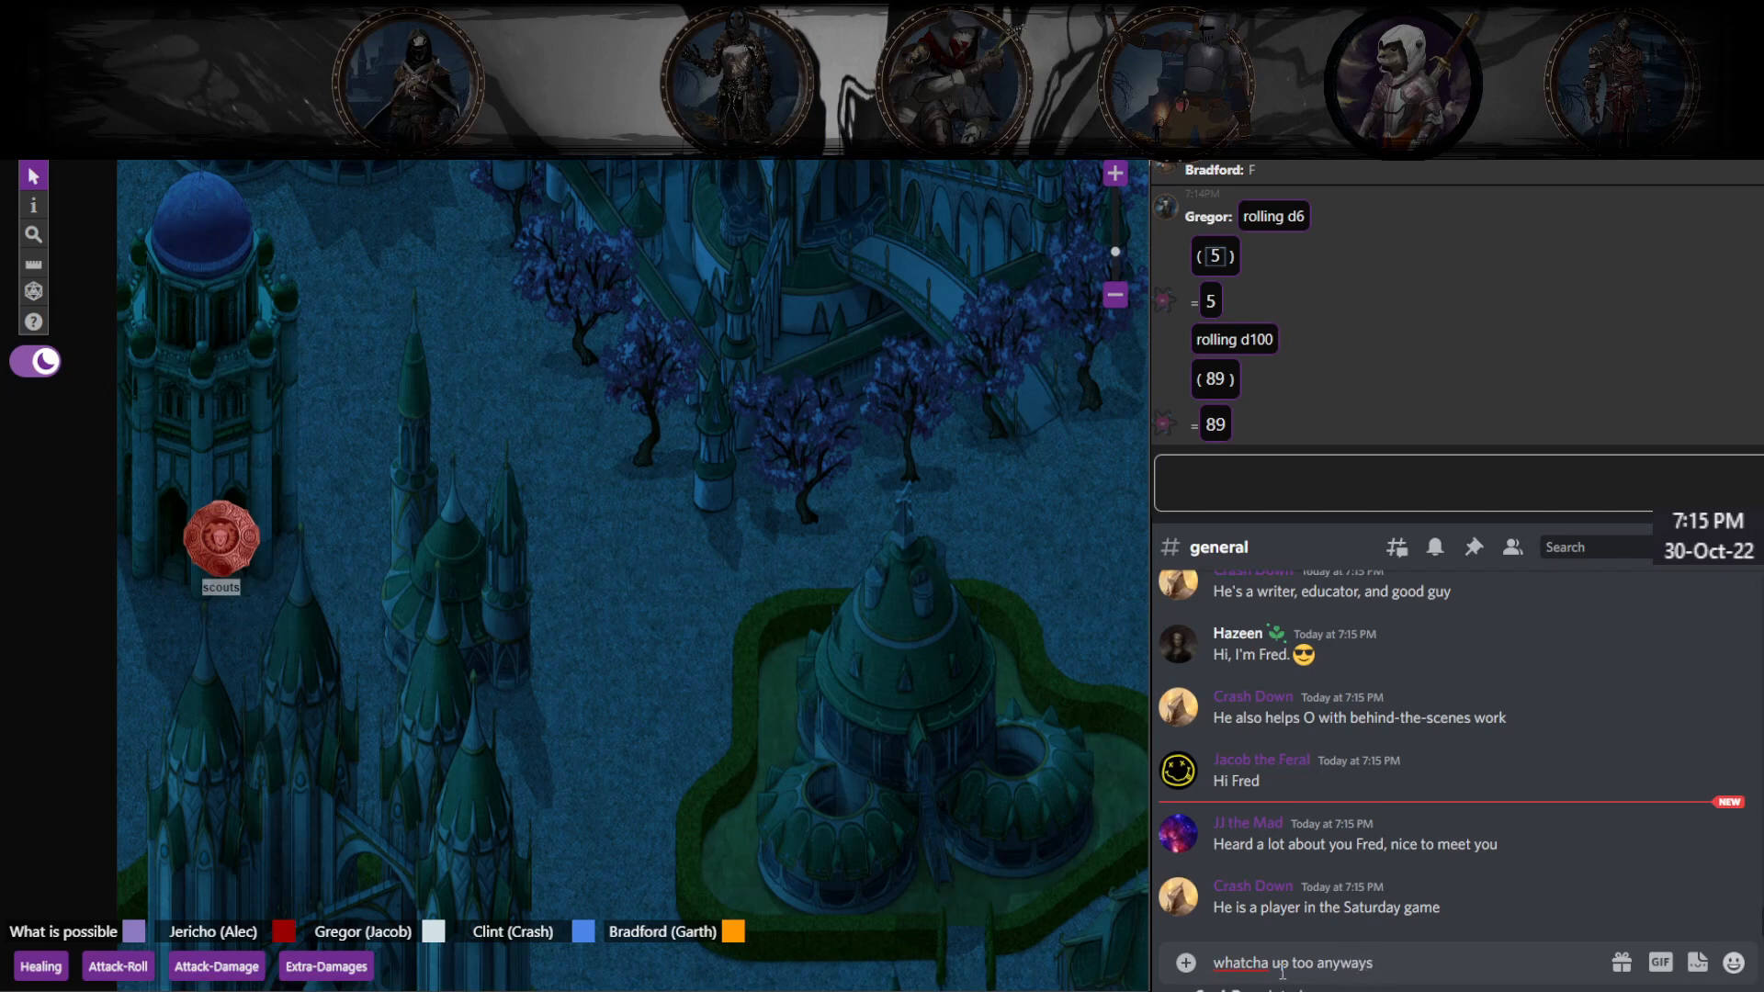
key(Return)
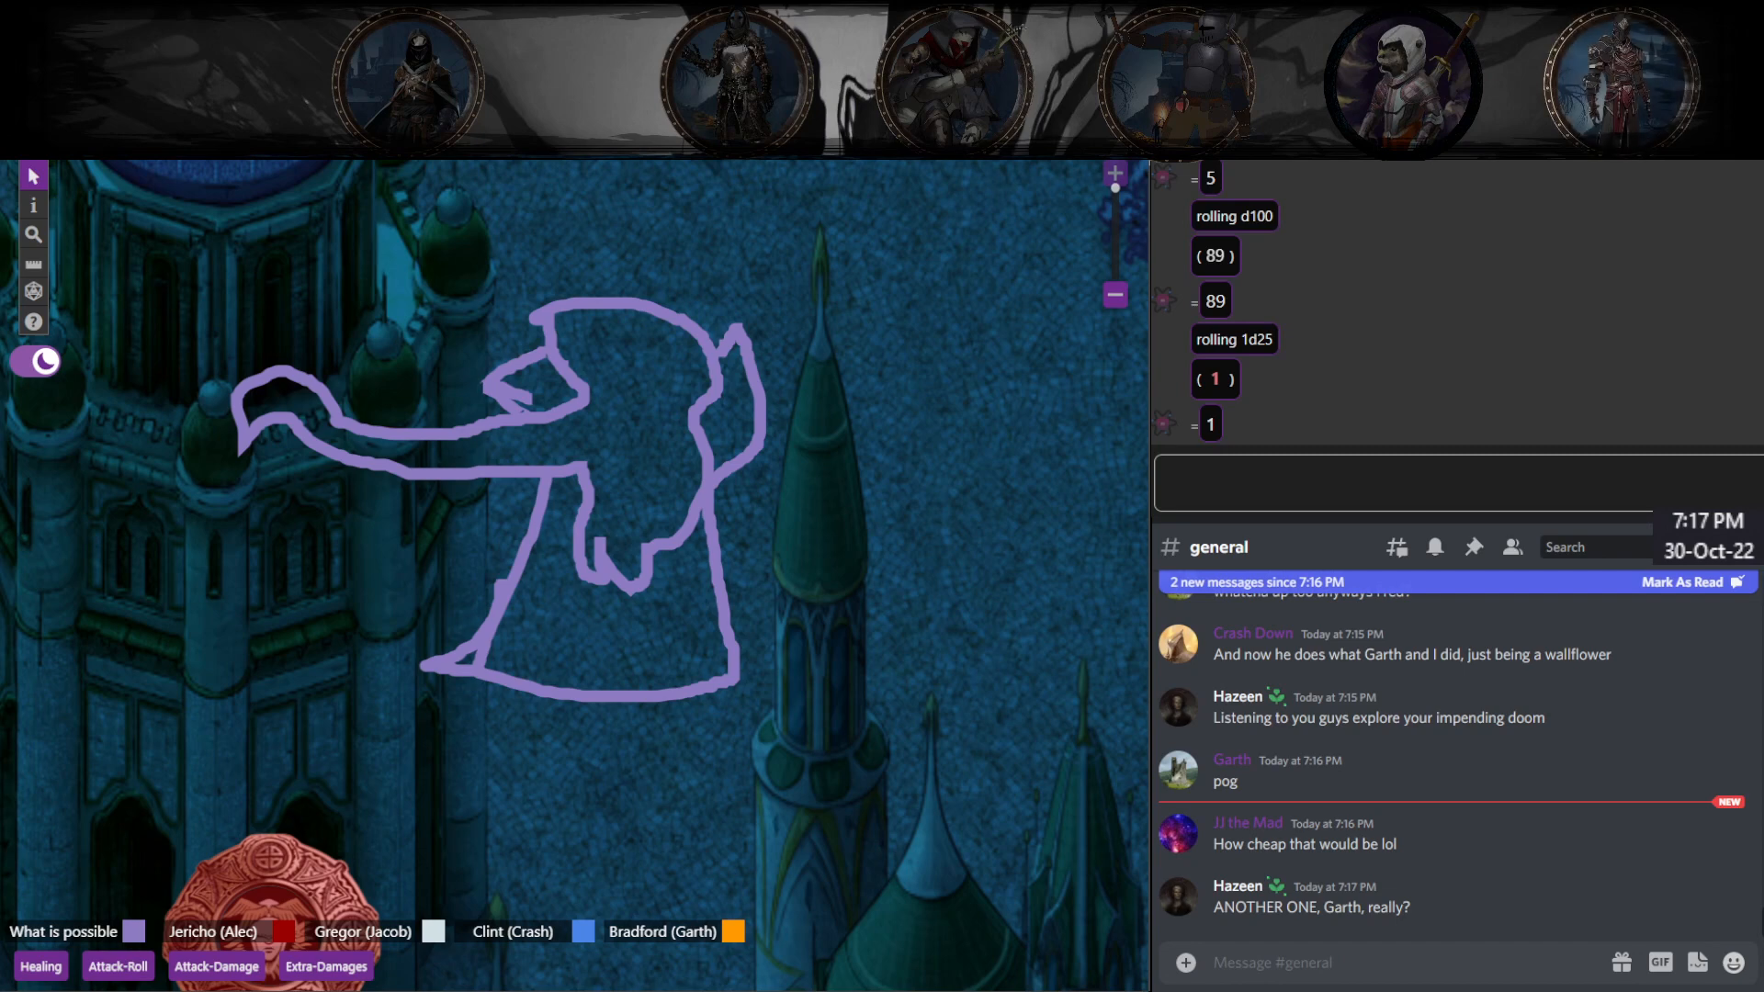
Step: Zoom the Roll20 map out to show the wider city and second purple token
scroll(up, 3)
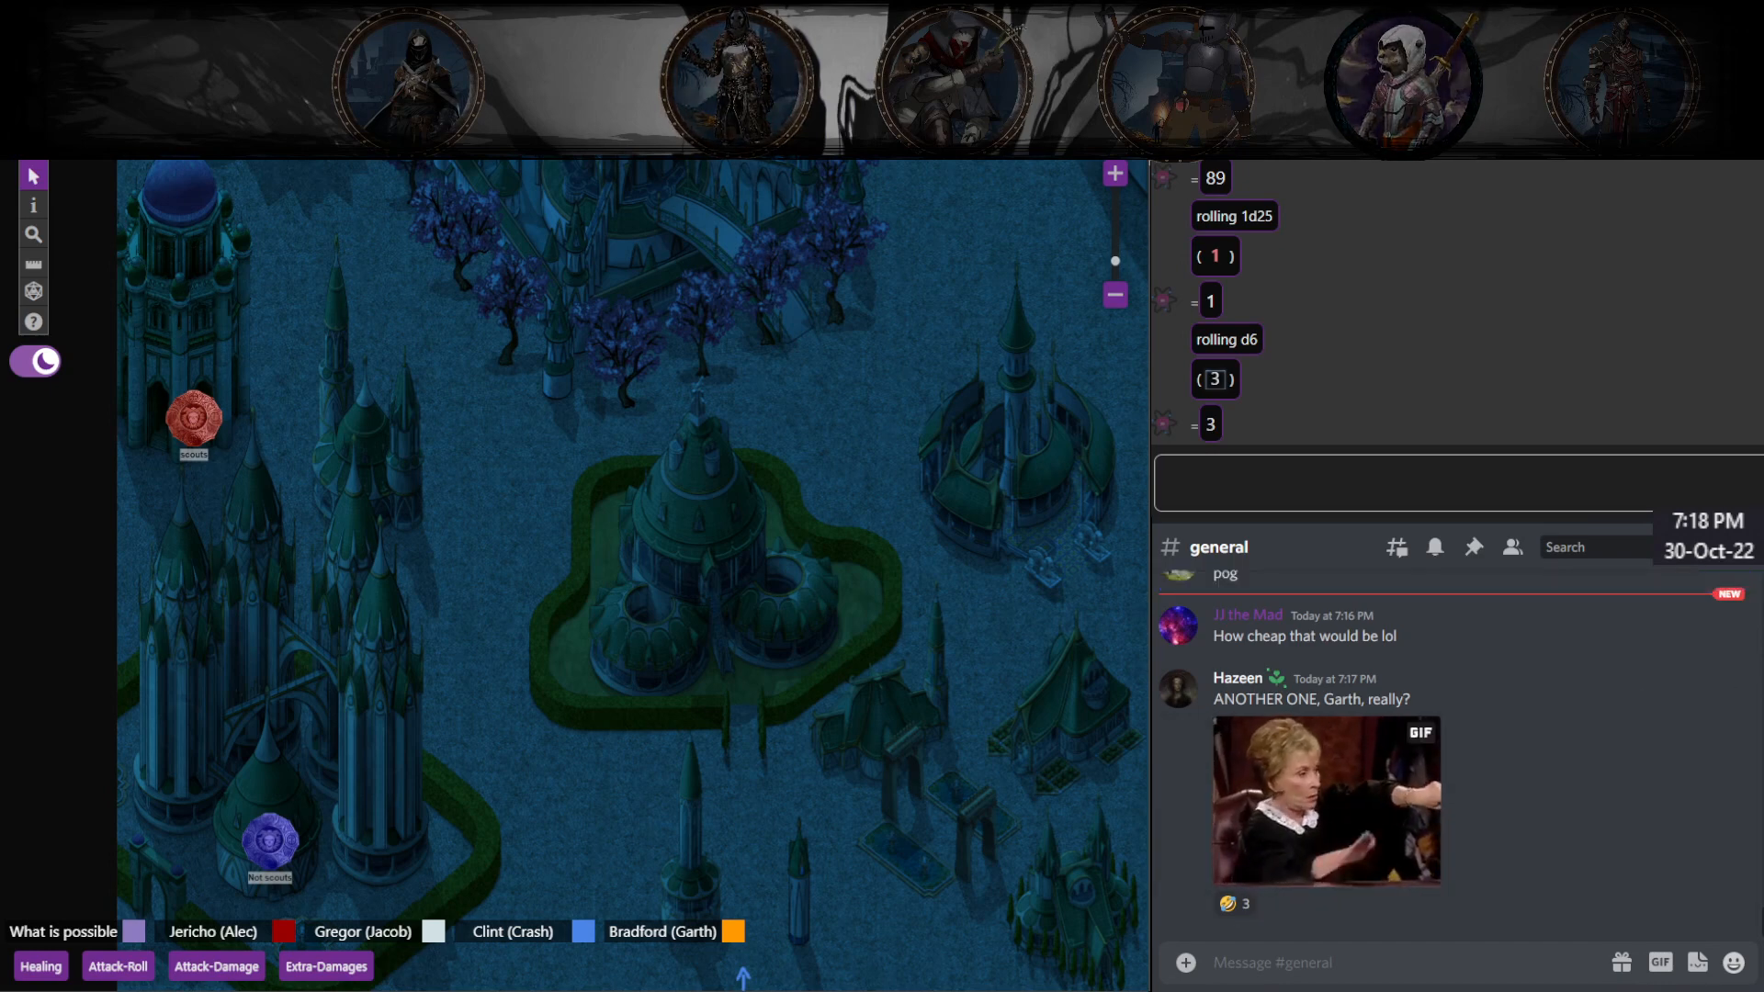
click(953, 81)
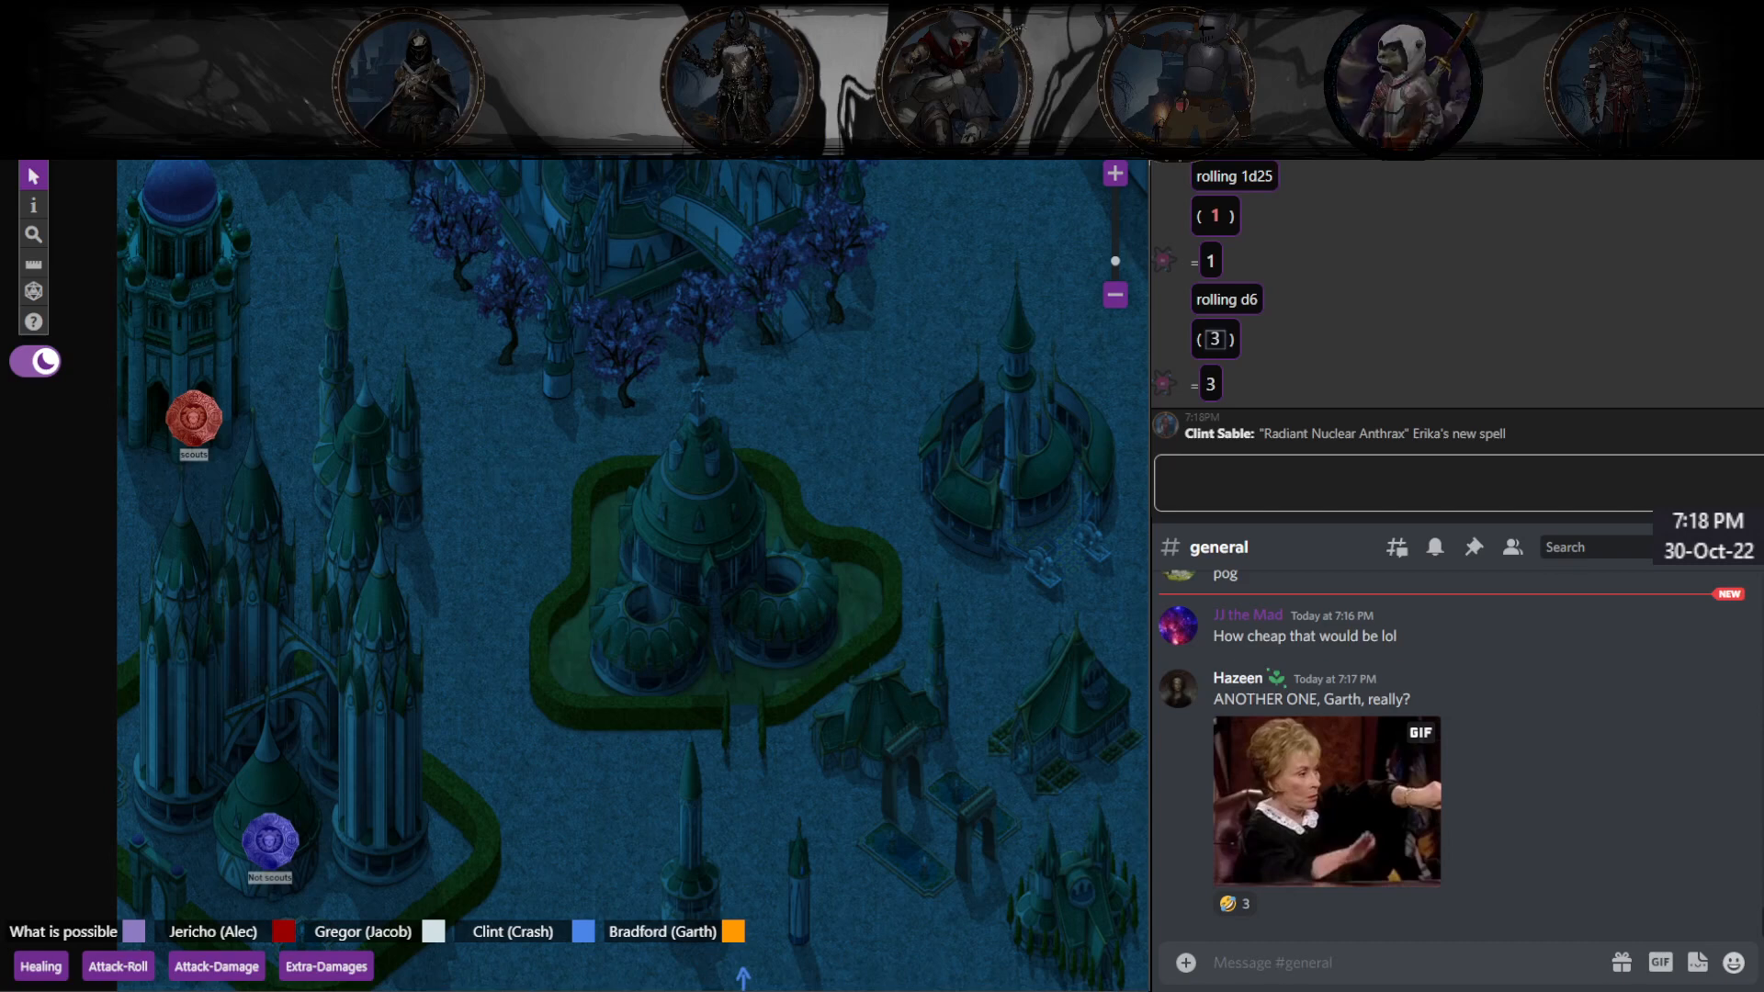
text(lmf)
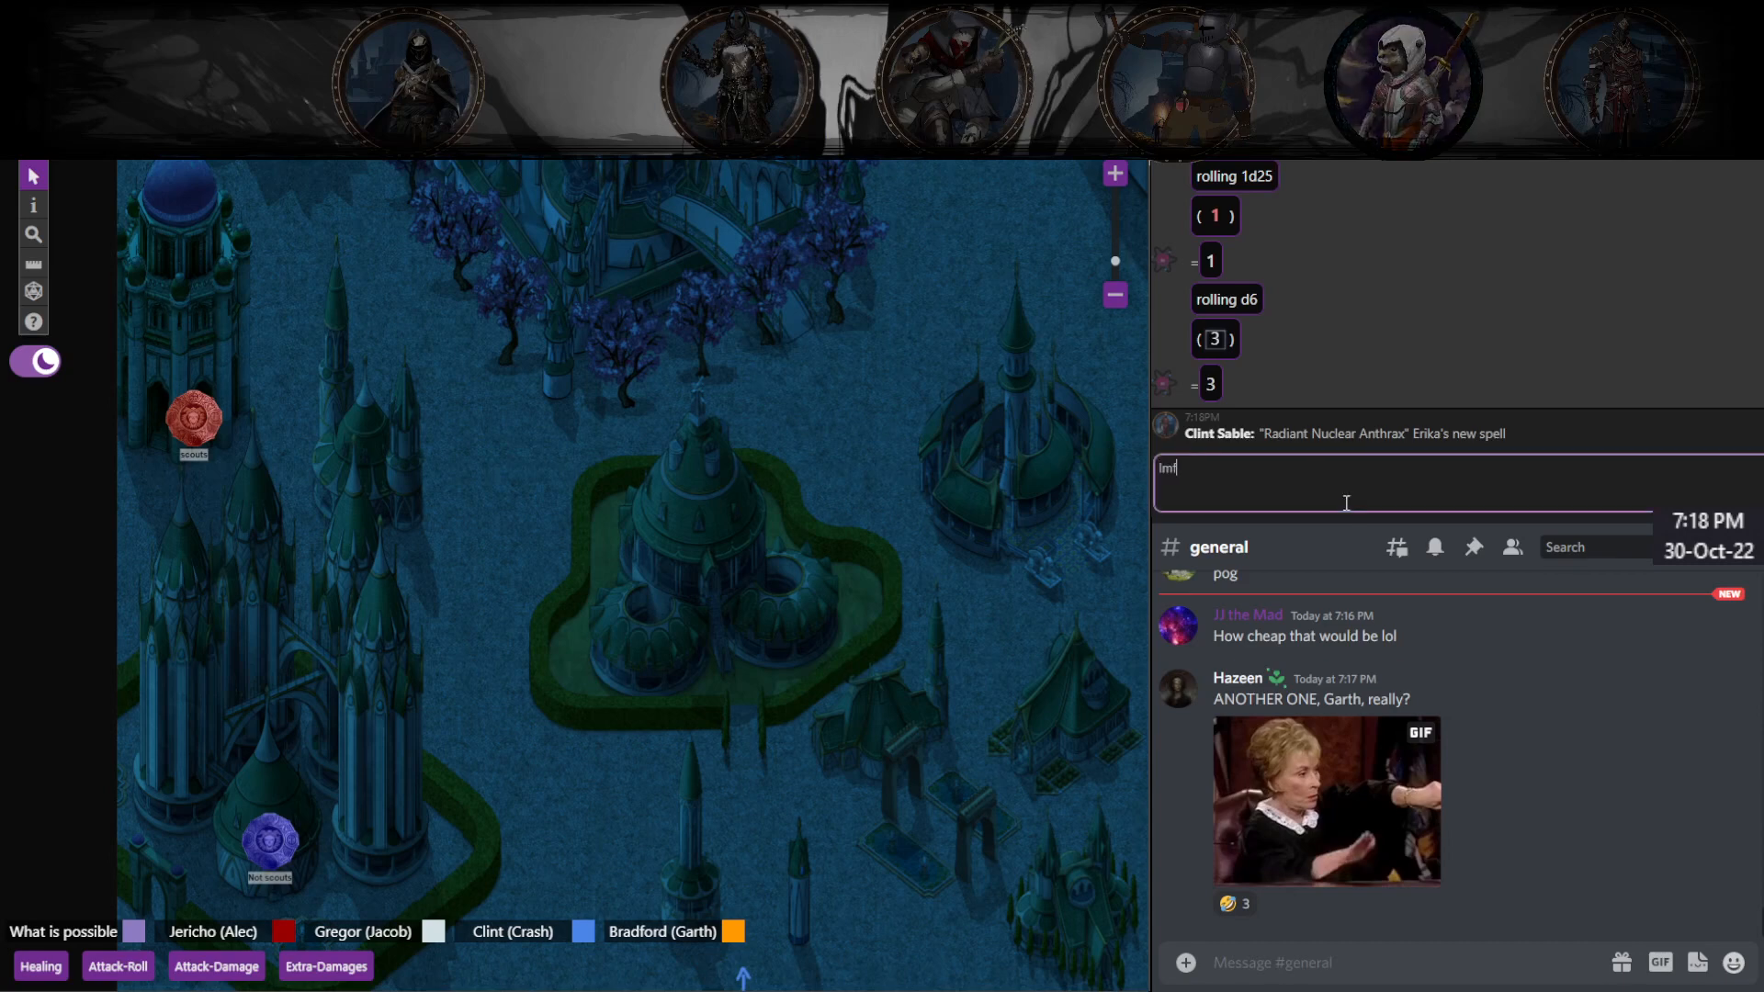
key(Return)
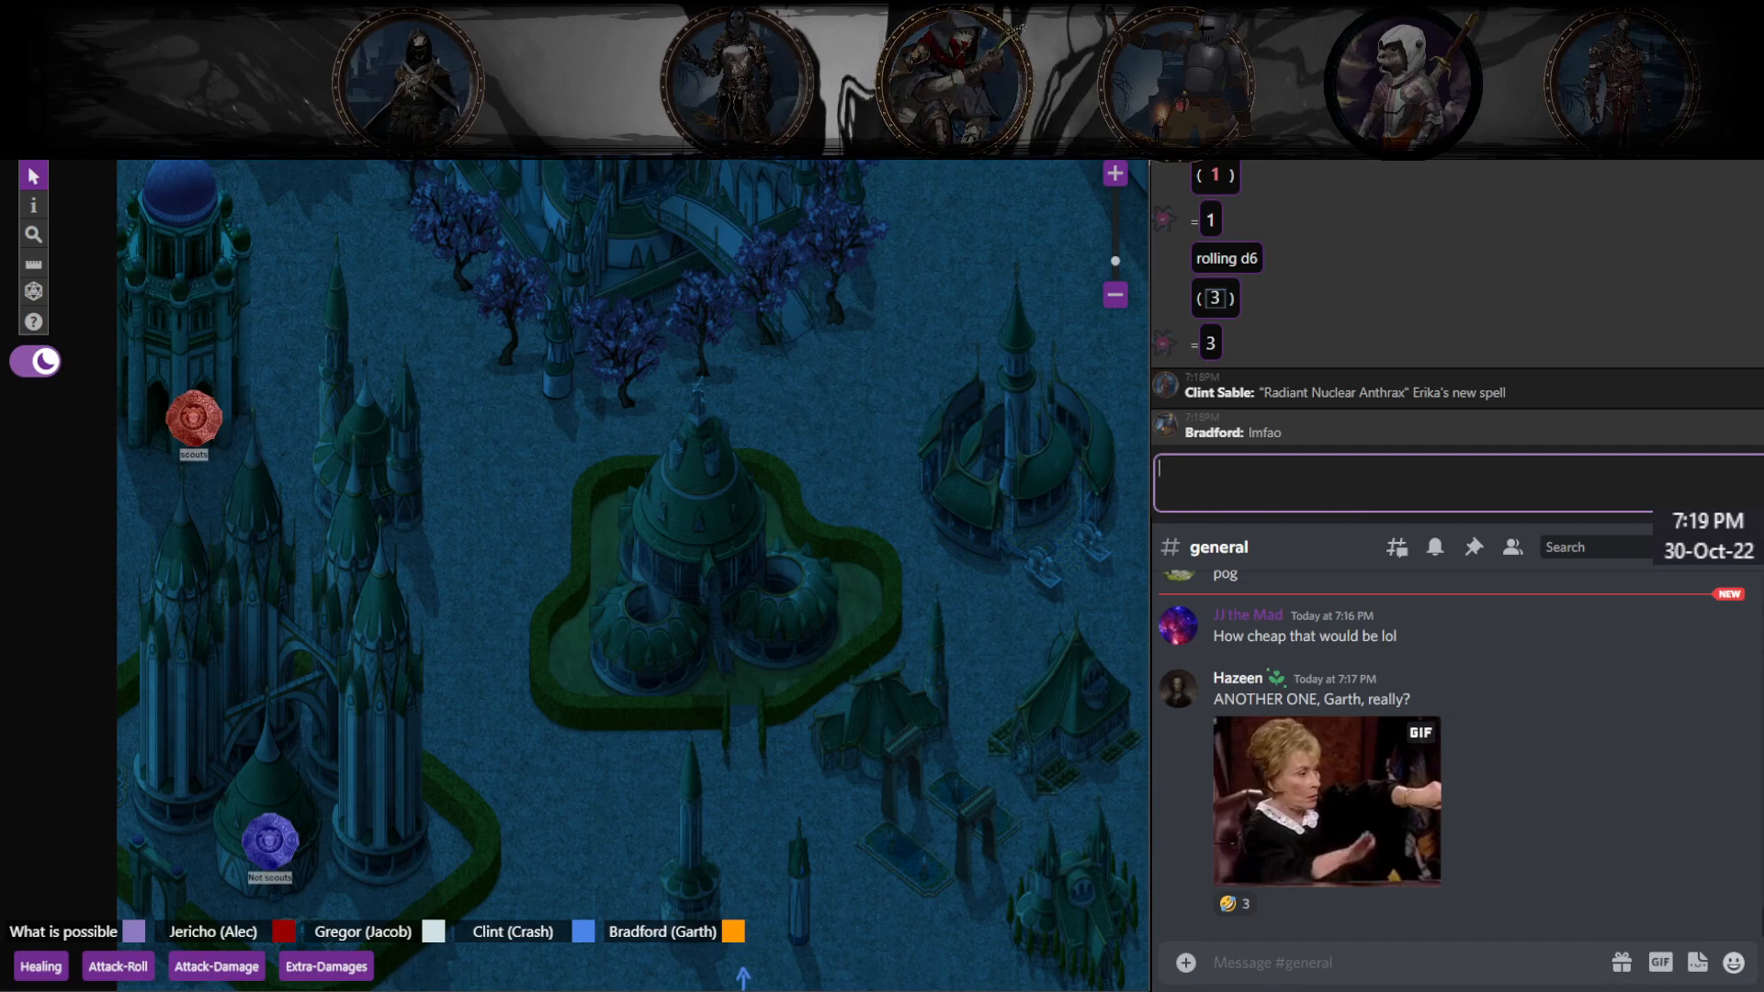
Step: Ask "did you say deer or something else?" in Discord #general
text(did you)
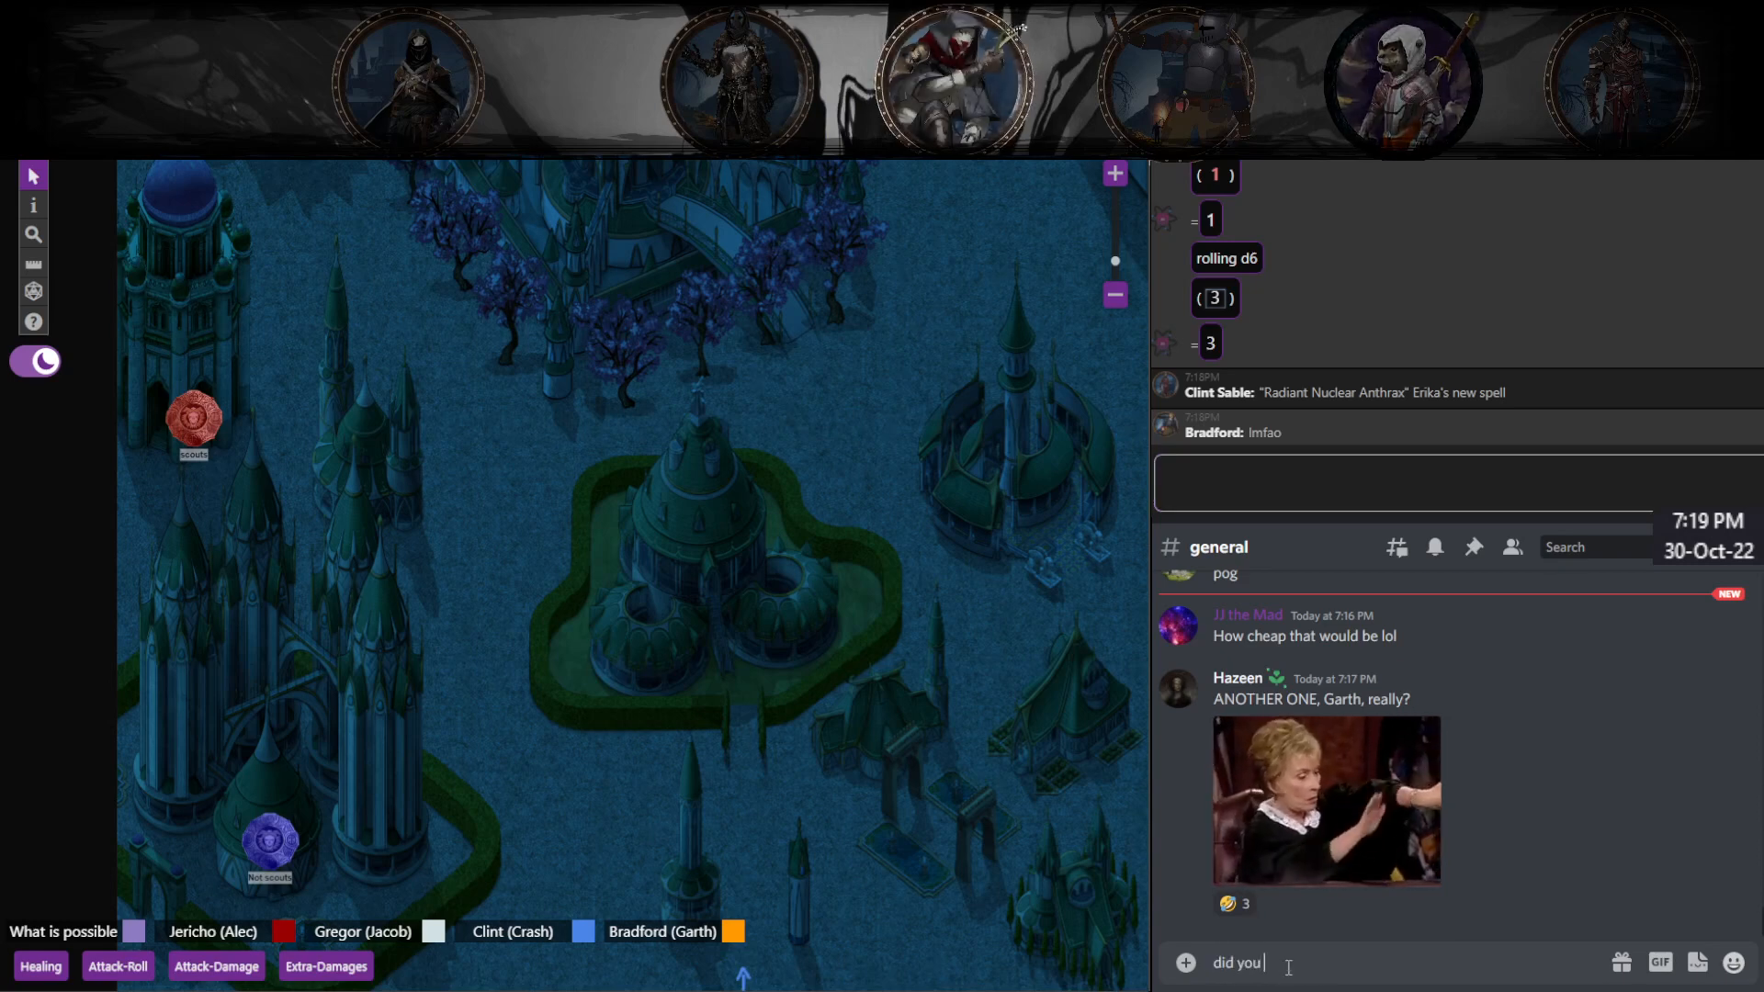
text(say deer o)
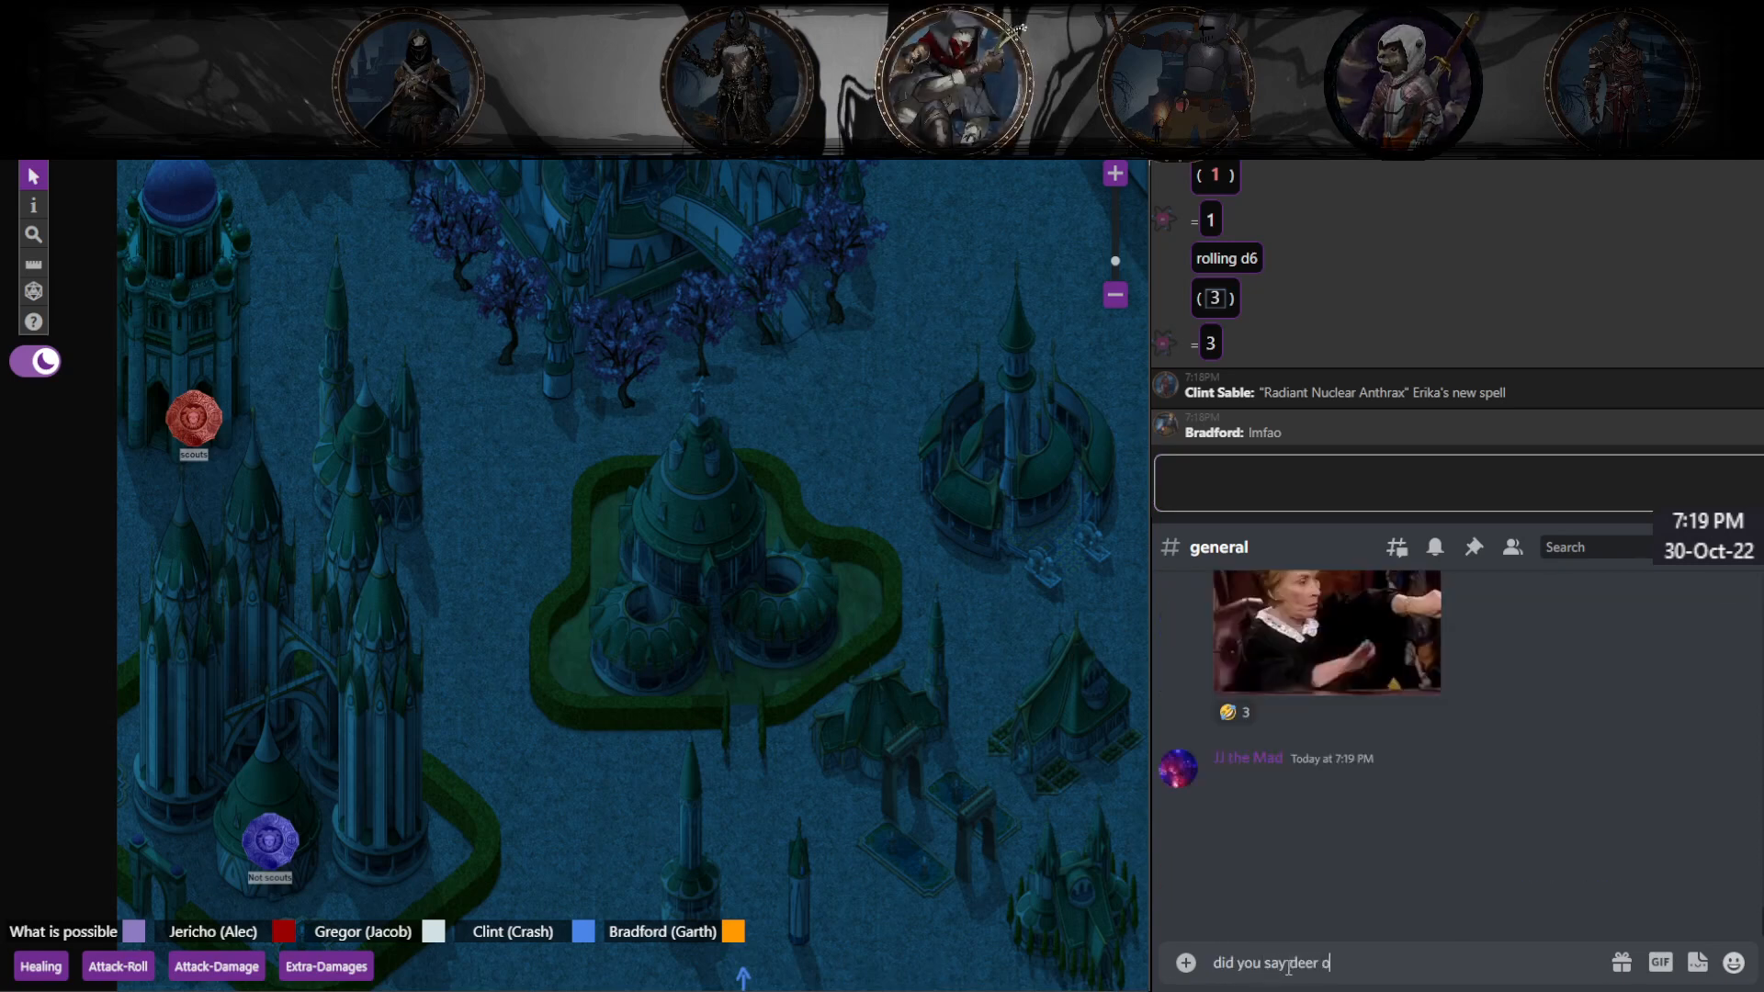
text(r something else)
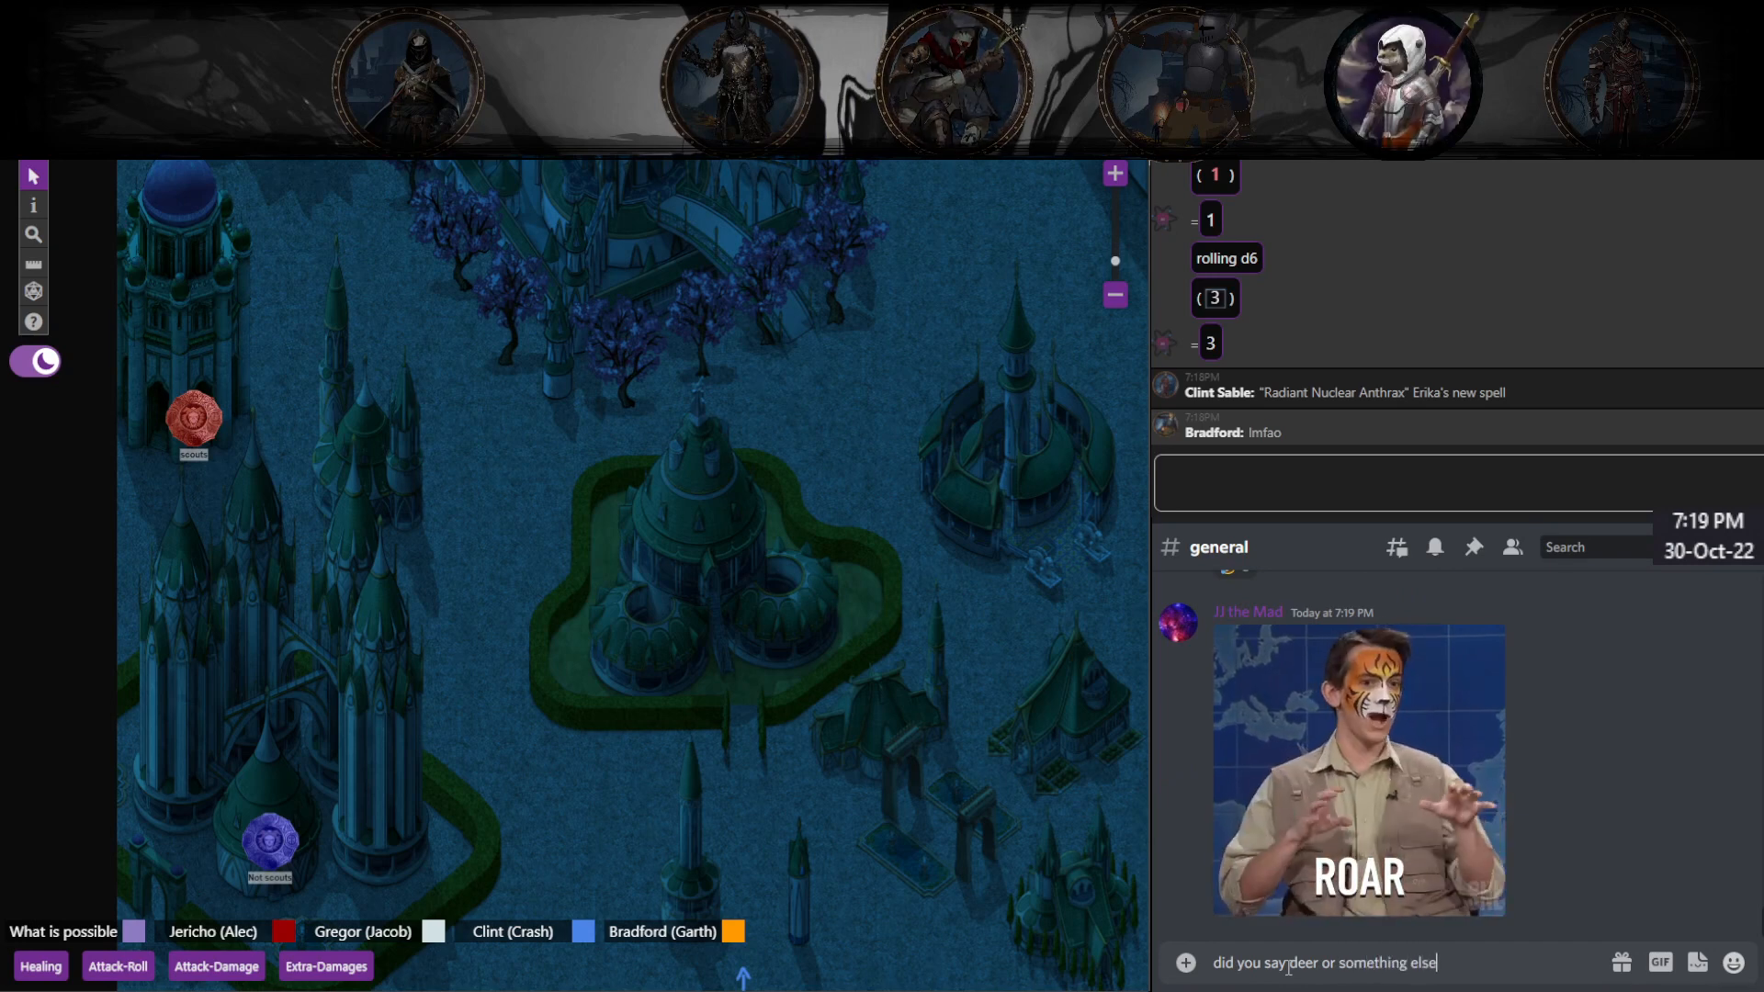
key(Return)
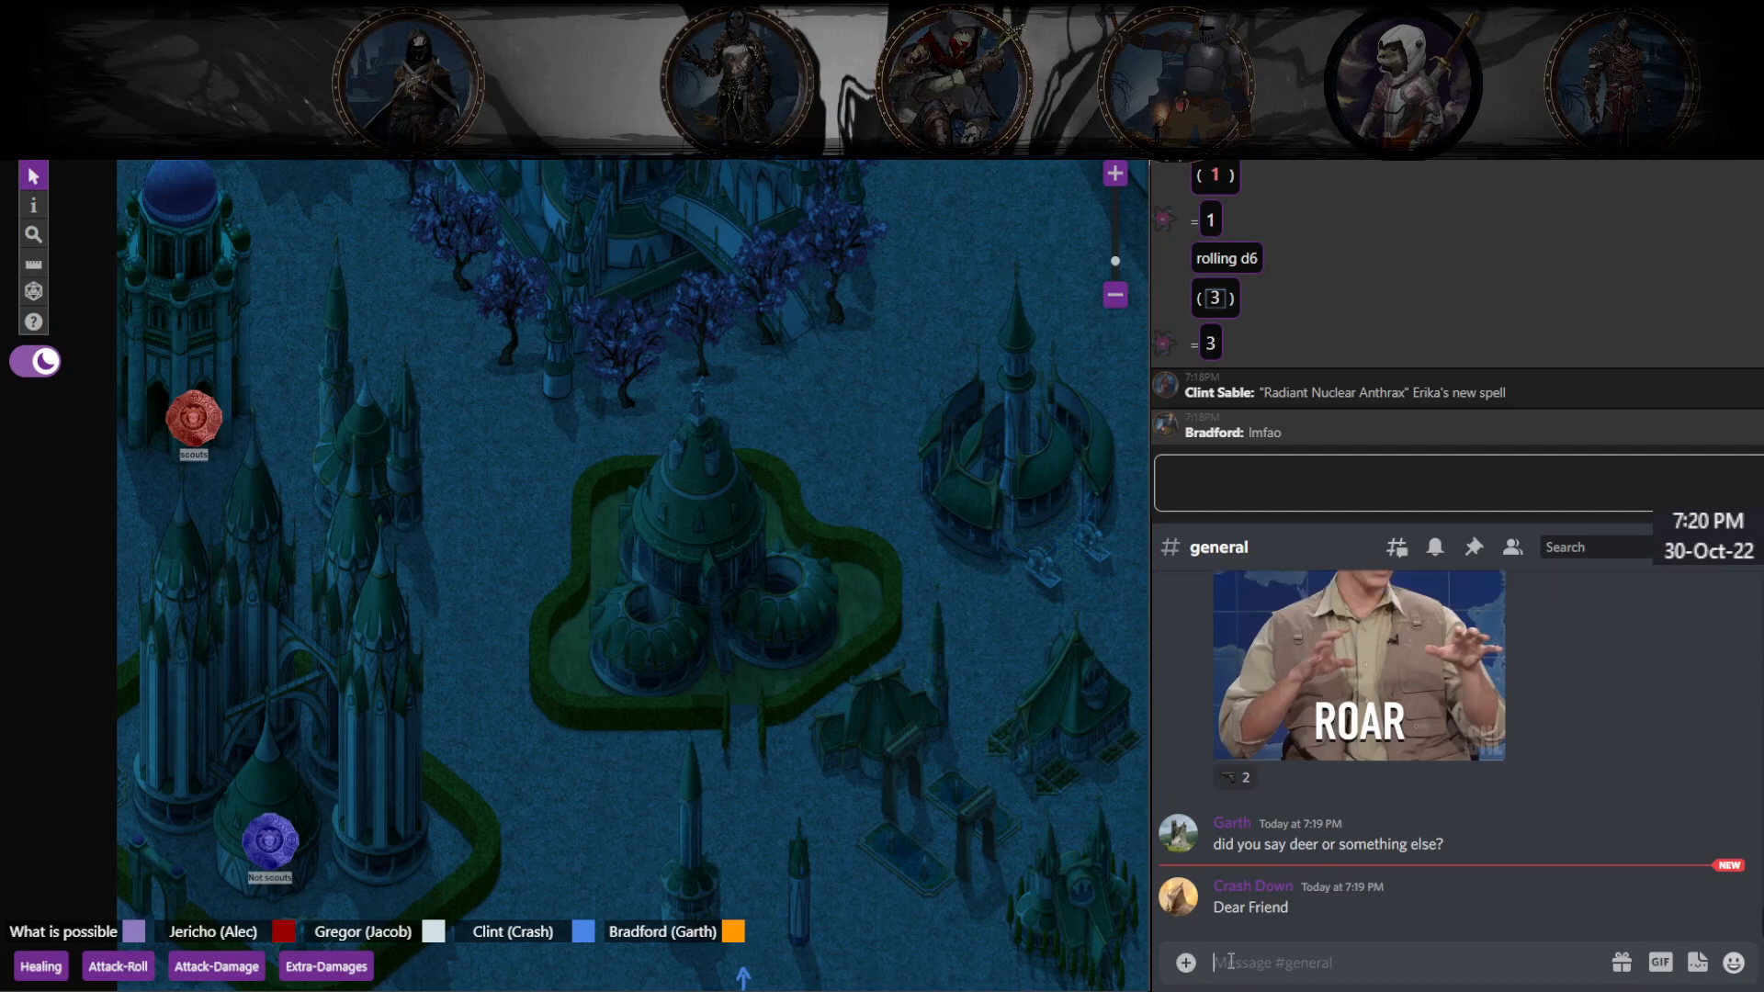
Step: Reply "that makes a lot more sense" in Discord #general
text(that)
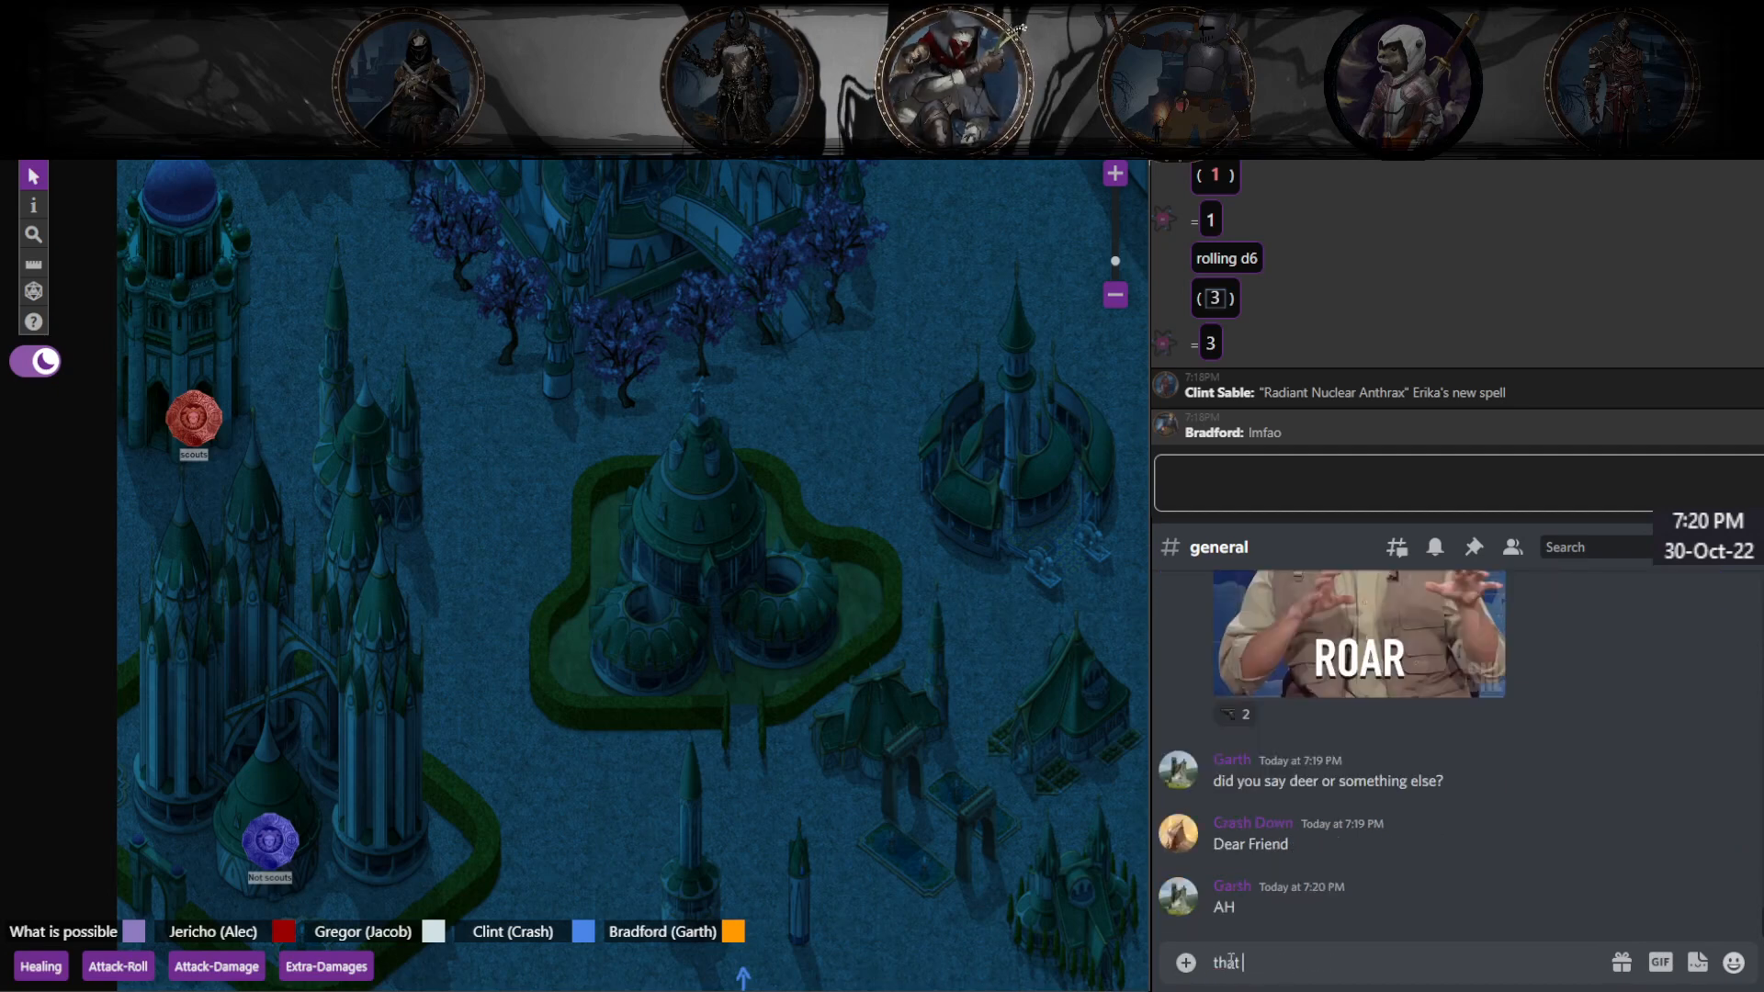
text(makes a lot)
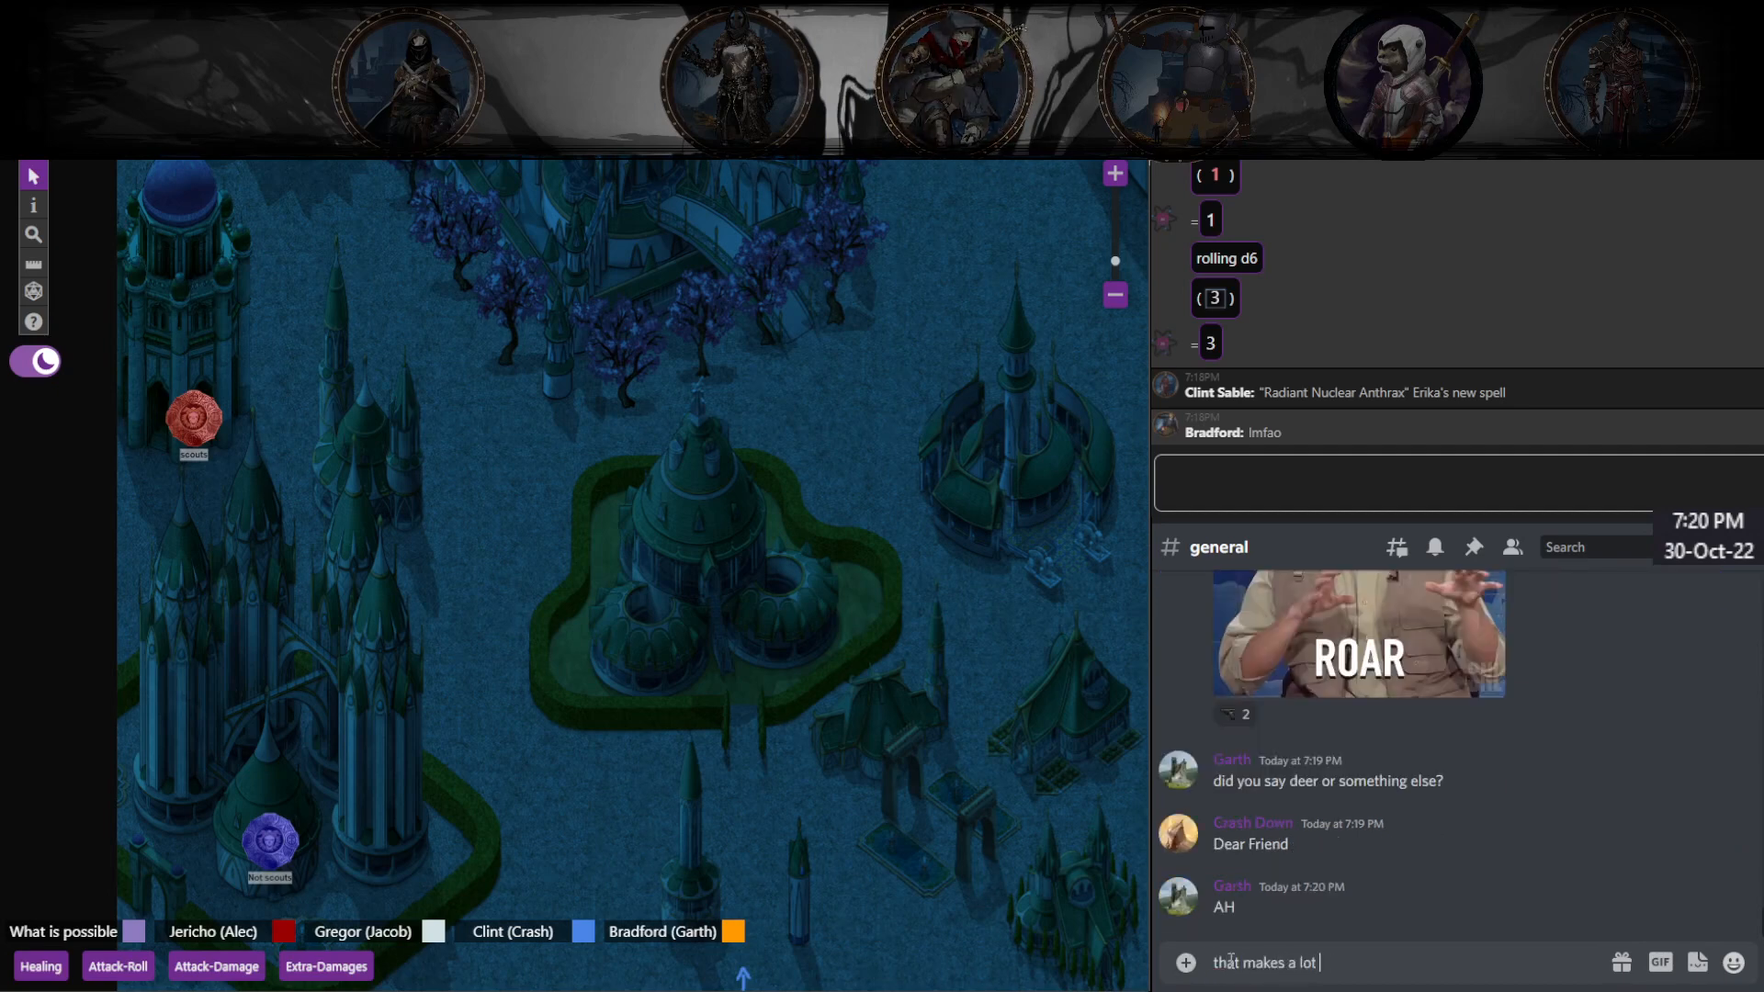
key(Return)
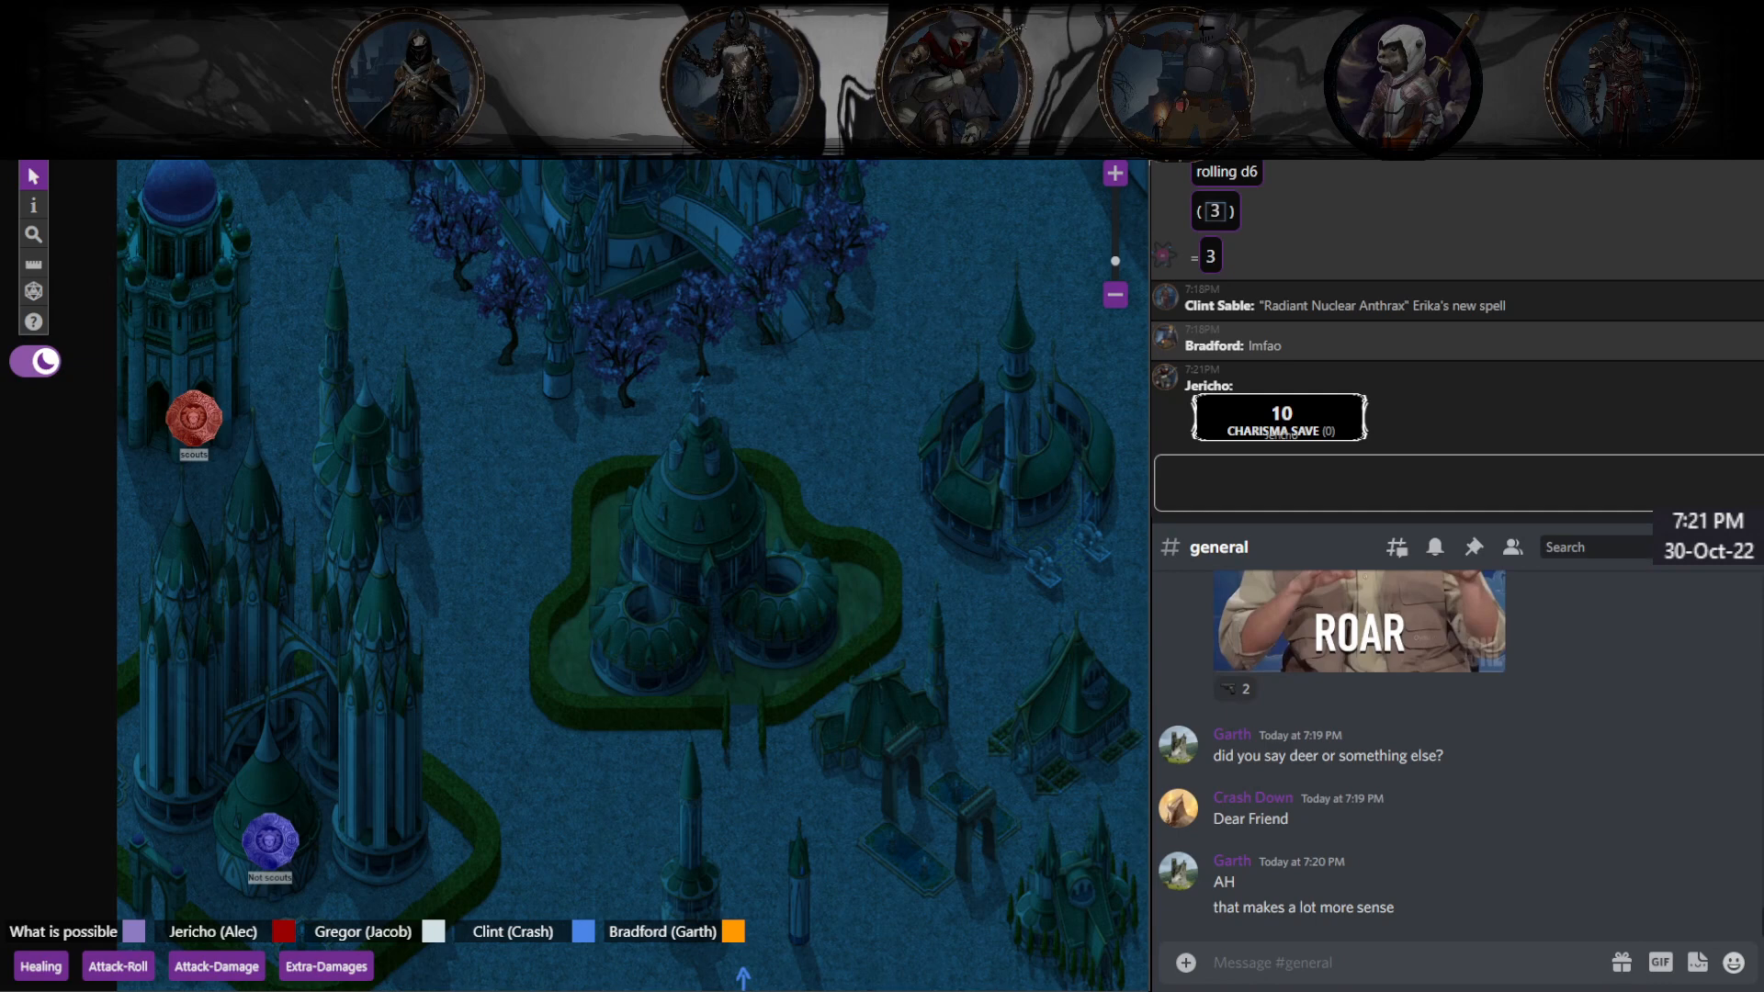
click(1451, 481)
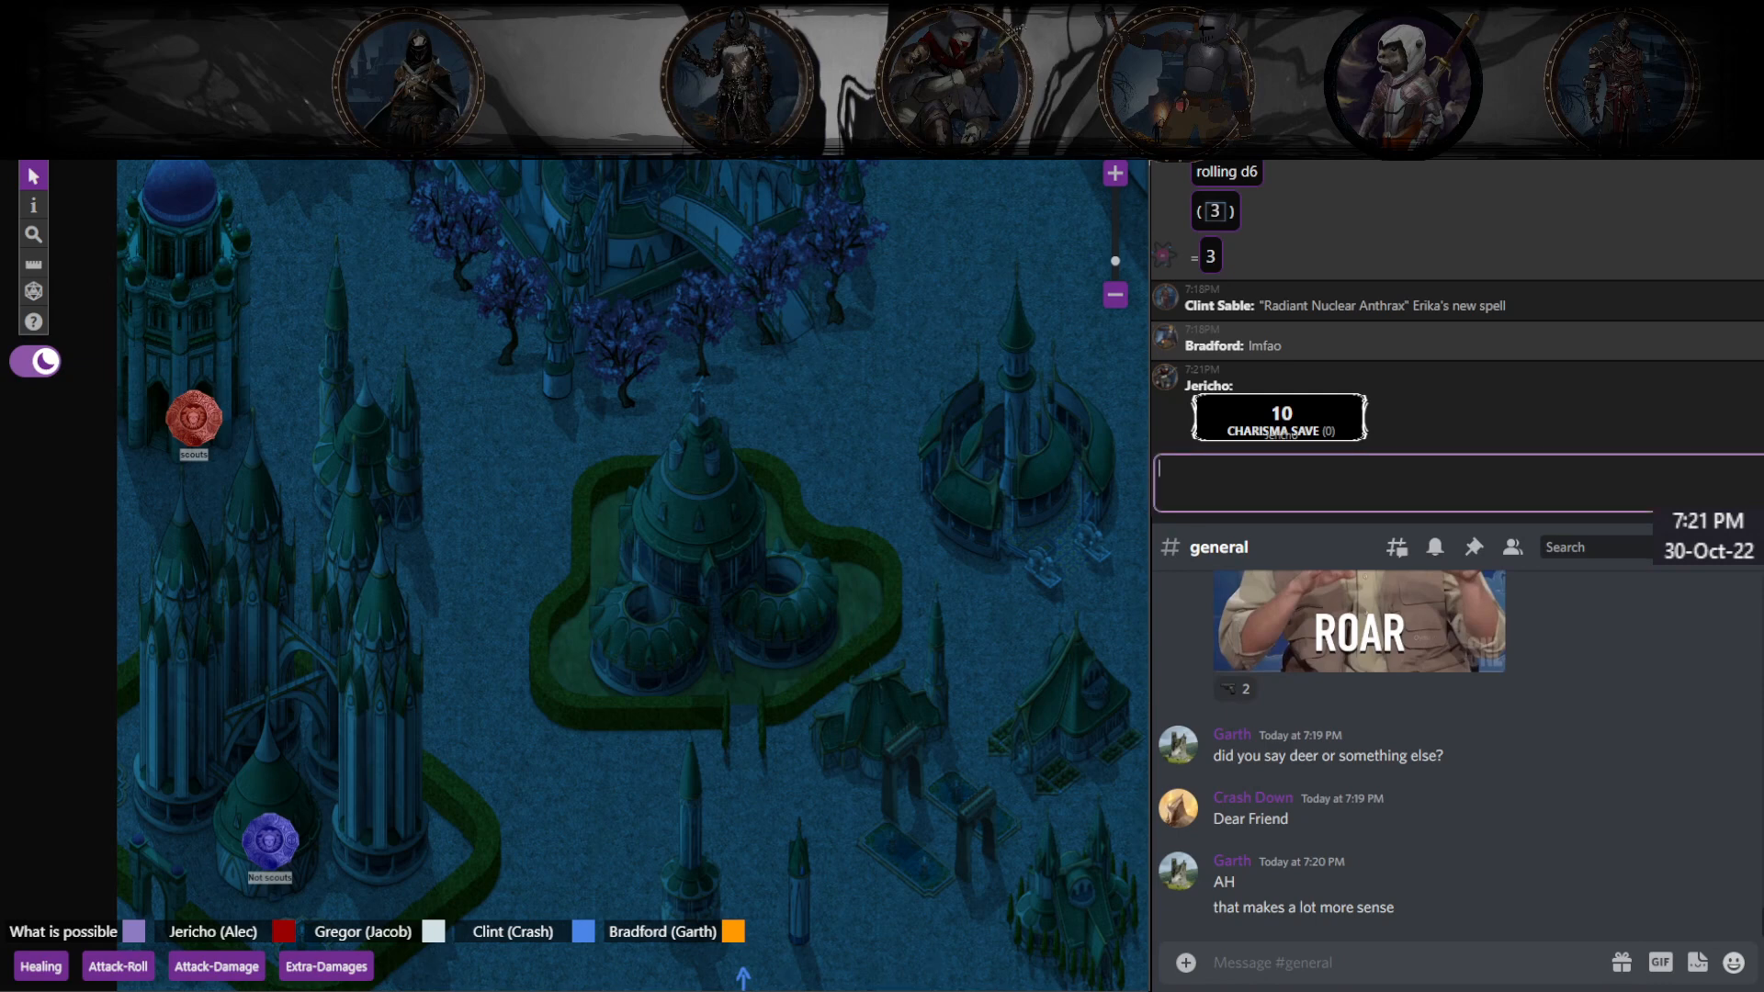
text(mans is)
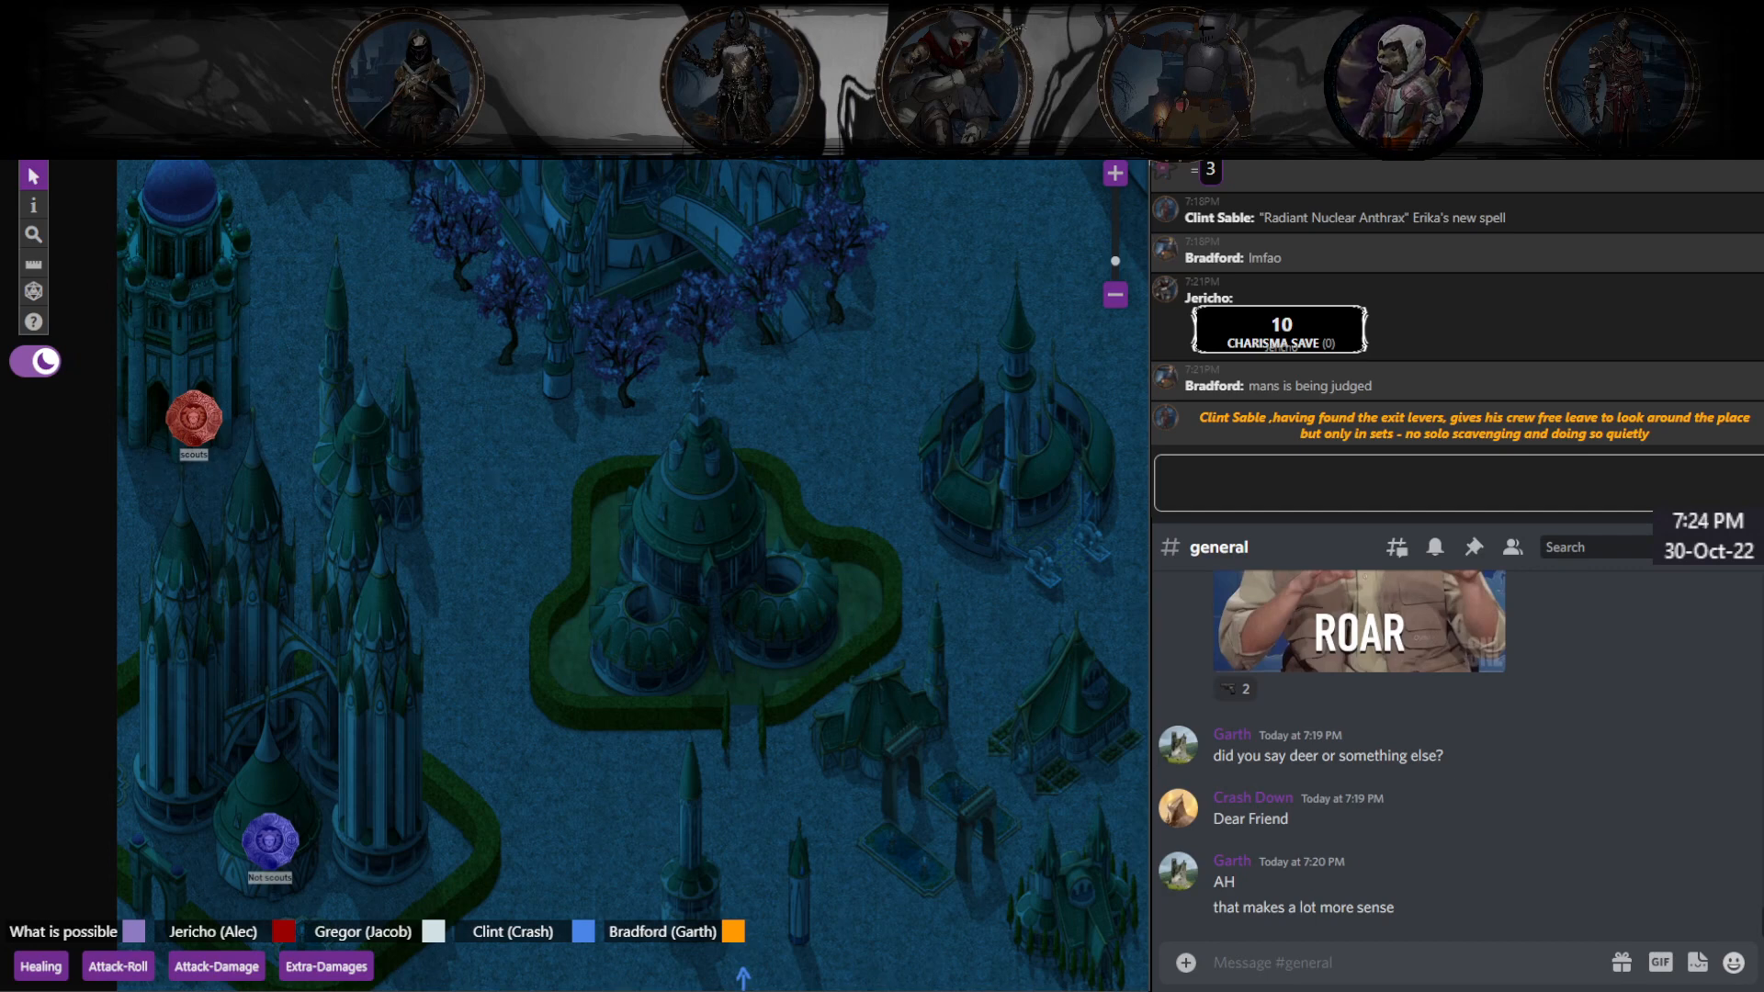
scroll(up, 3)
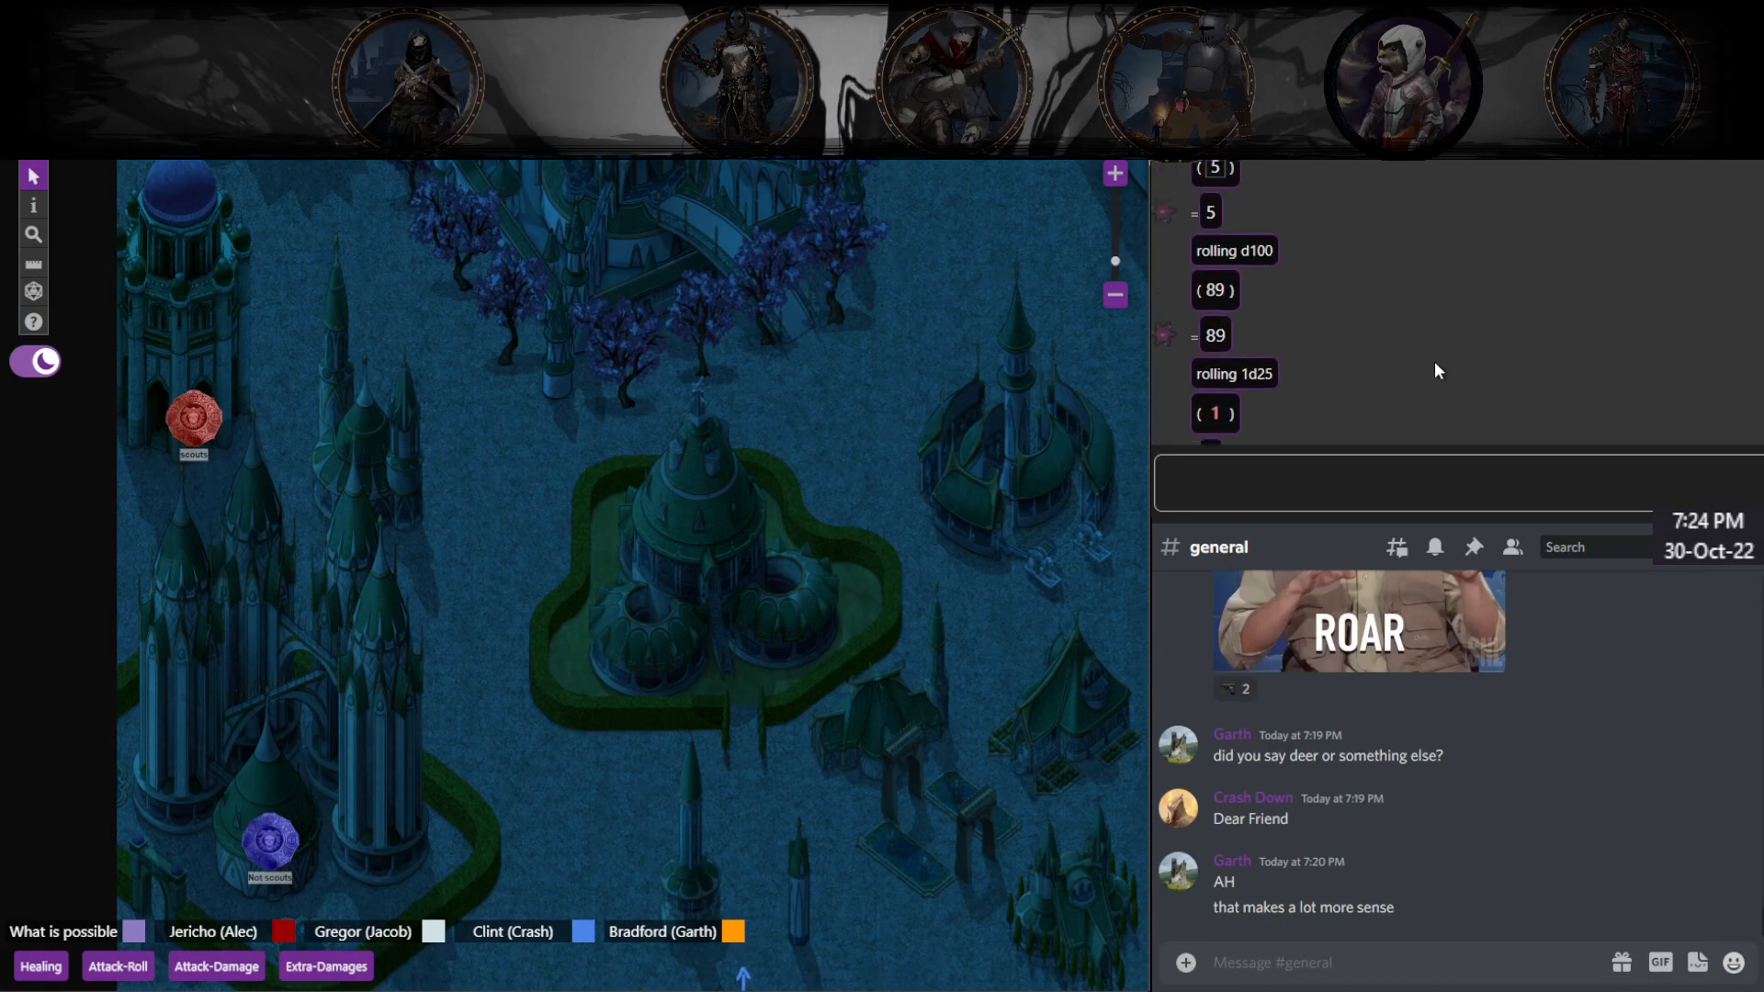
scroll(up, 3)
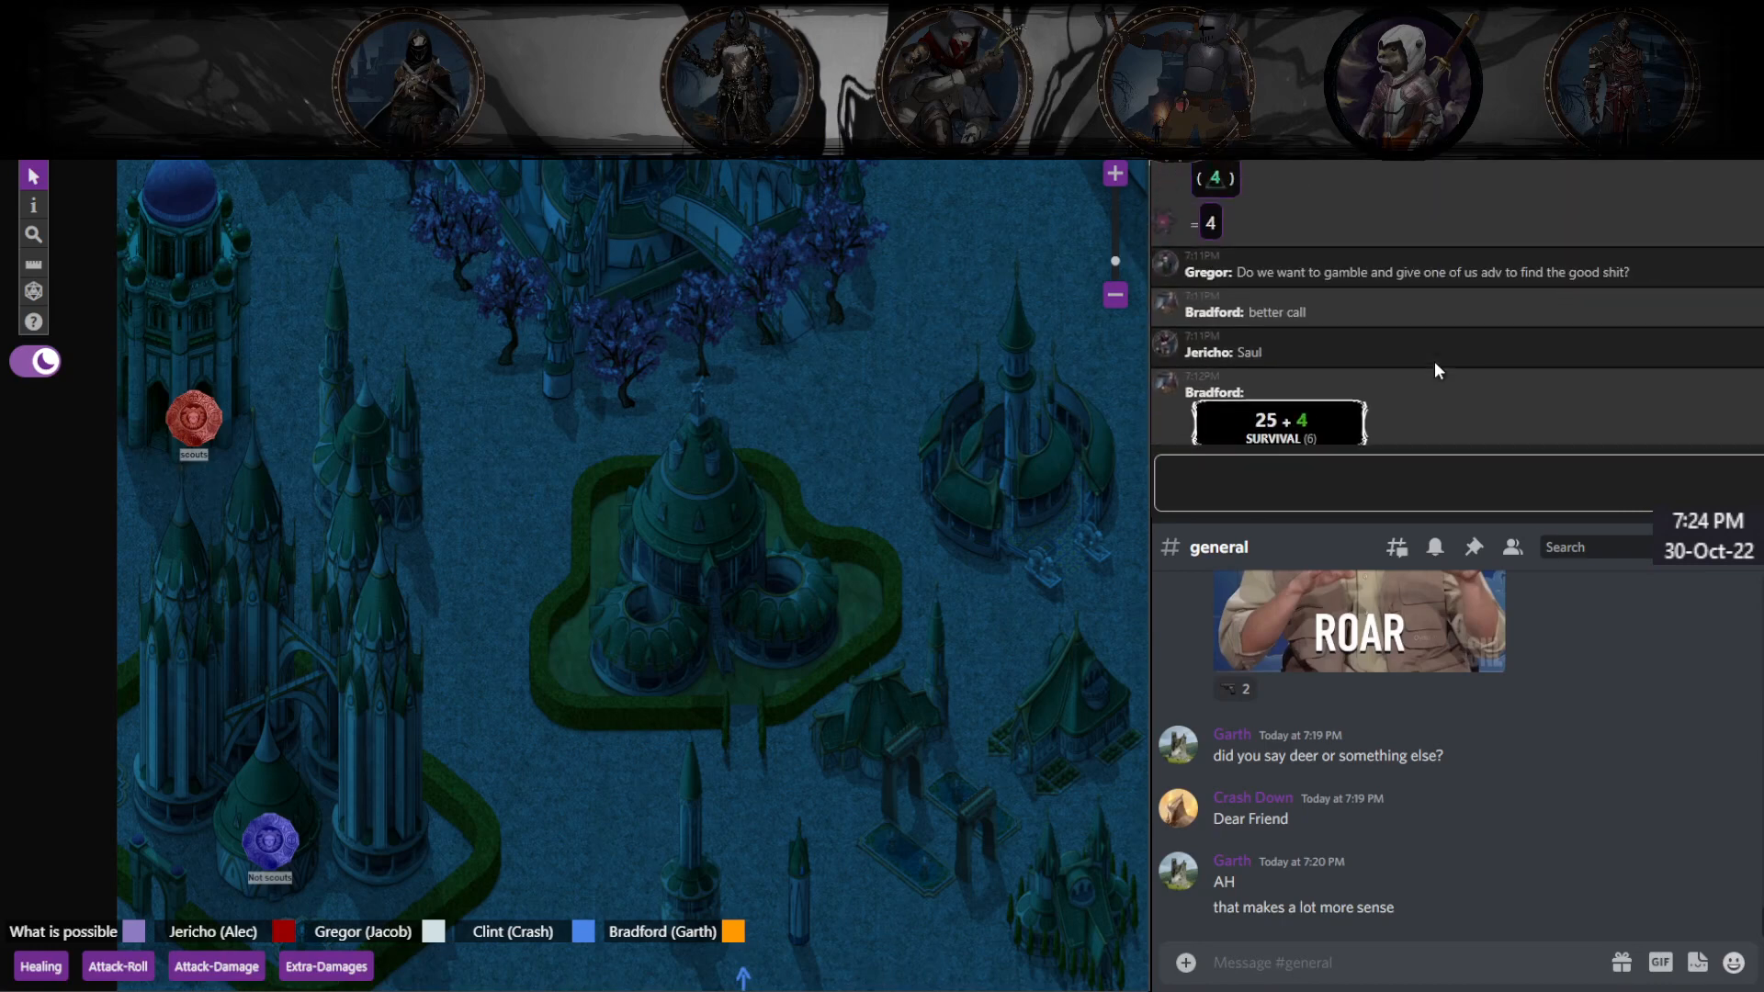
scroll(up, 3)
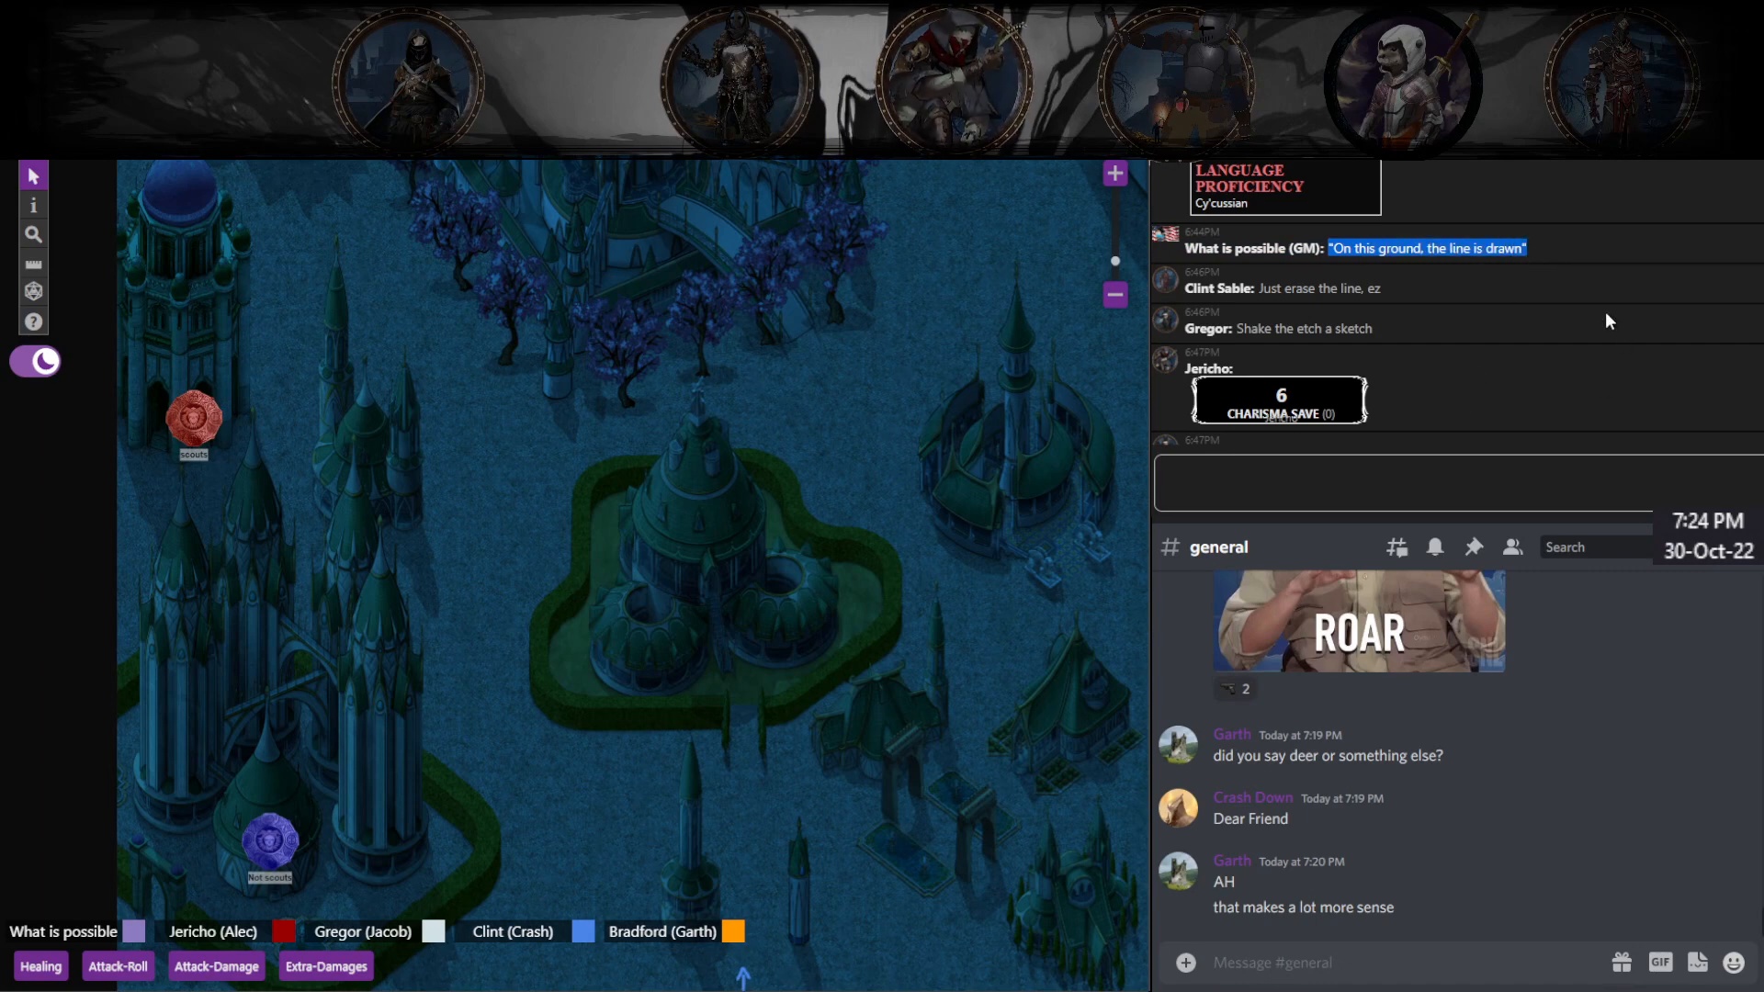
scroll(down, 3)
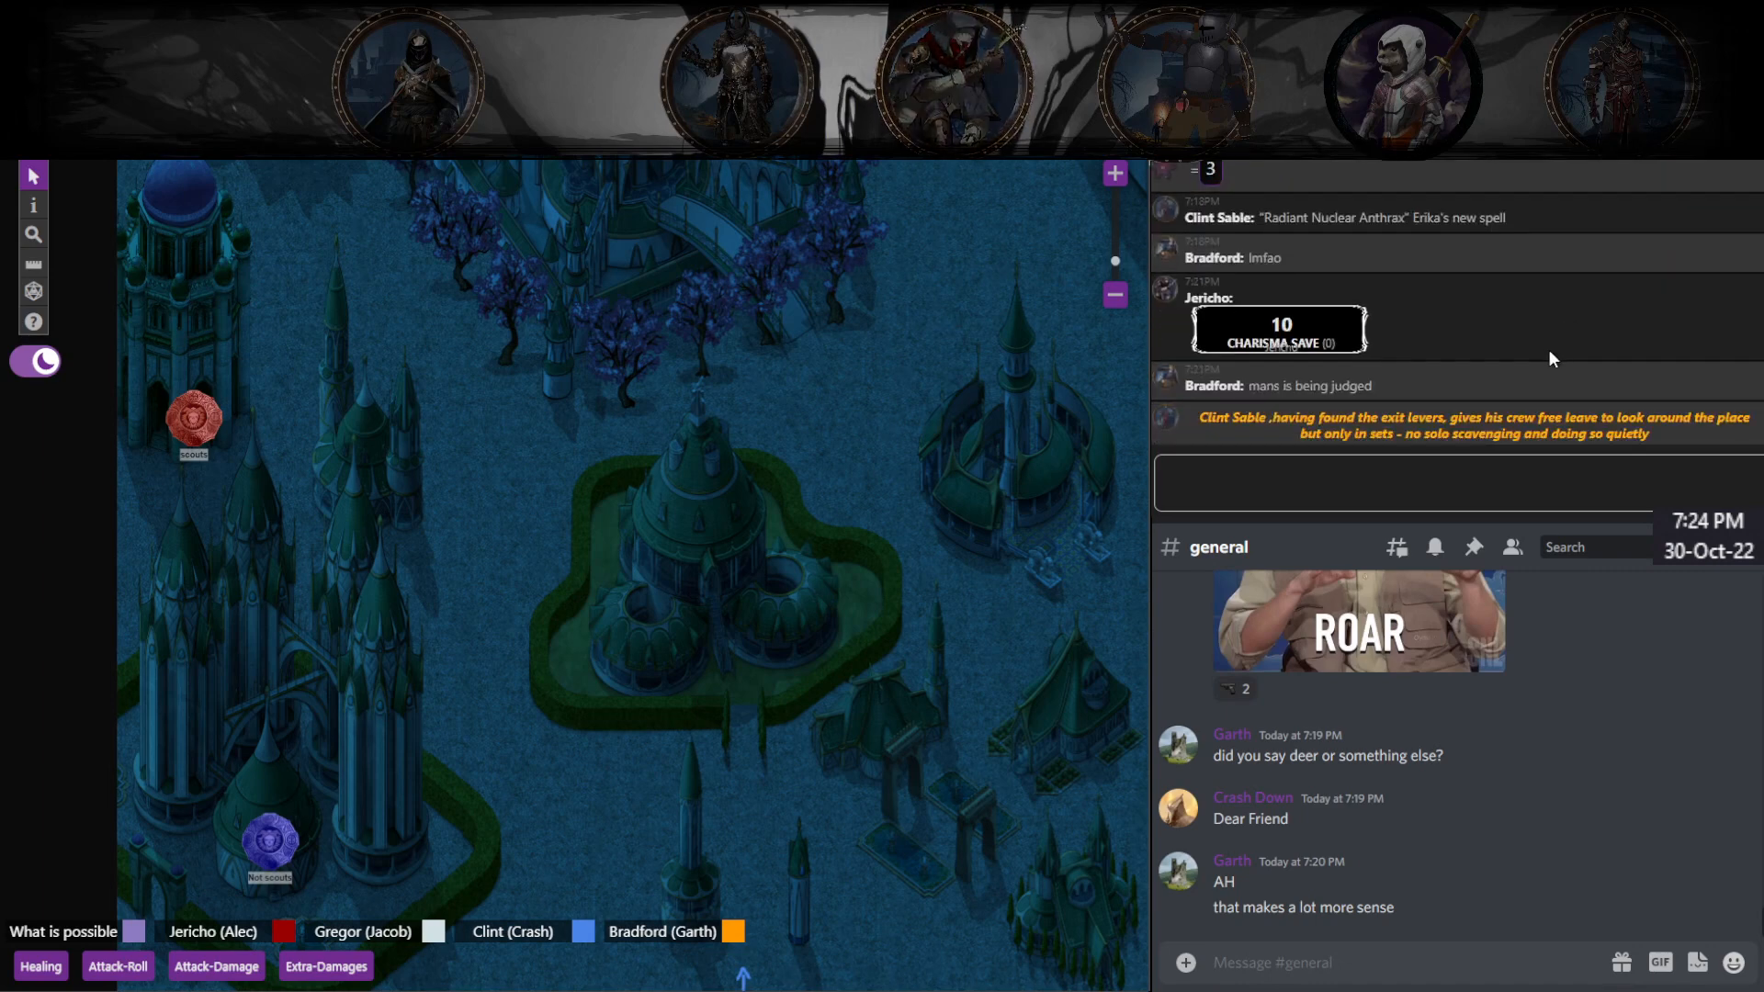
Step: Focus the Roll20 game chat input box
click(737, 82)
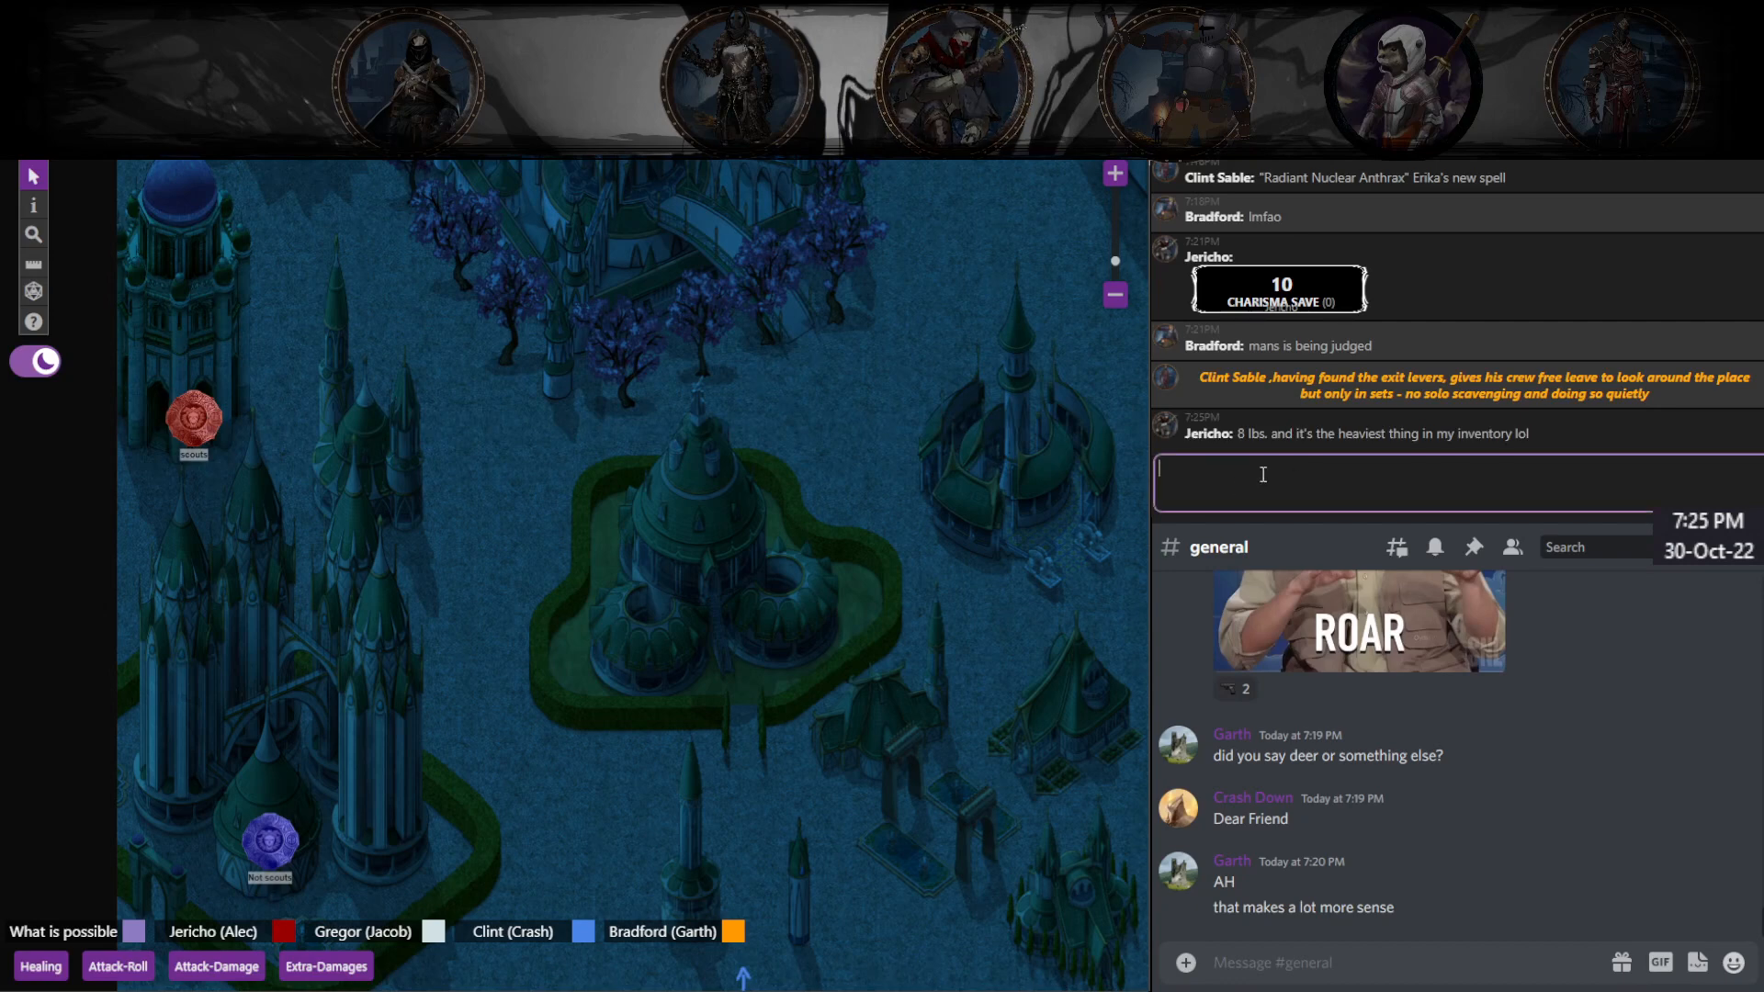
Step: Type Bradford's reply "nah, thats the guilt" in the Roll20 chat
text(thats the g)
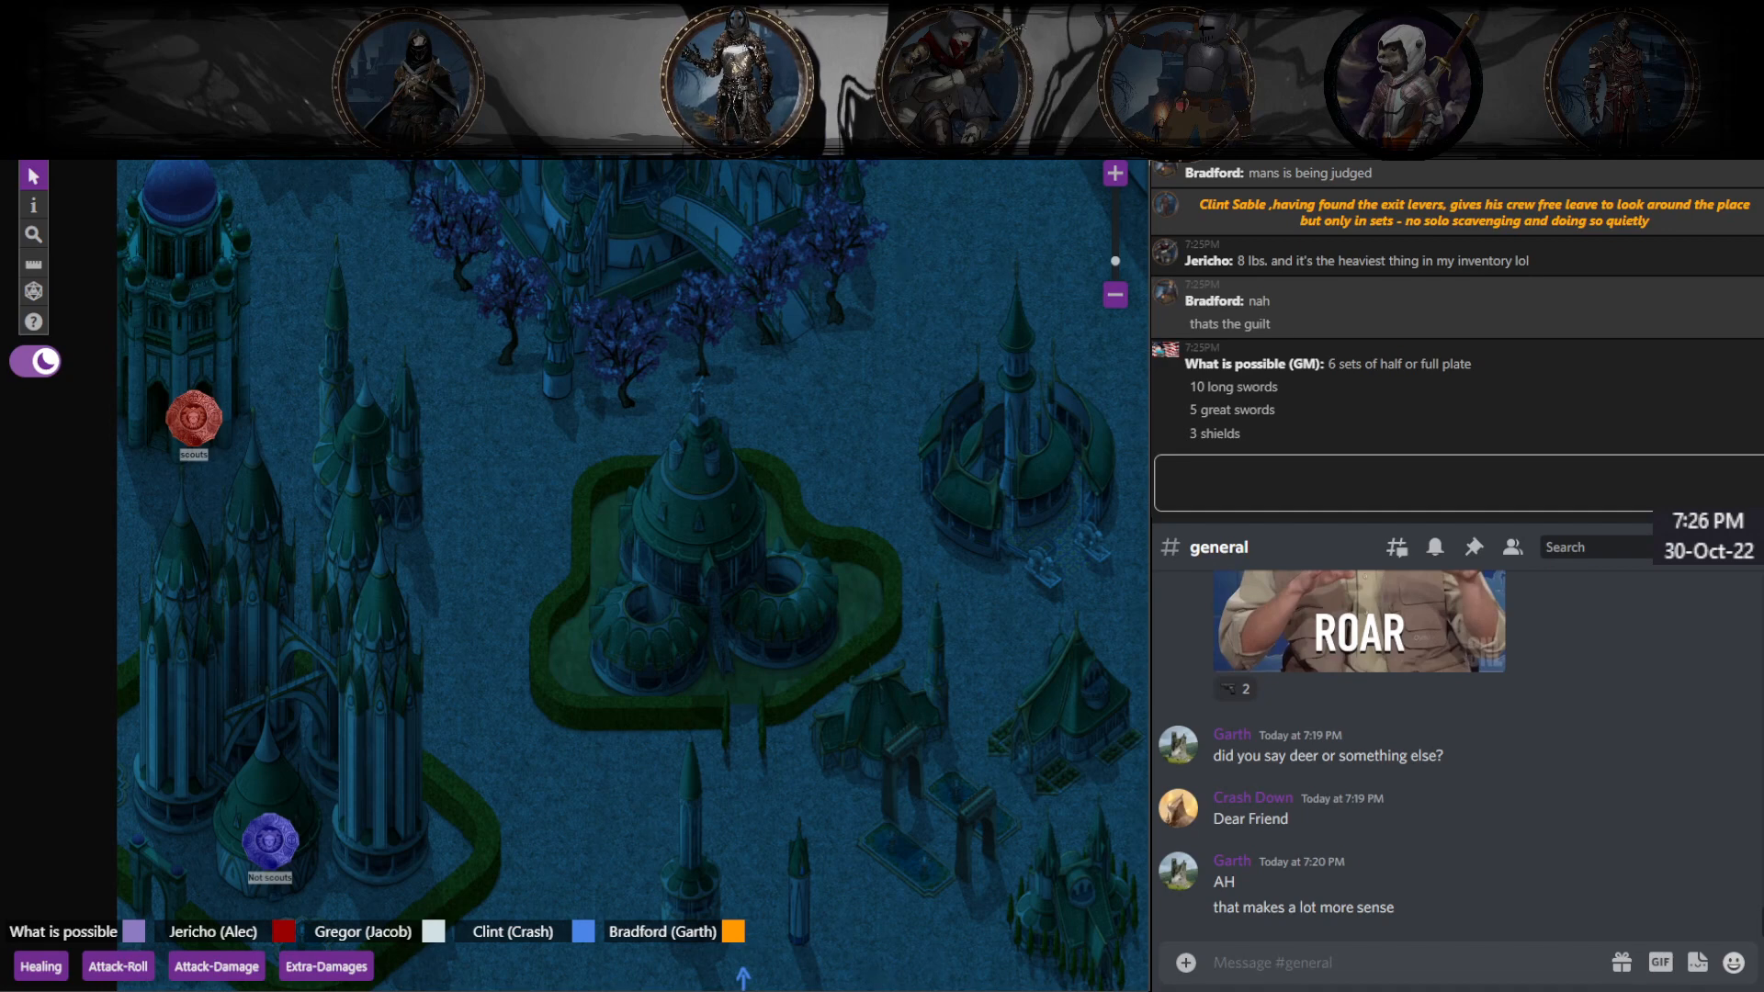
Step: Roll Bradford's Perception check from his character sheet, posting 16 + 3 to chat
click(956, 81)
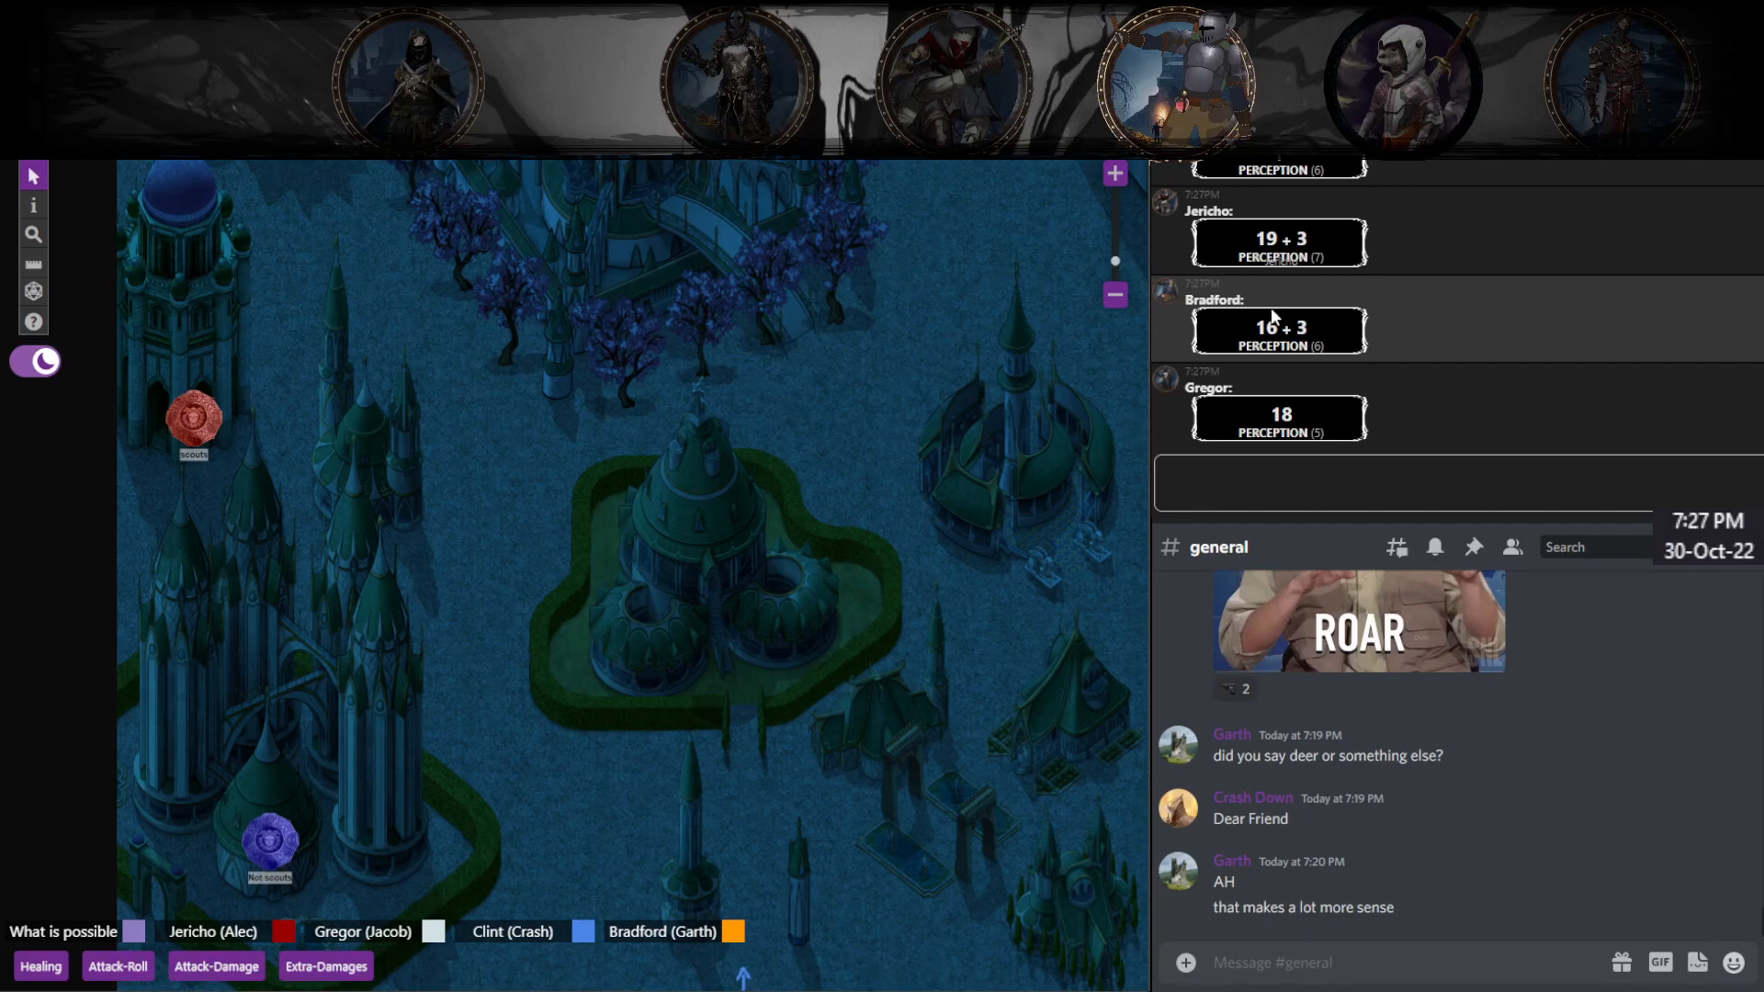
Step: Scroll up through the Roll20 chat to review the recent Perception rolls and messages
scroll(up, 3)
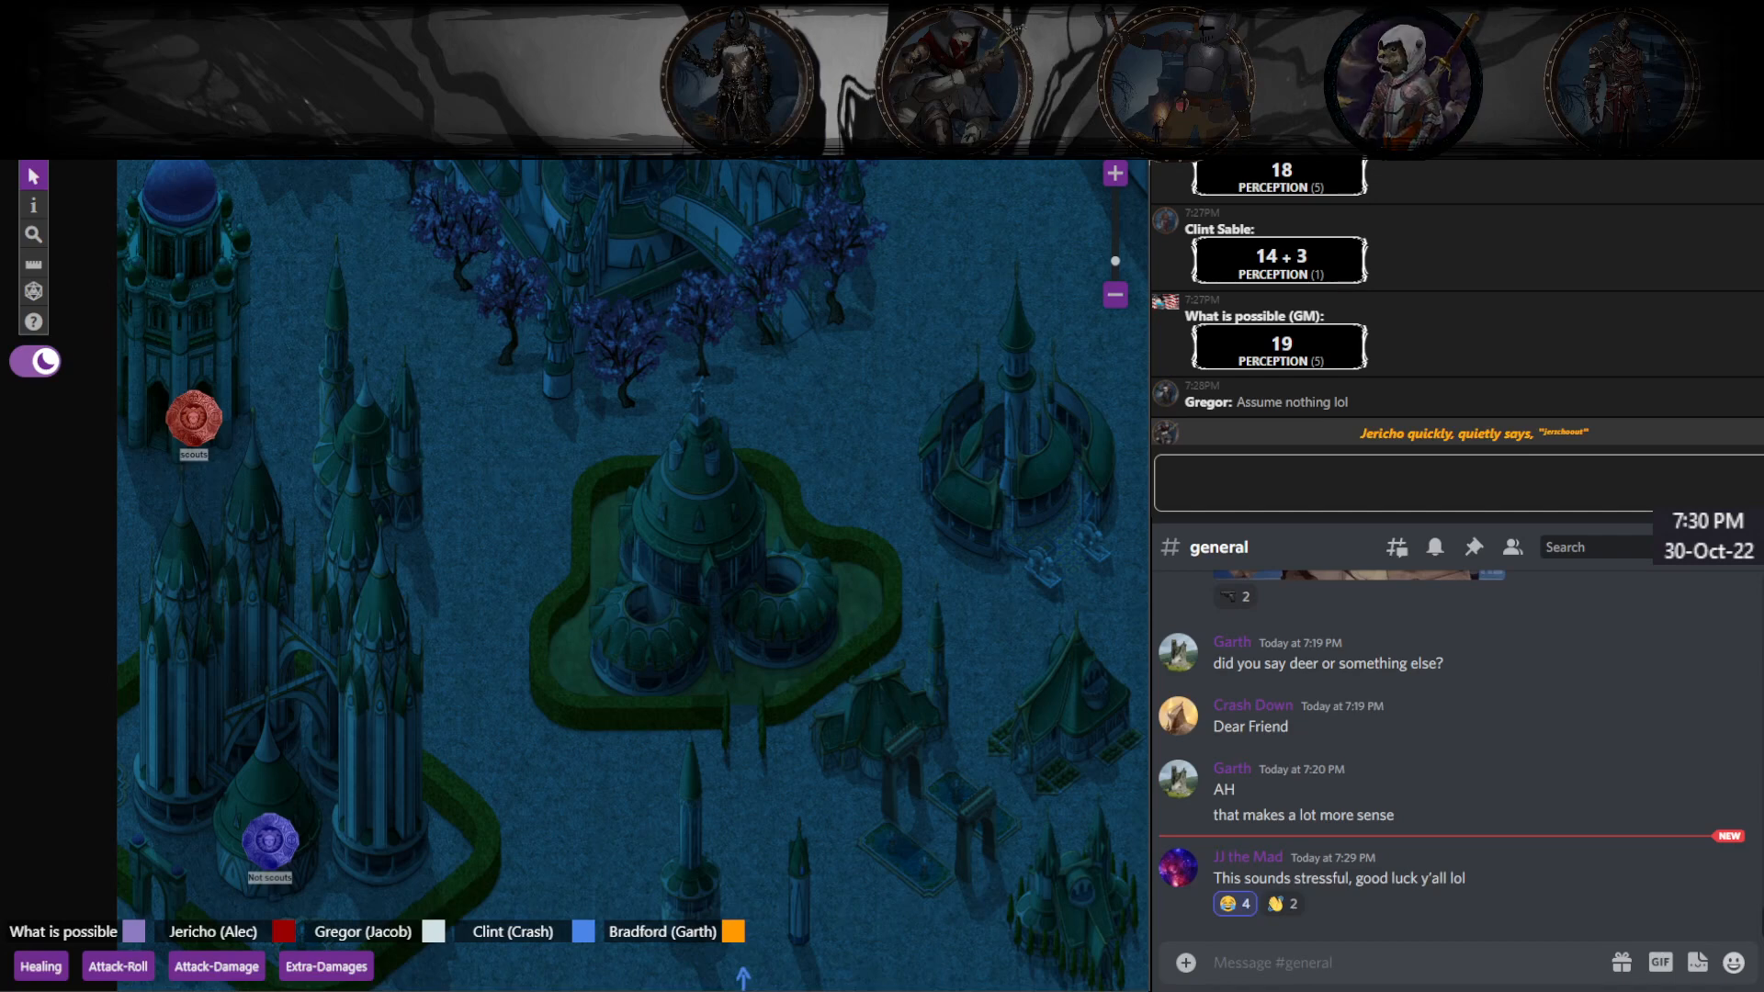
Step: Post the emote "Did you say something?" to the Roll20 chat
click(1451, 481)
text(/me)
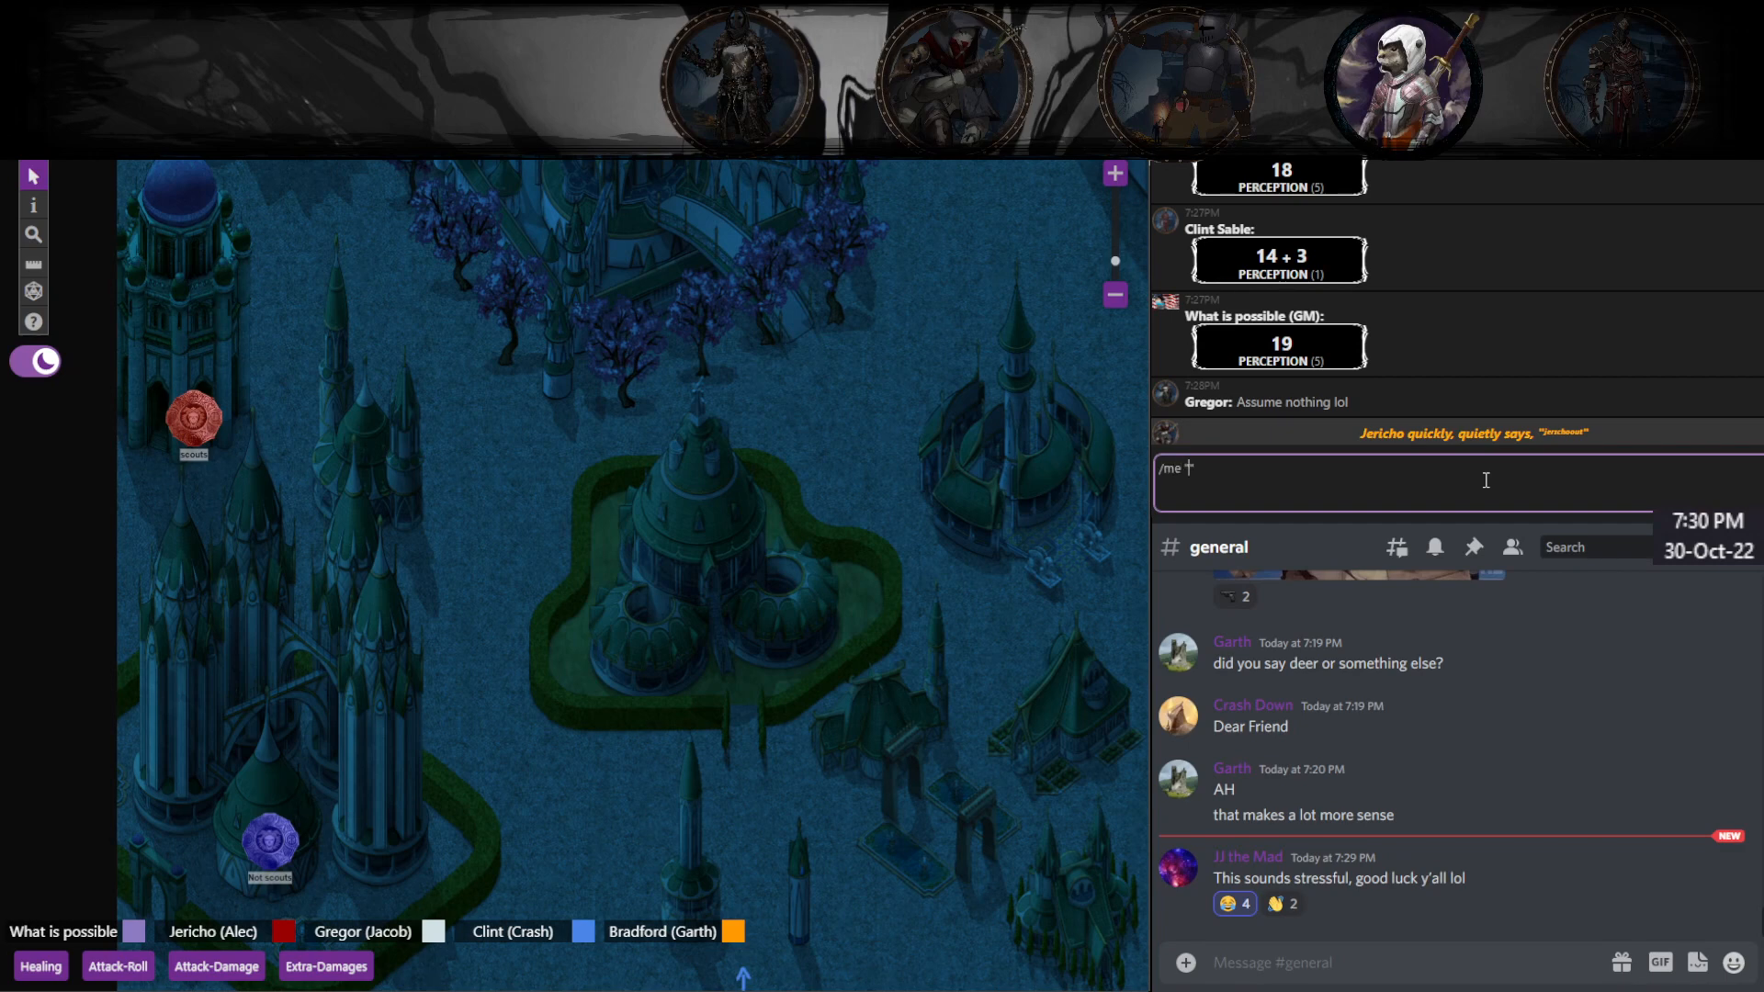
text("Did you sa)
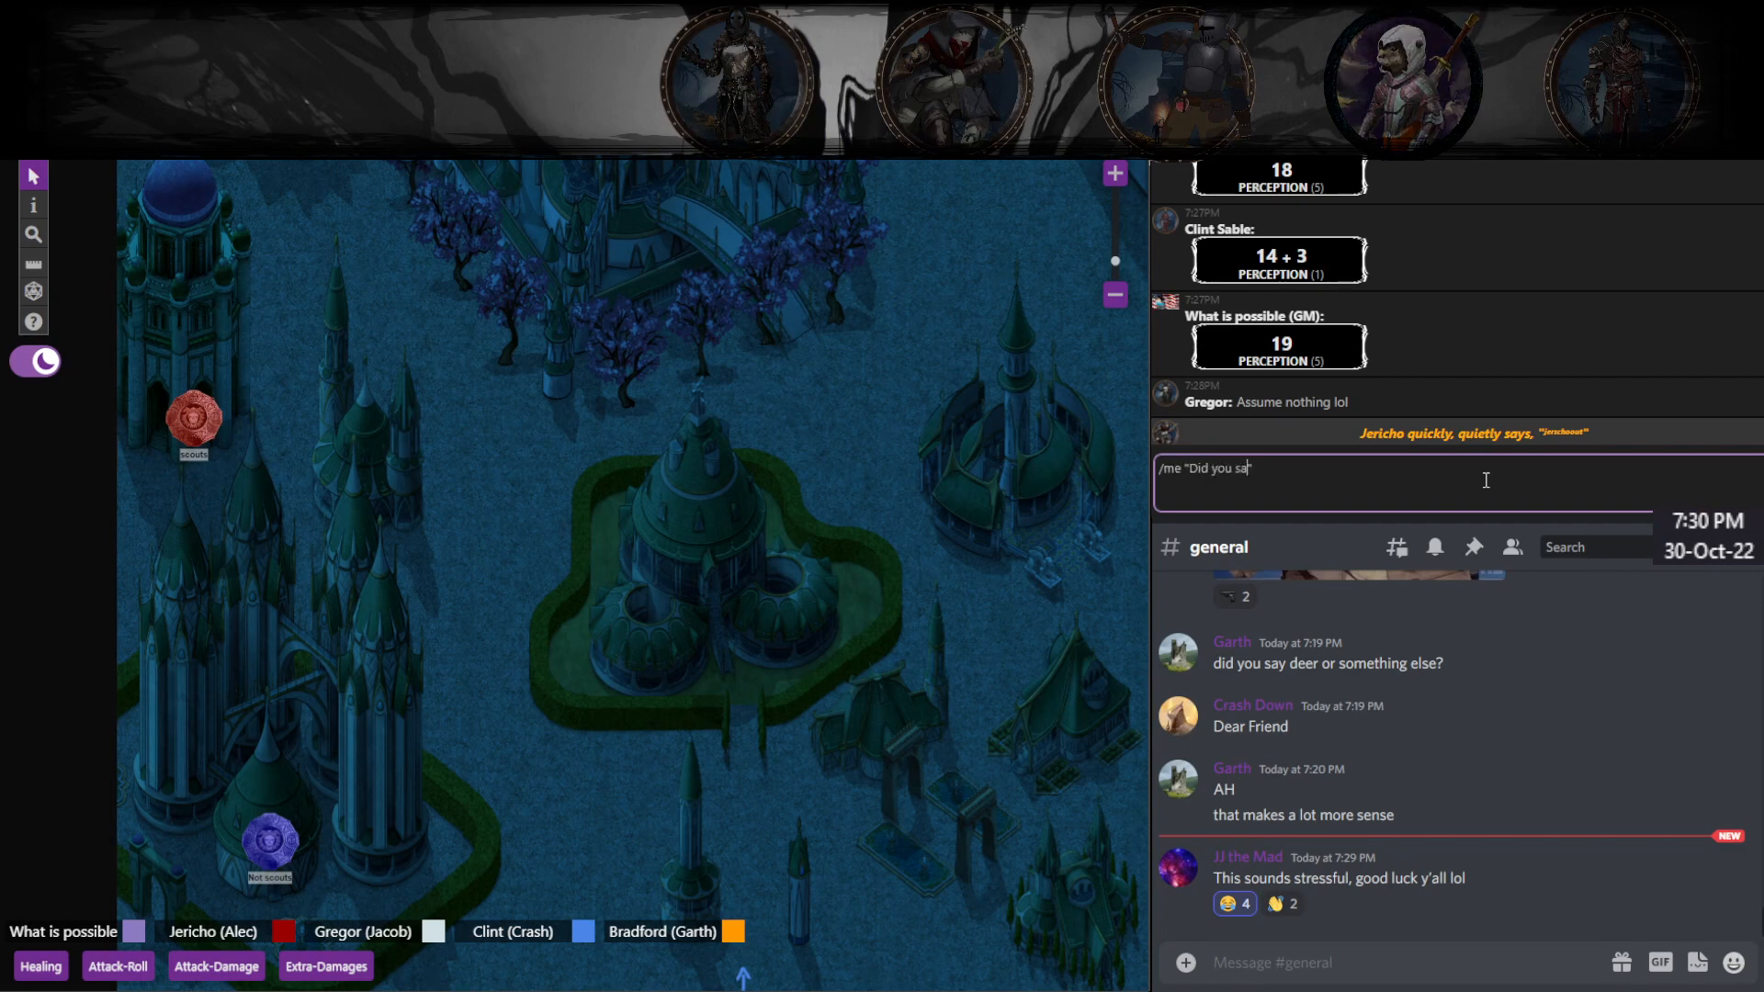
key(Return)
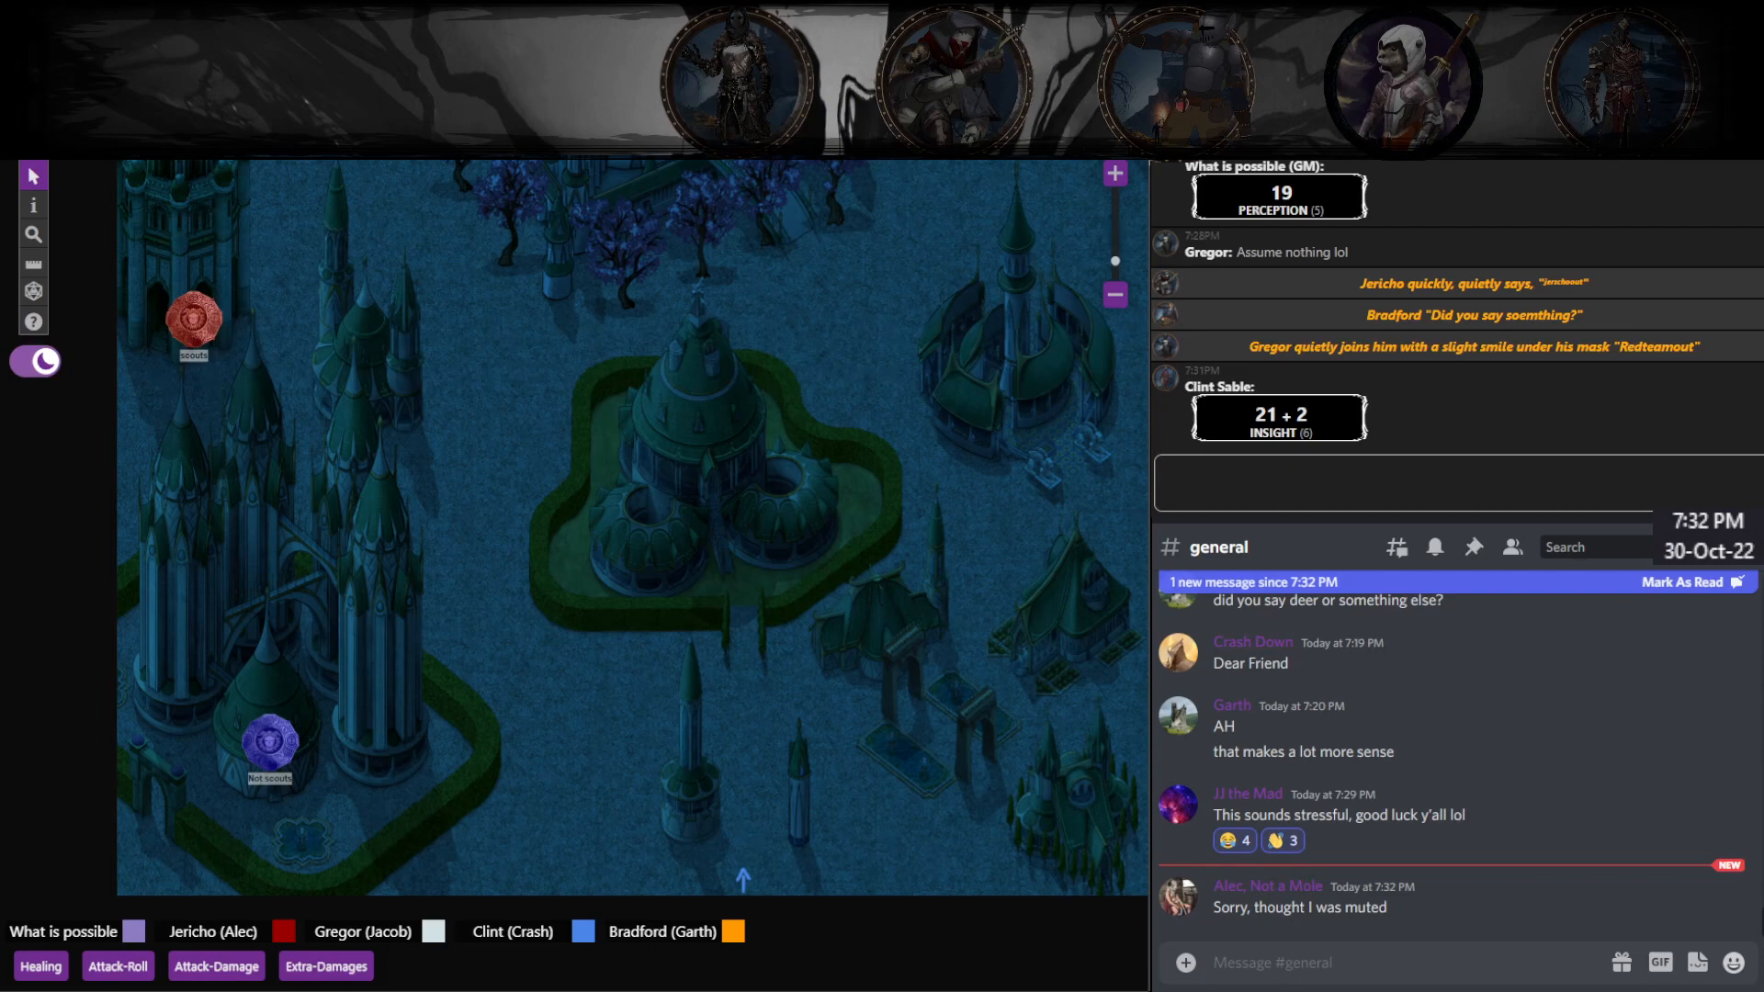
Step: Answer the muted-mic apology in #general with "oh your fine" and "kinda tuned it out"
click(1684, 582)
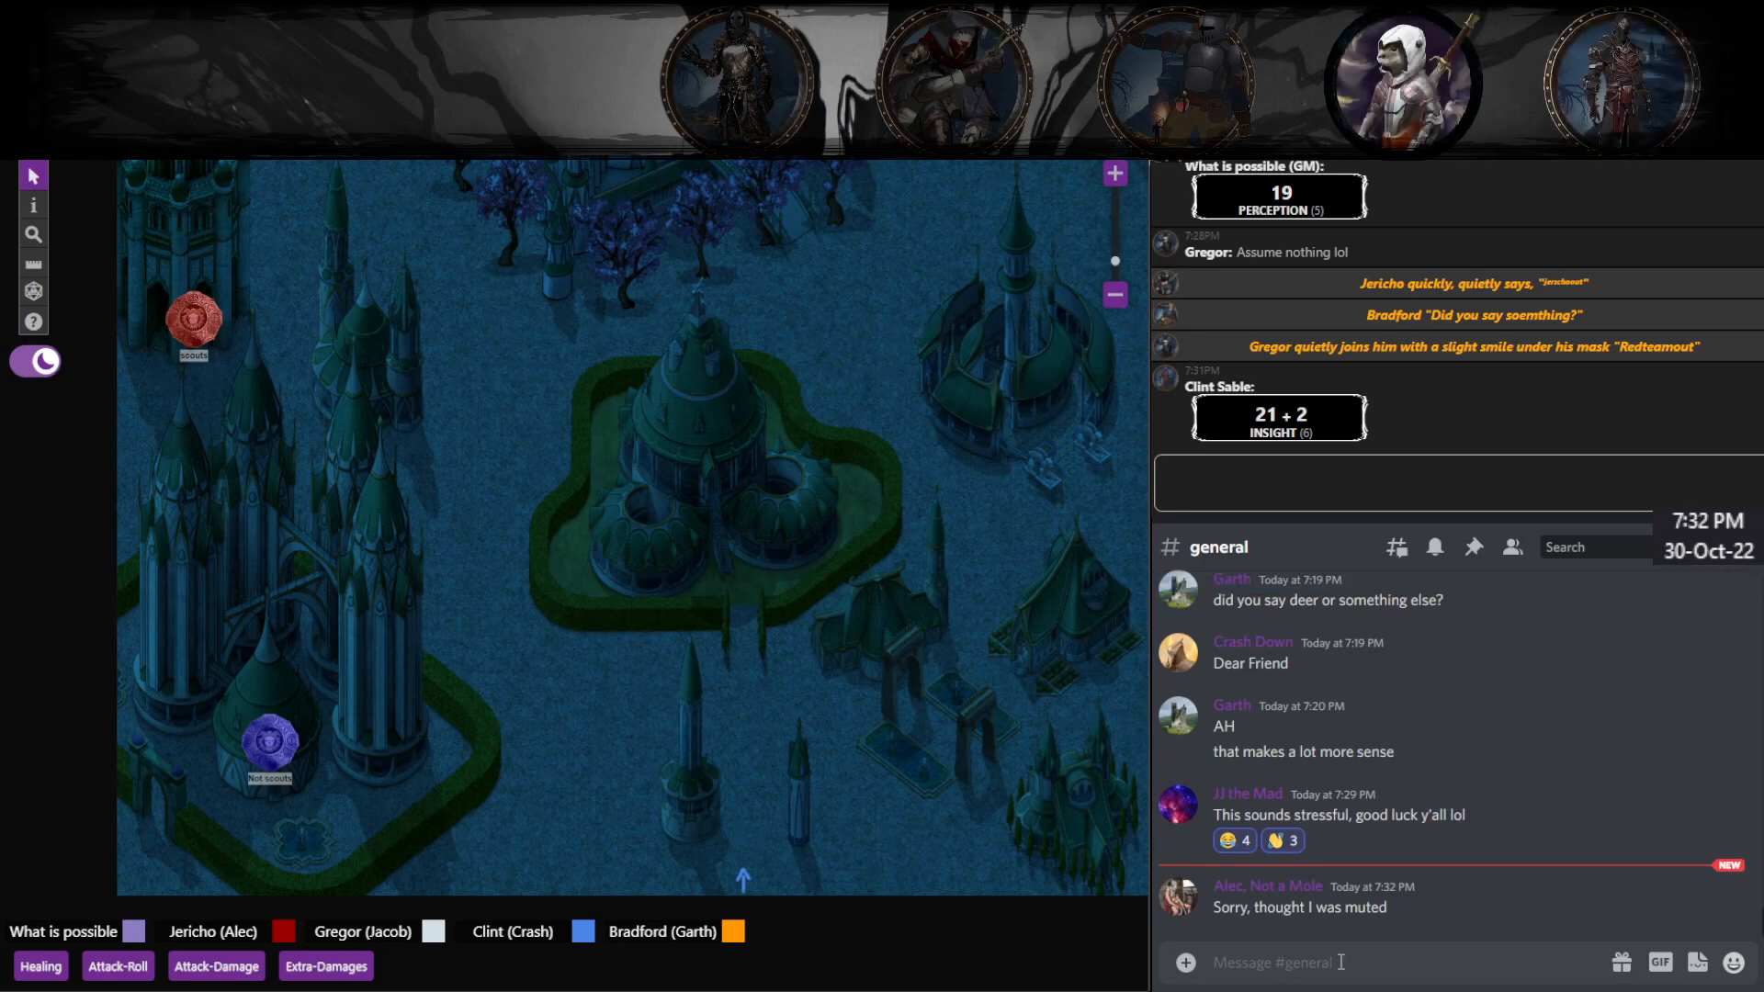
text(oh your)
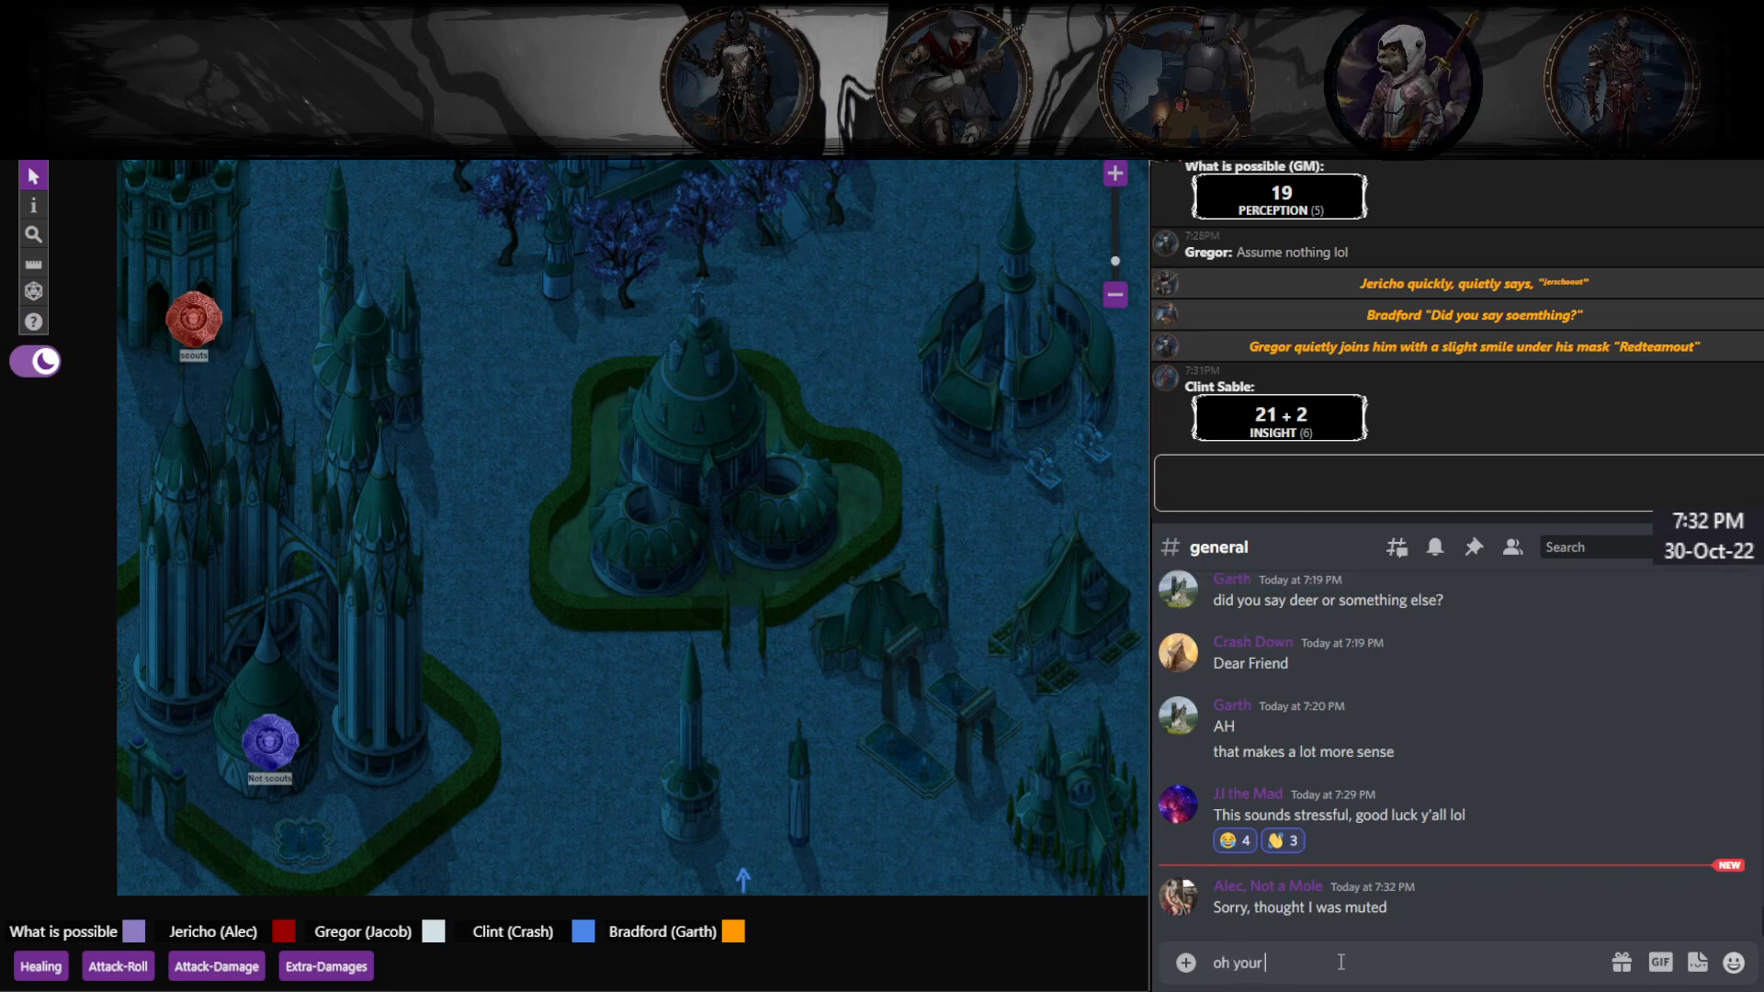
text(fine)
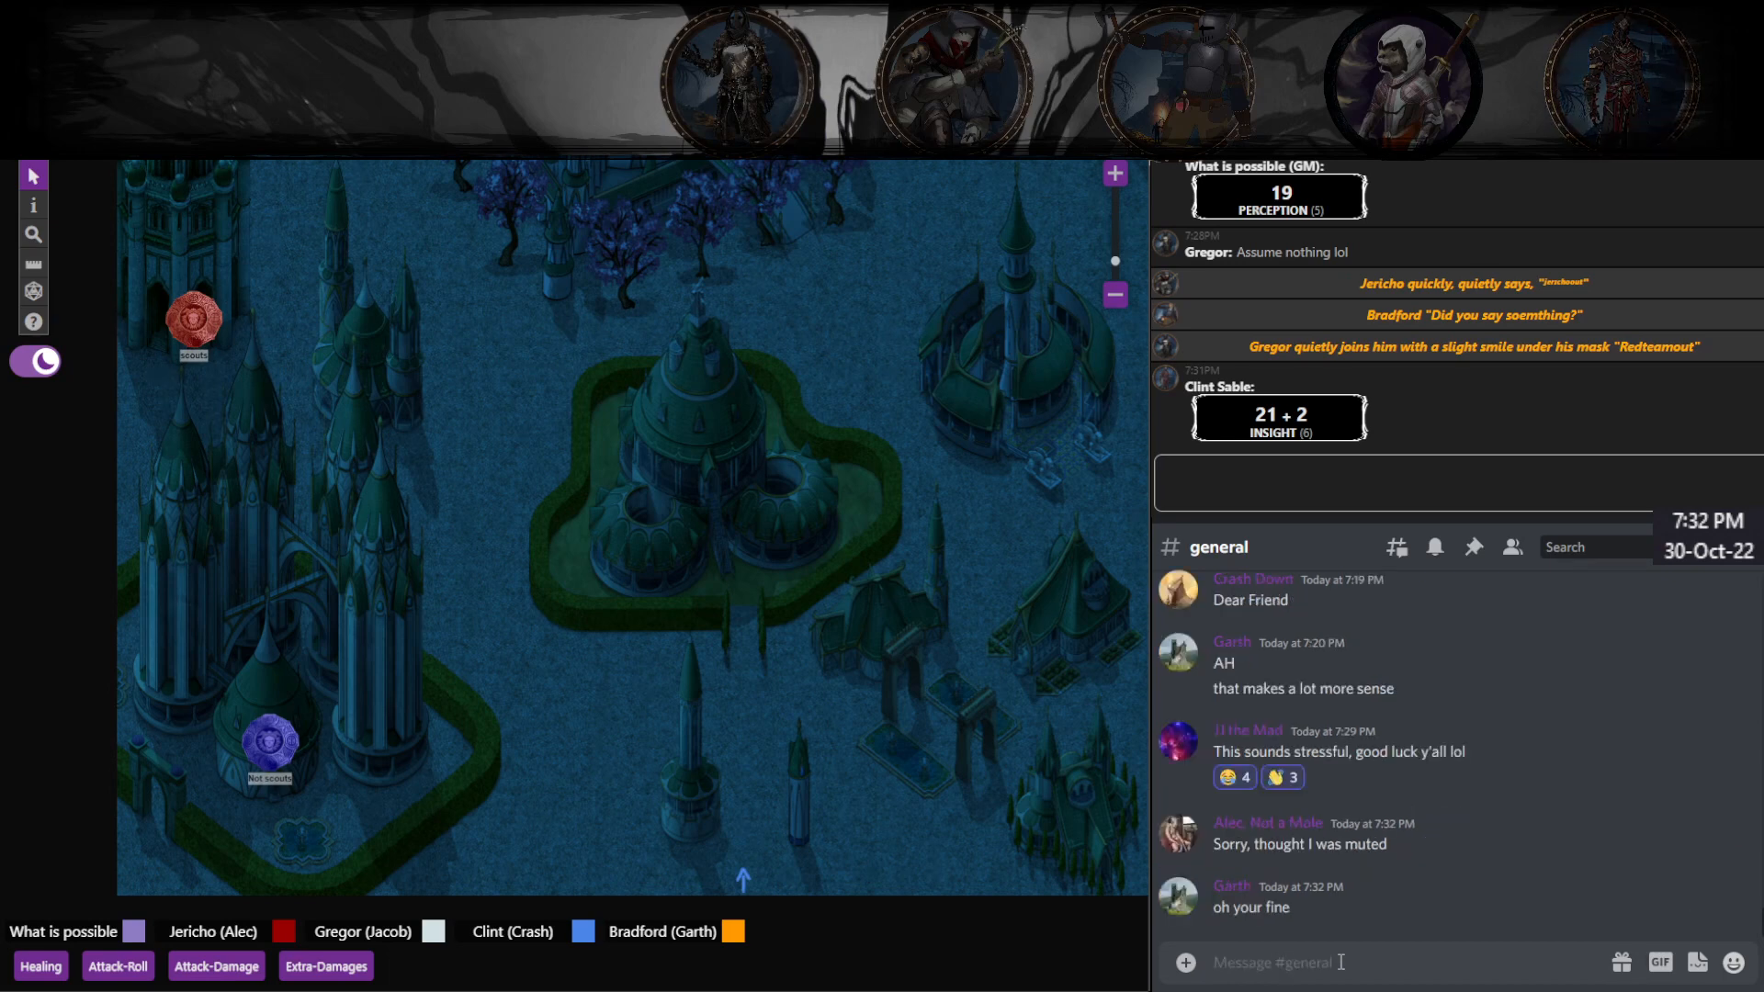
text(kinda tuned)
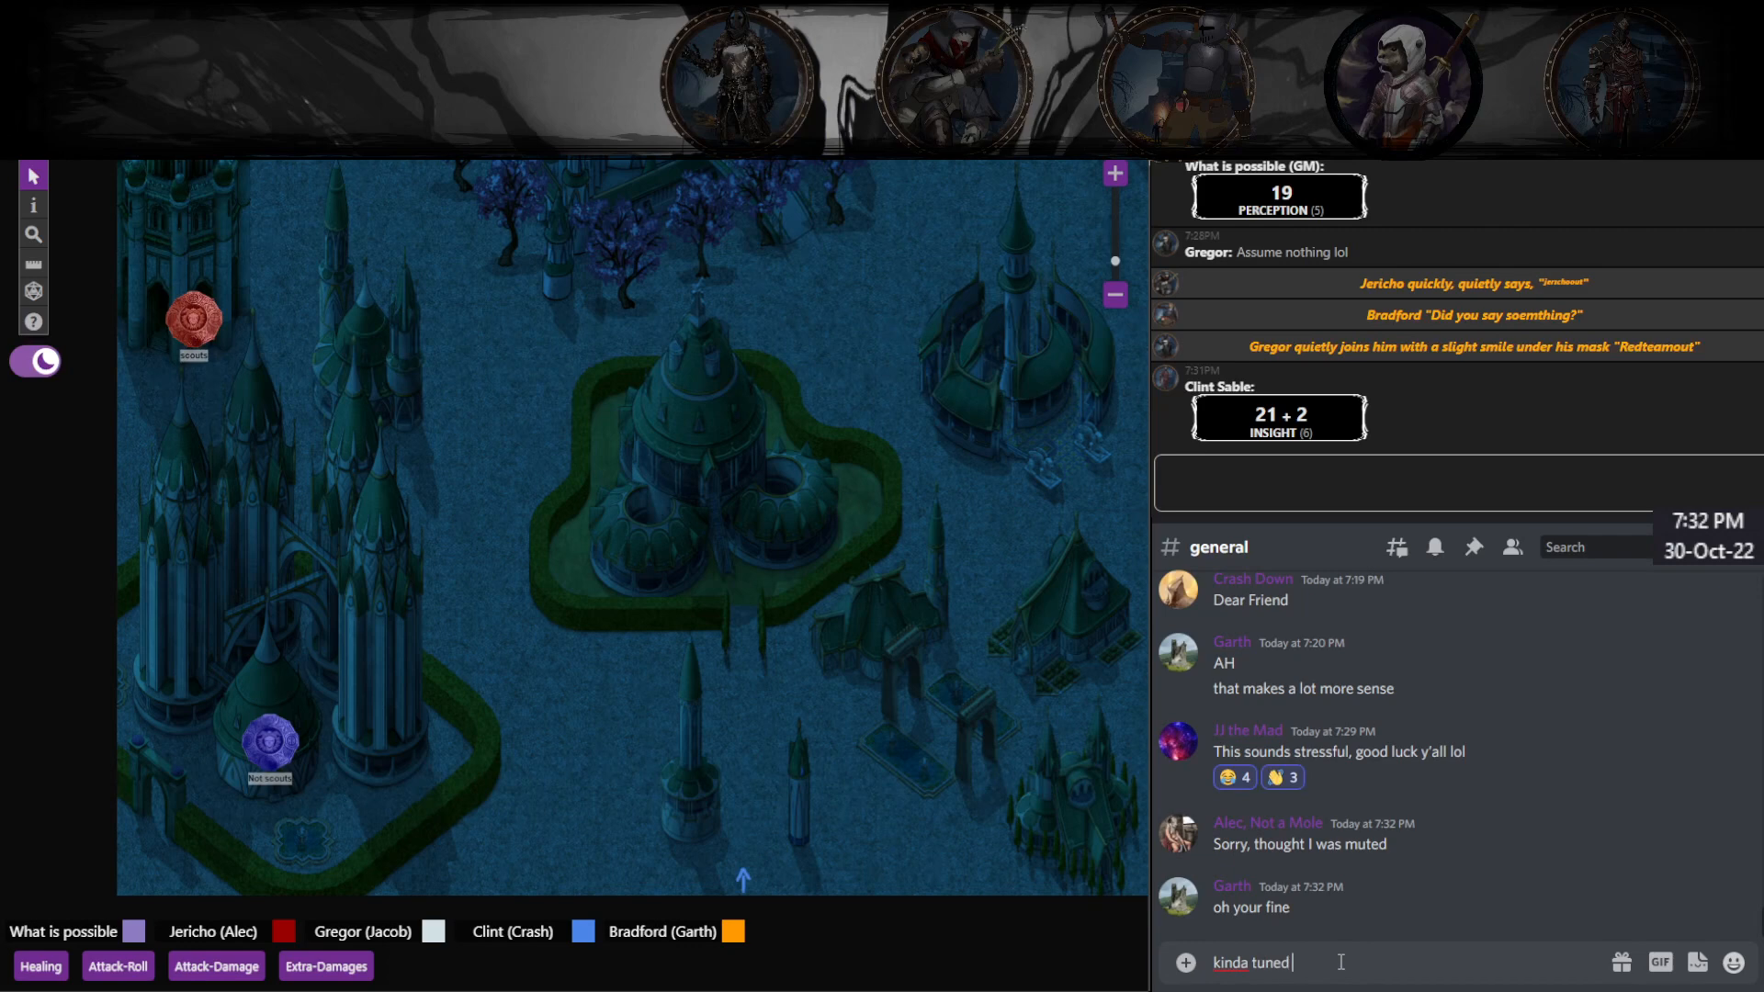
key(Return)
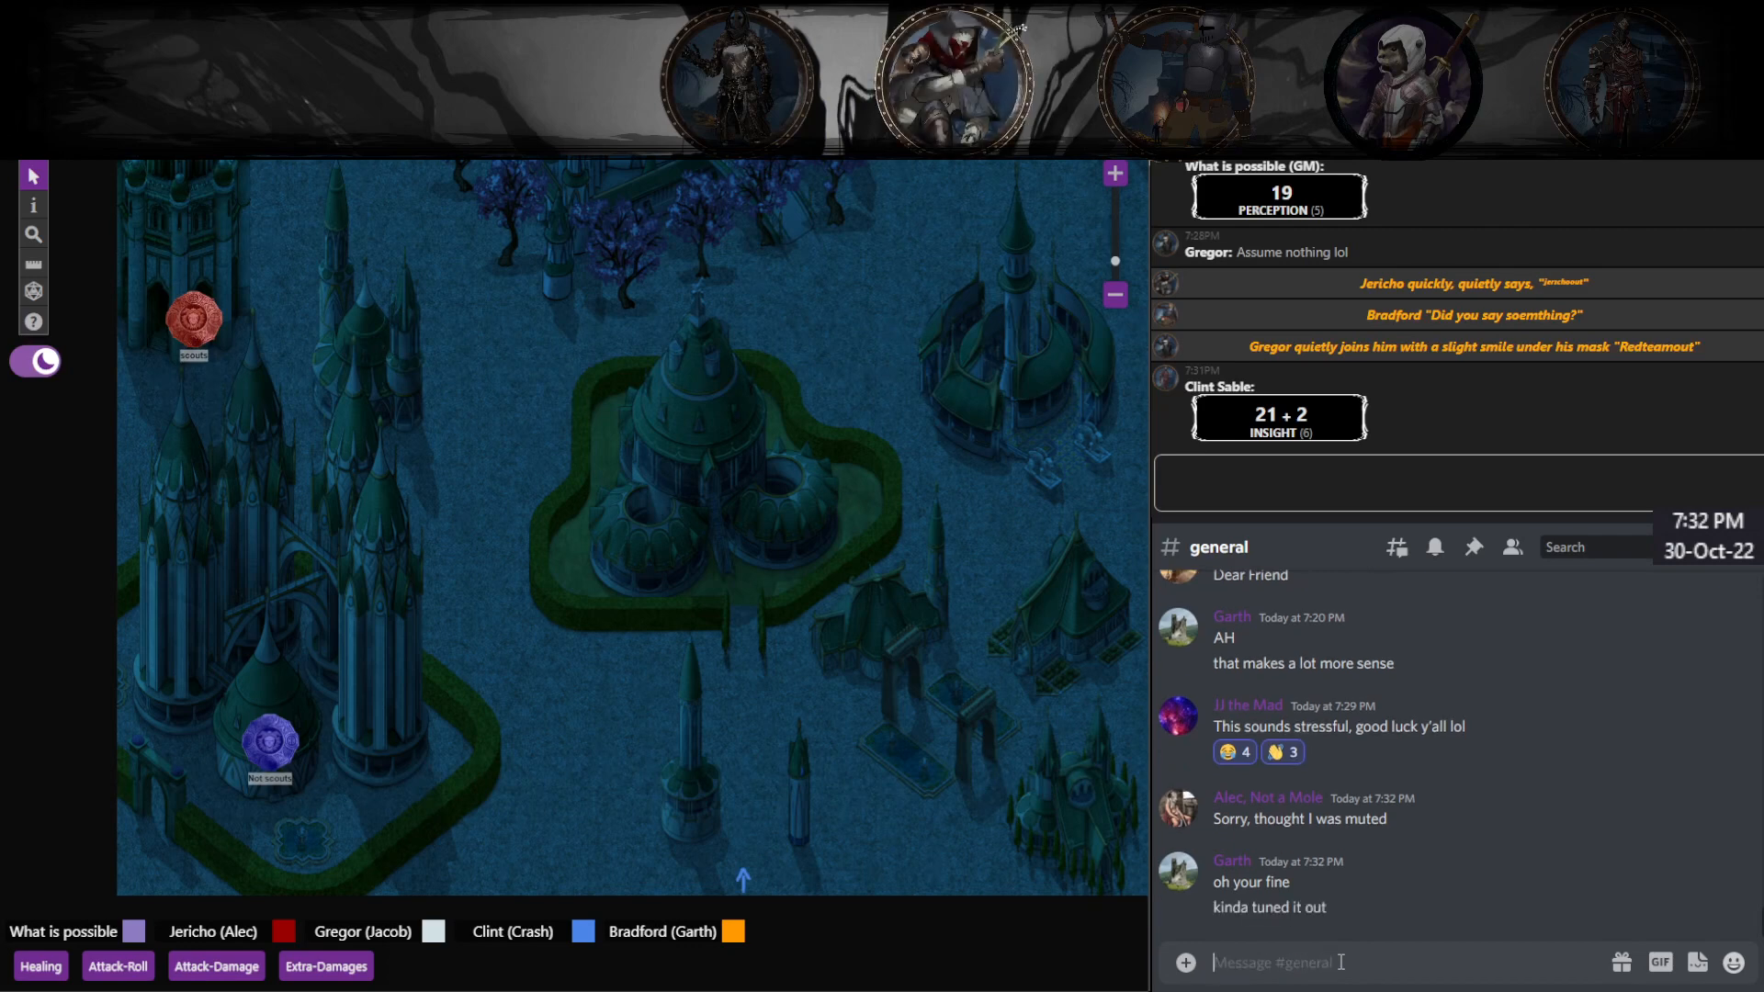